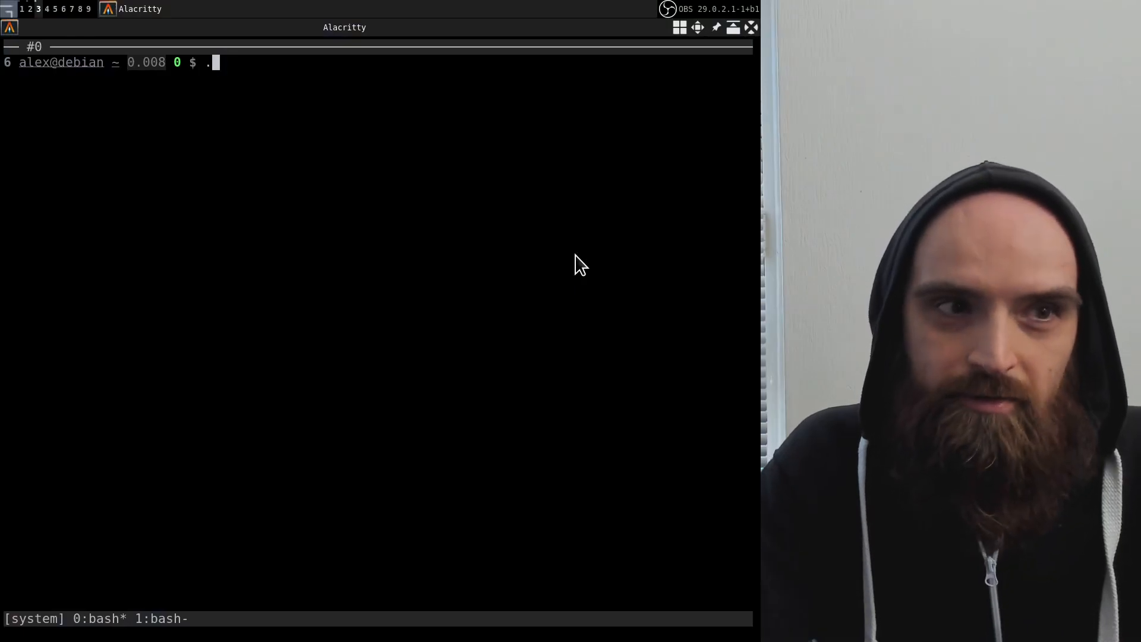
# - Clear the terminal and stage a setxkbmap command at the bash prompt
pyautogui.write('clear')
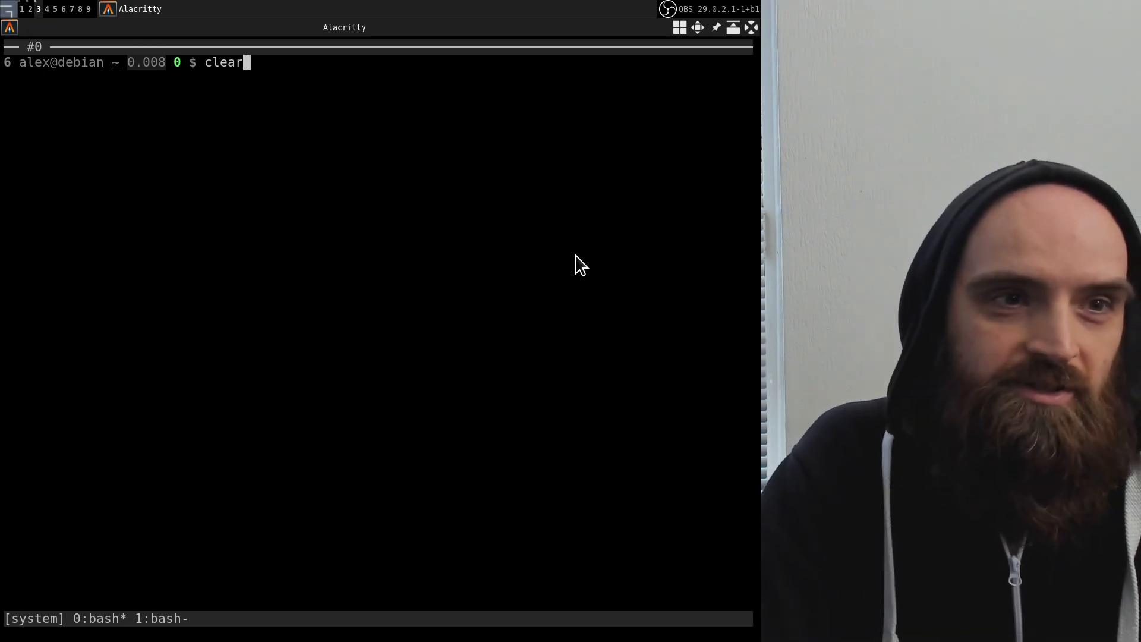
pyautogui.write('setxkbmap -layout us')
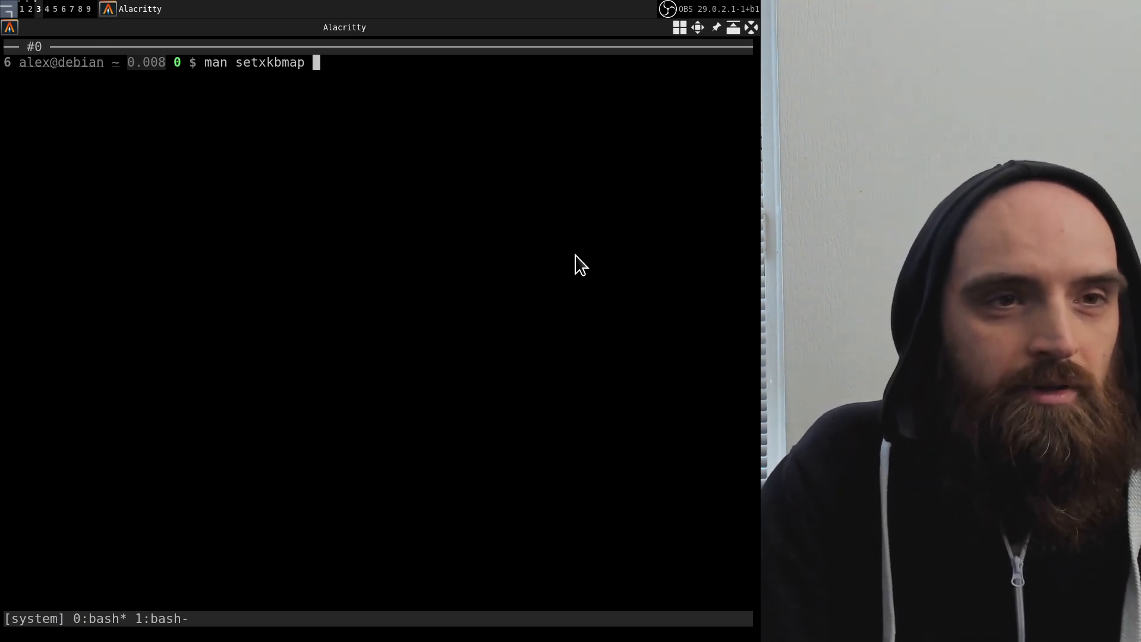
# - Run man setxkbmap, read to the SEE ALSO section and select xkeyboard-config there
pyautogui.press('Return')
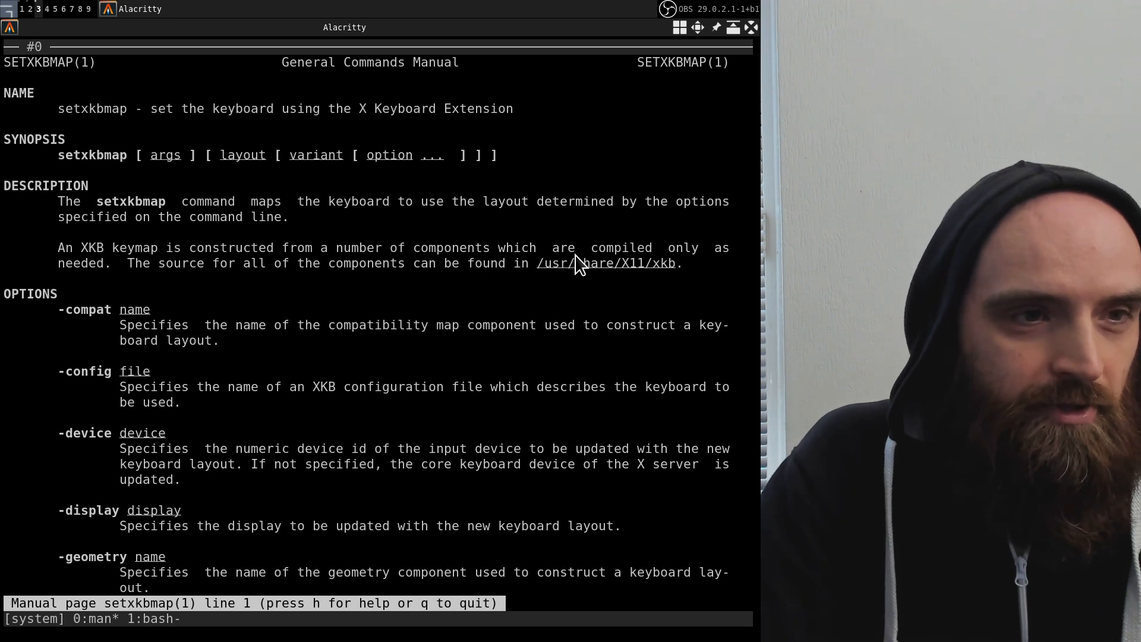
pyautogui.moveTo(362, 277)
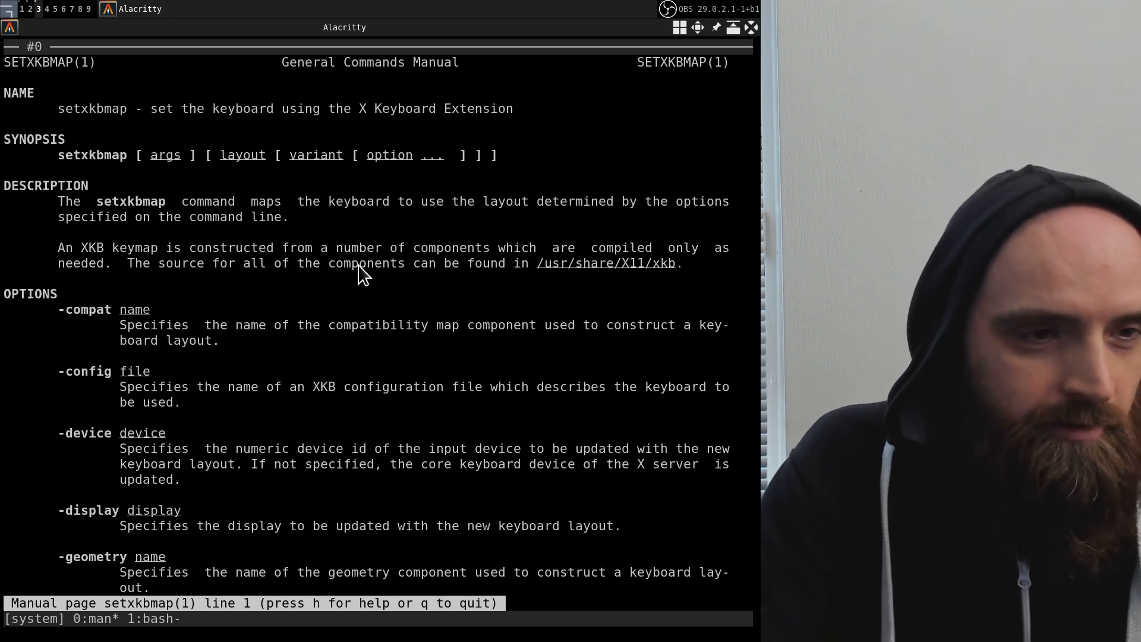
pyautogui.scroll(-3)
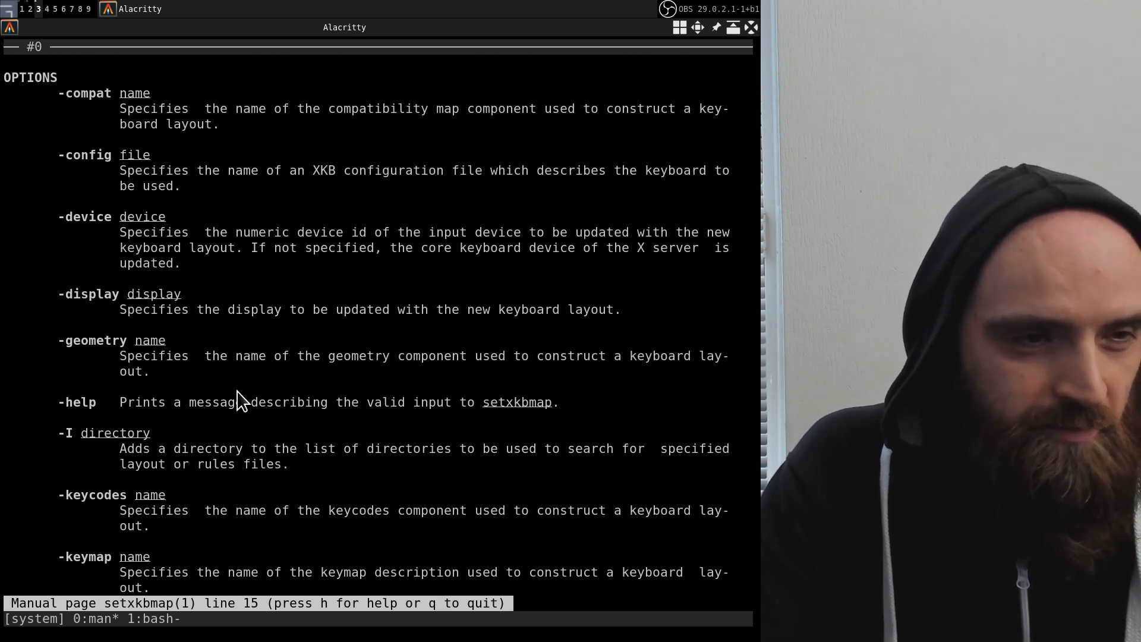
pyautogui.scroll(-3)
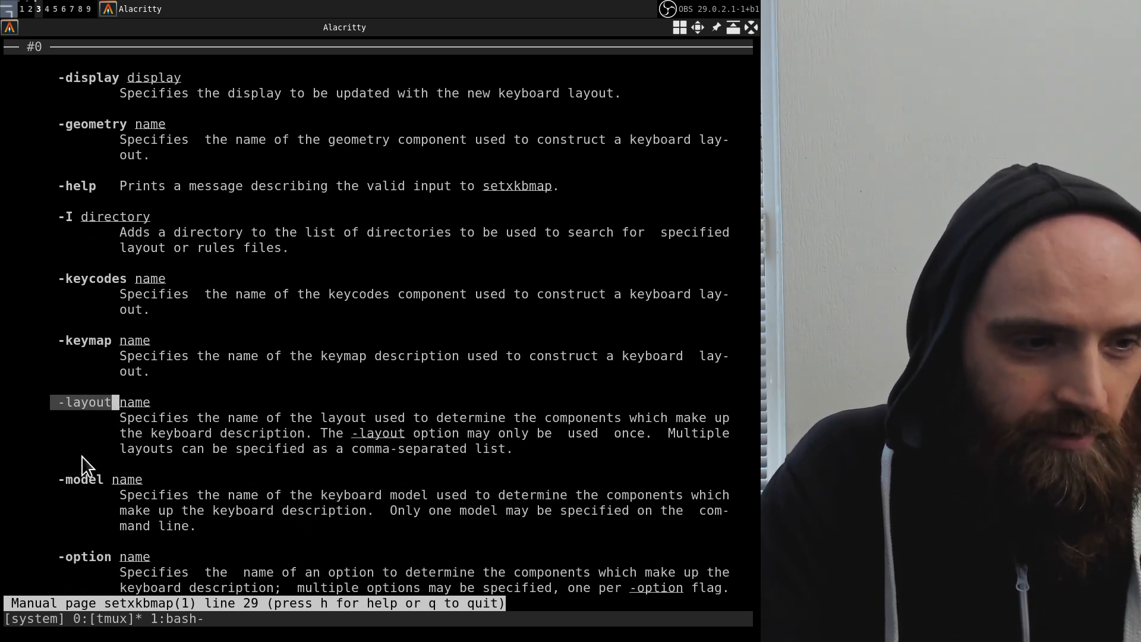
pyautogui.scroll(-3)
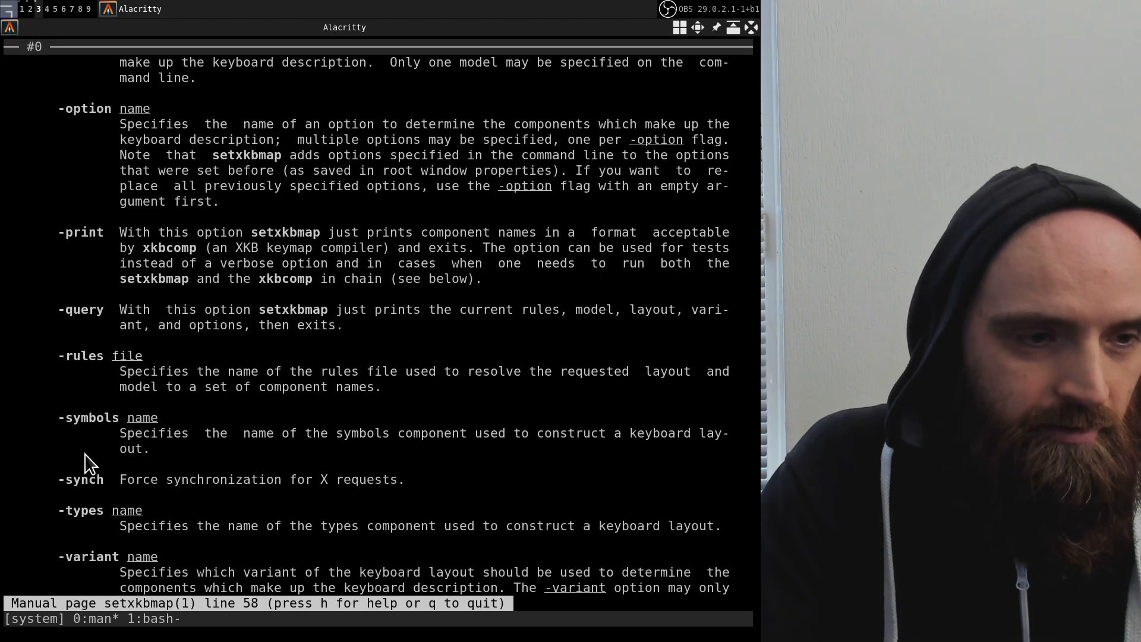
pyautogui.scroll(-3)
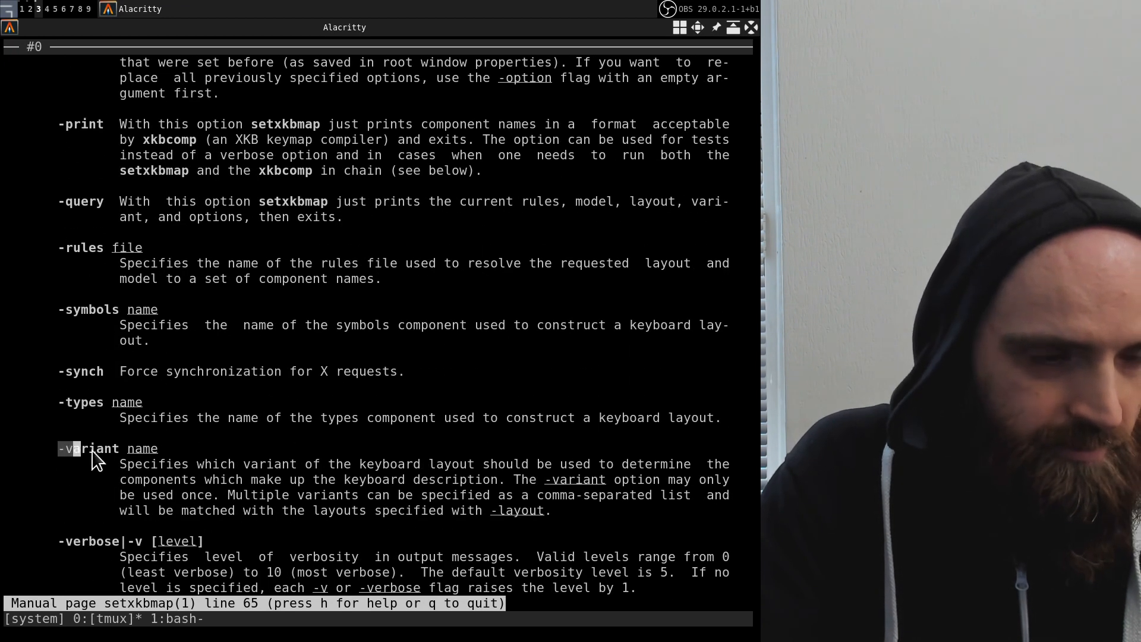
pyautogui.moveTo(215, 452)
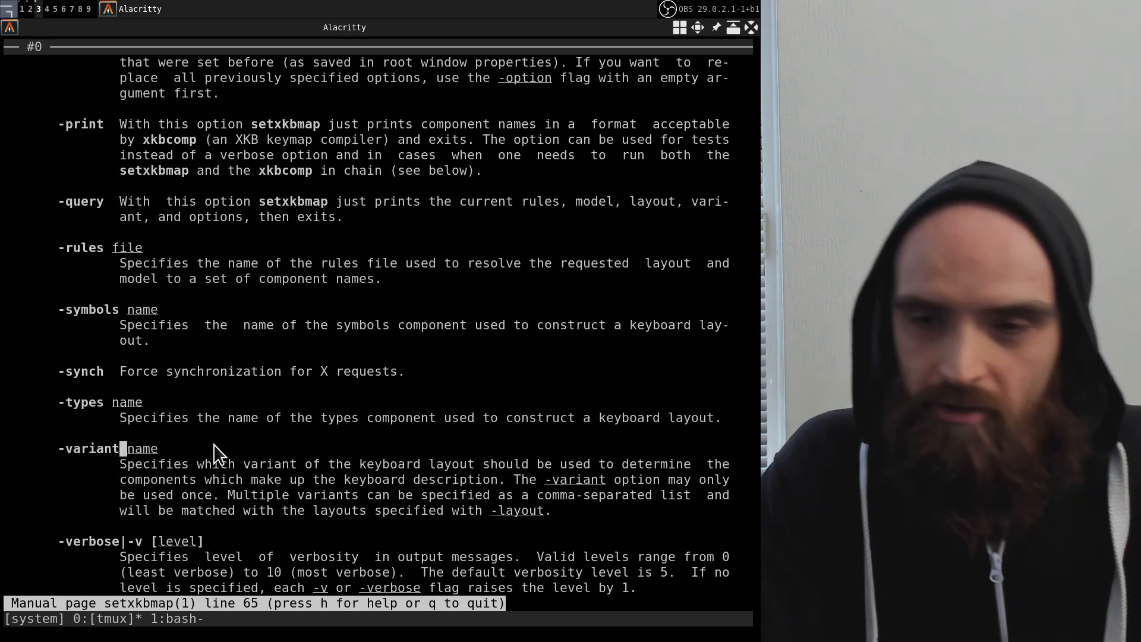
pyautogui.moveTo(189, 411)
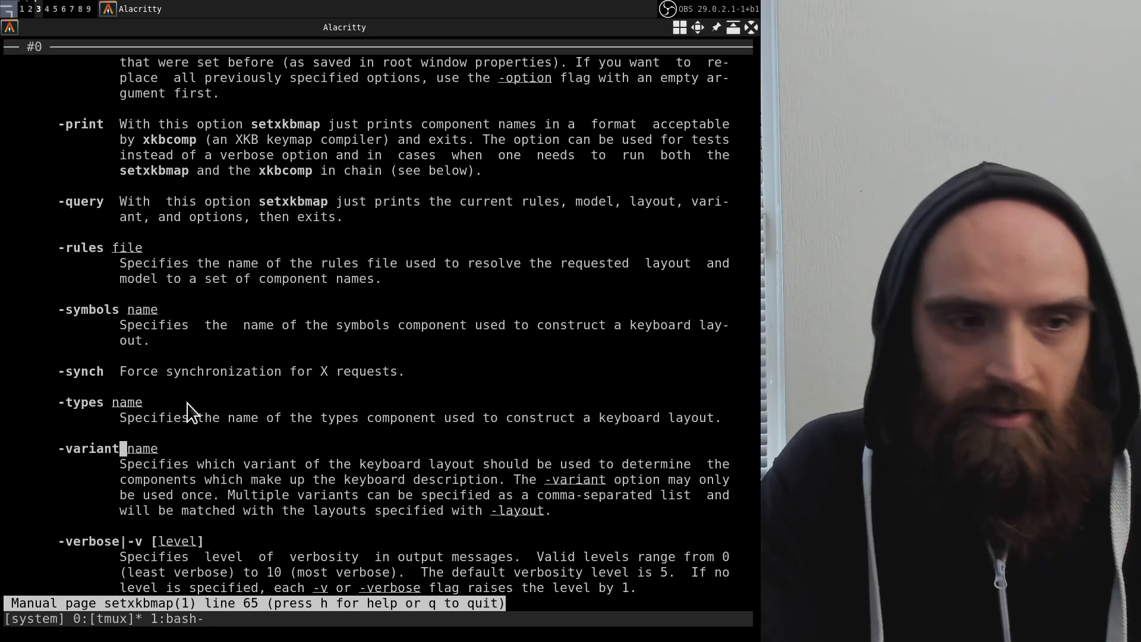
pyautogui.scroll(-3)
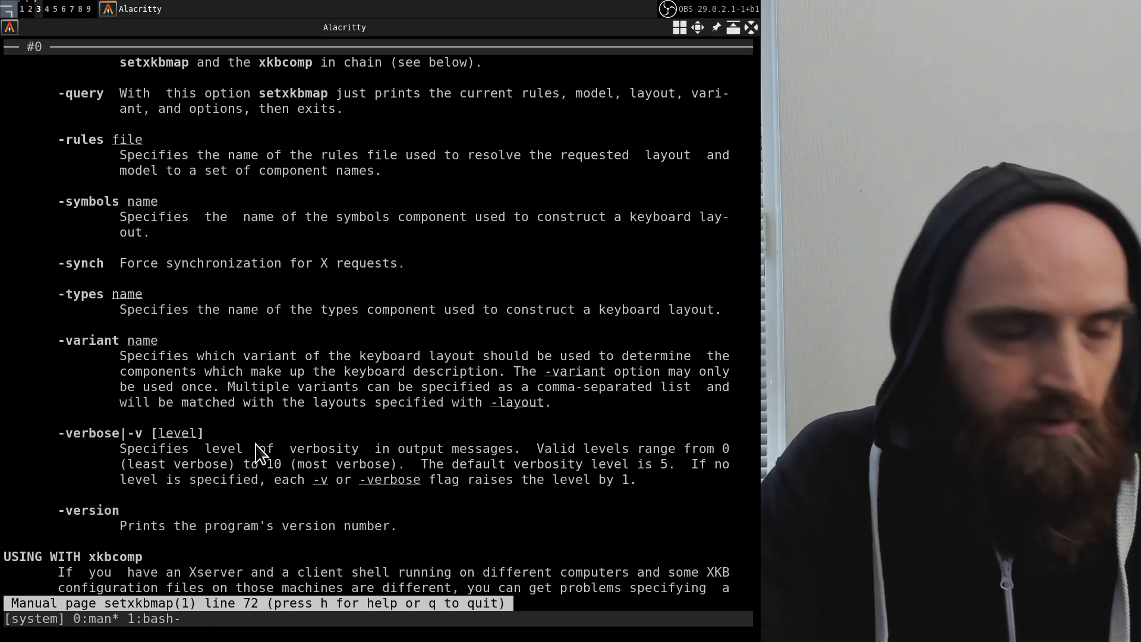
pyautogui.scroll(-3)
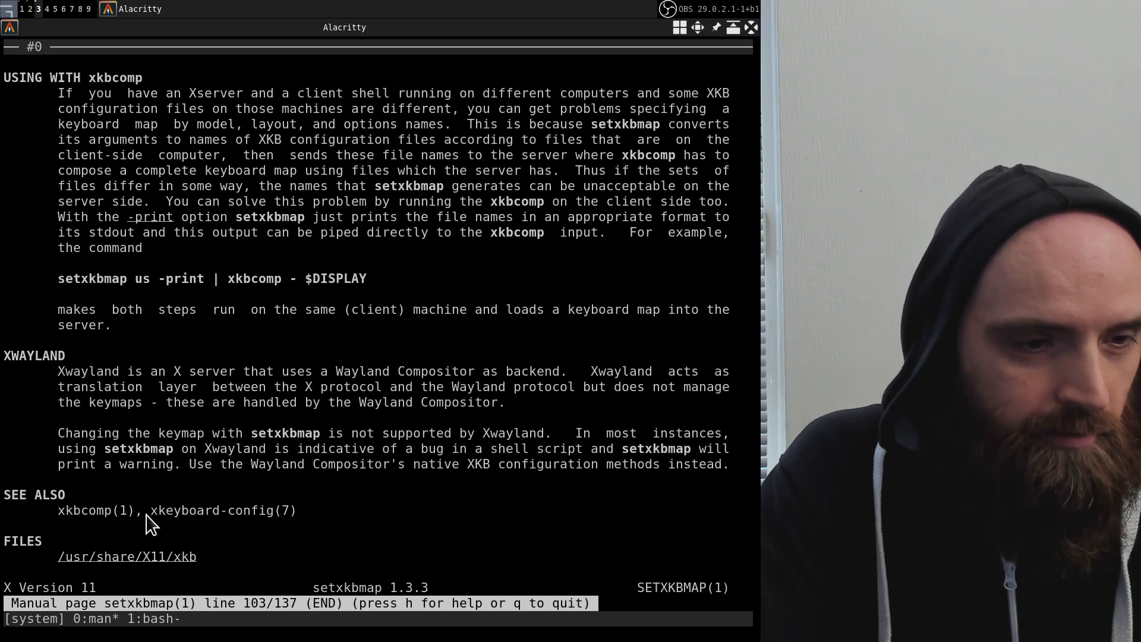
pyautogui.doubleClick(203, 510)
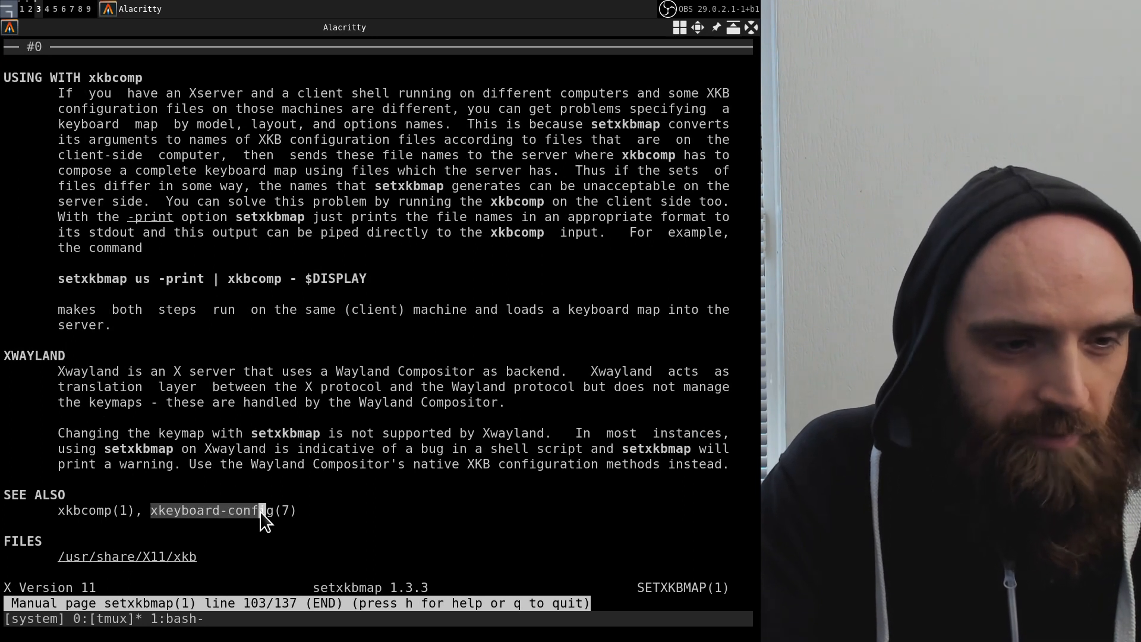
pyautogui.moveTo(456, 591)
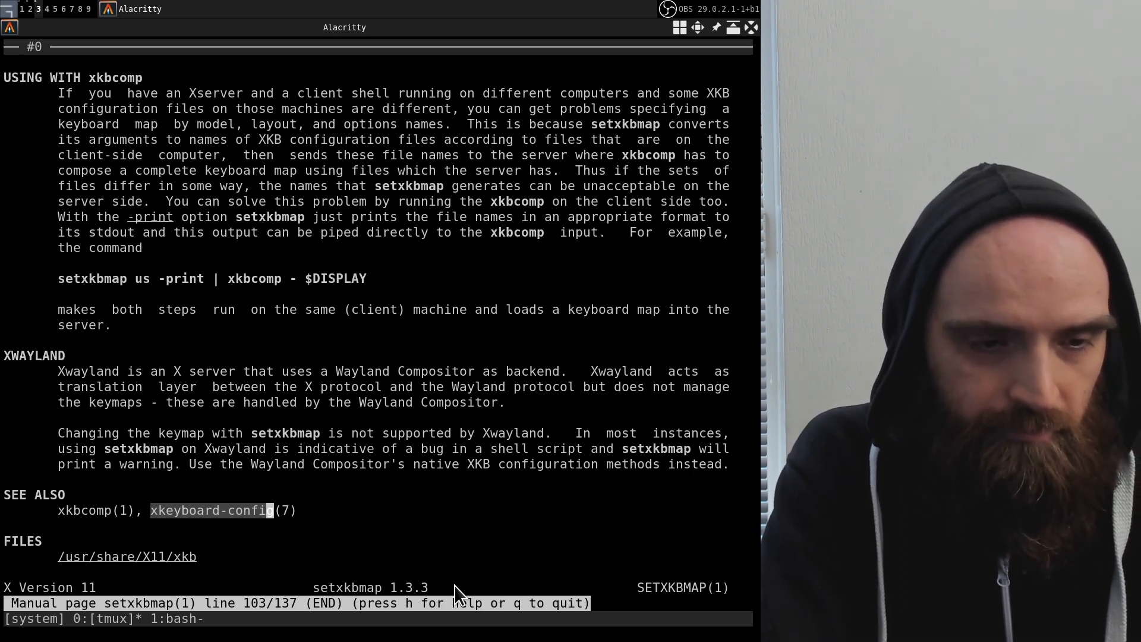
# - Leave the setxkbmap manual and bring up the xkeyboard-config man page's LAYOUTS table
pyautogui.press('q')
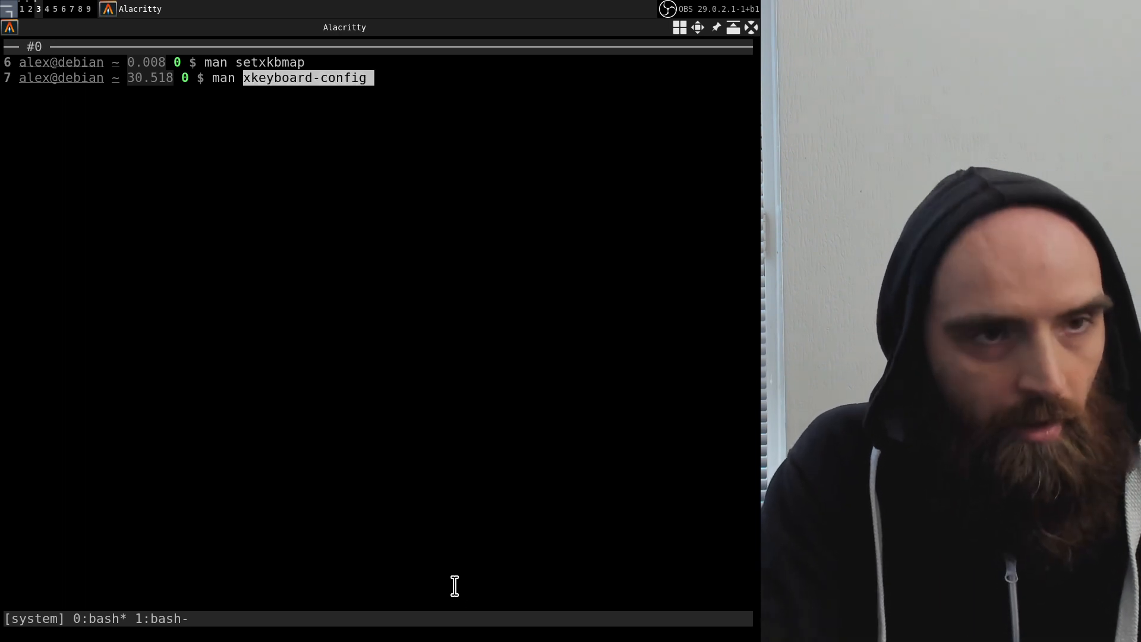
pyautogui.press('Return')
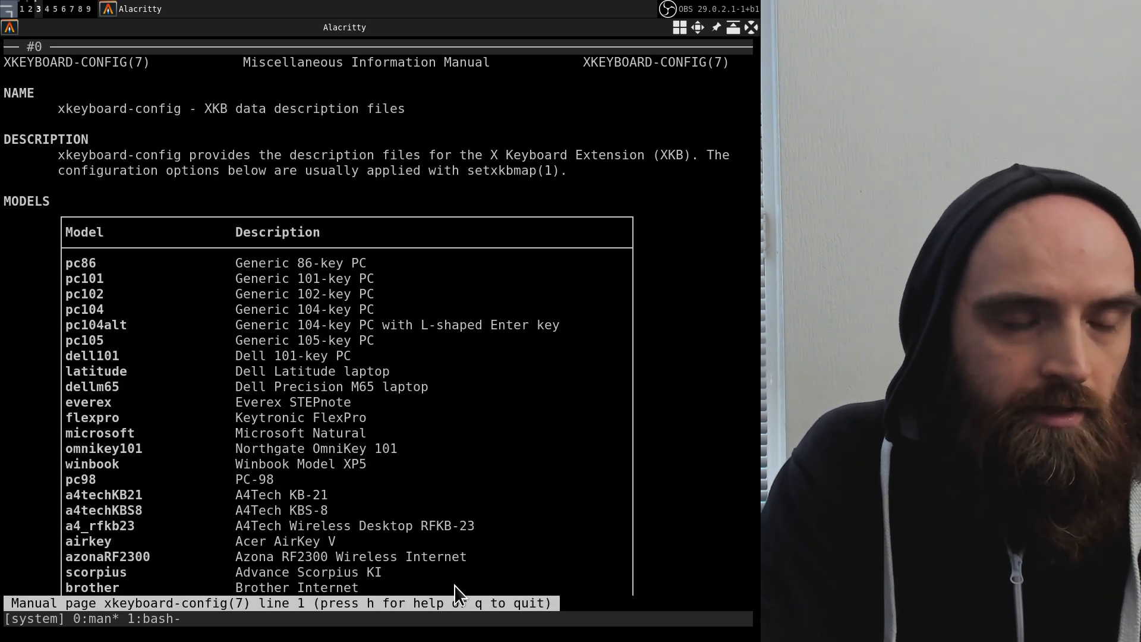
pyautogui.scroll(-3)
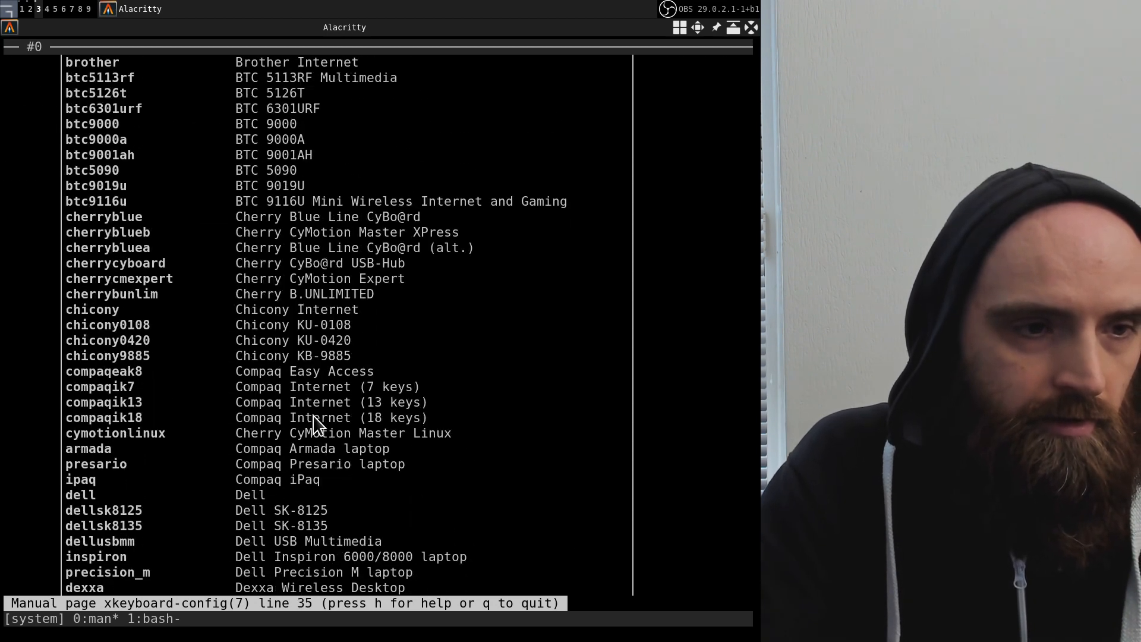
pyautogui.scroll(-3)
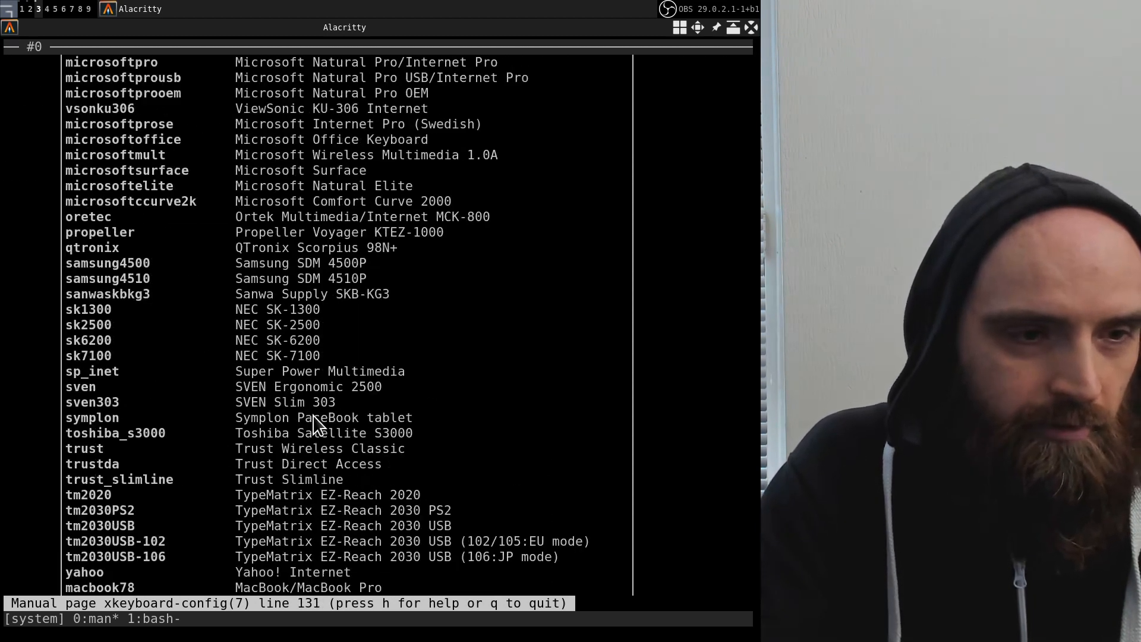
pyautogui.scroll(-3)
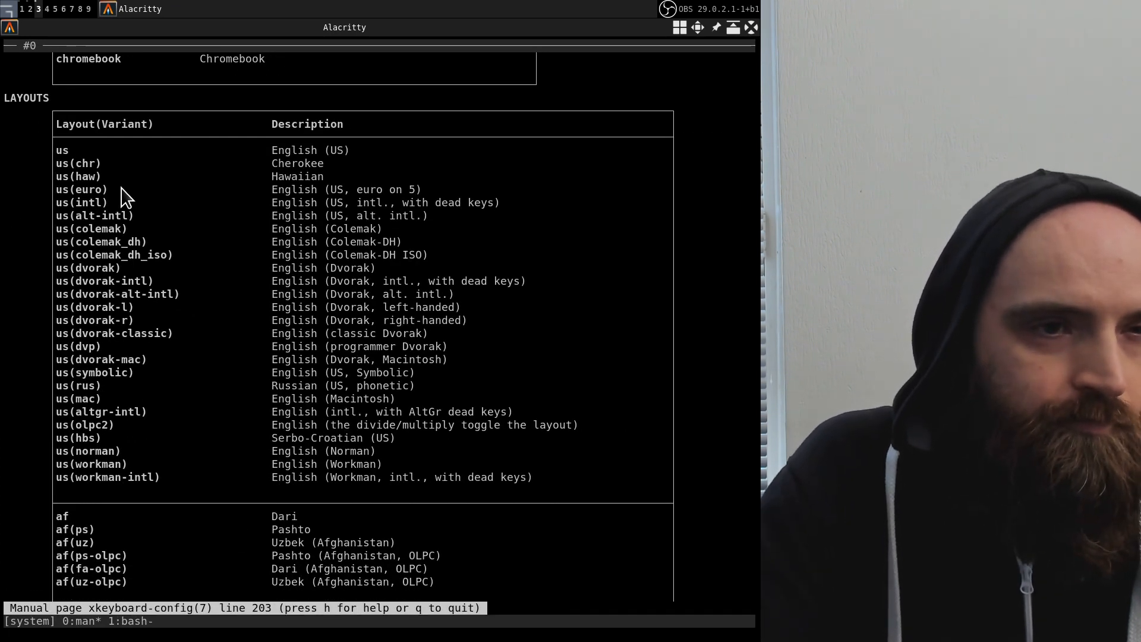
pyautogui.moveTo(271, 349)
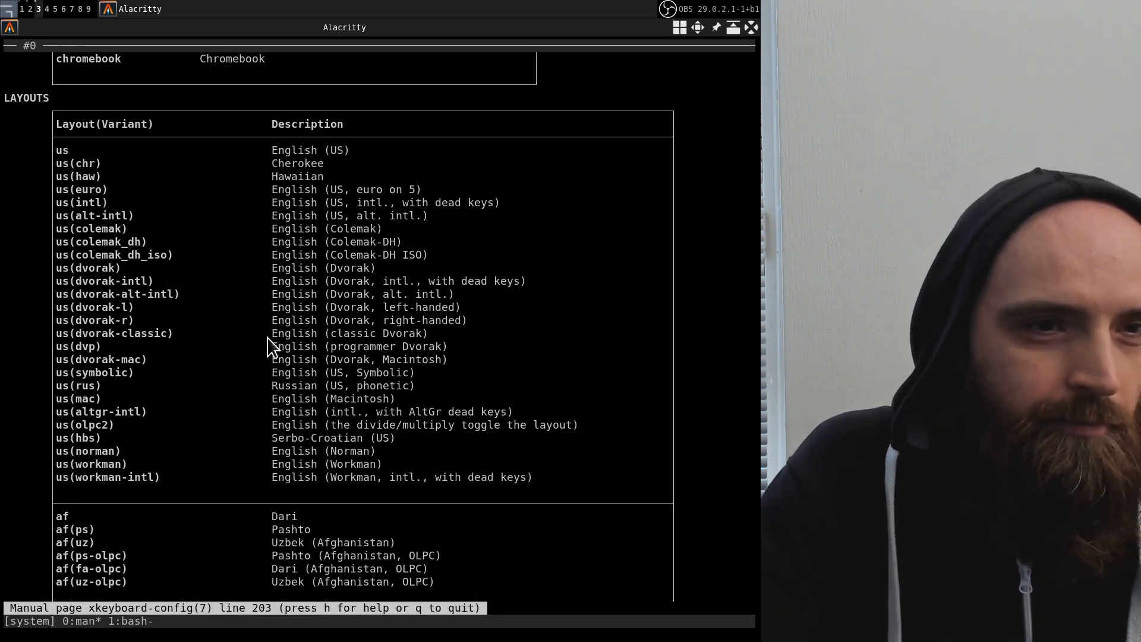
pyautogui.scroll(-3)
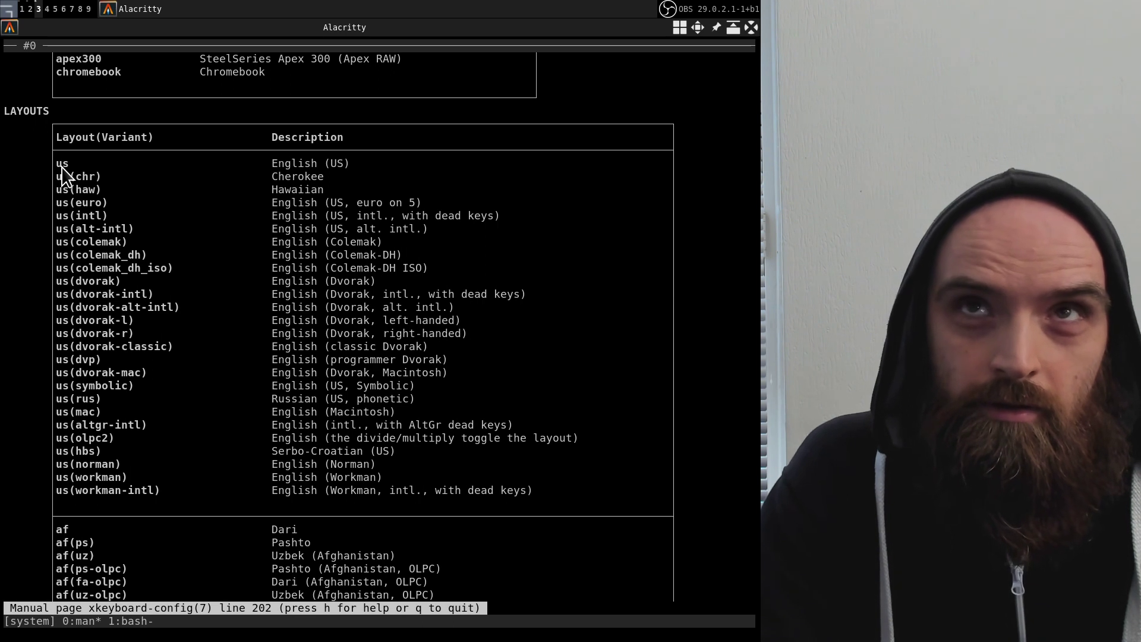
pyautogui.moveTo(66, 182)
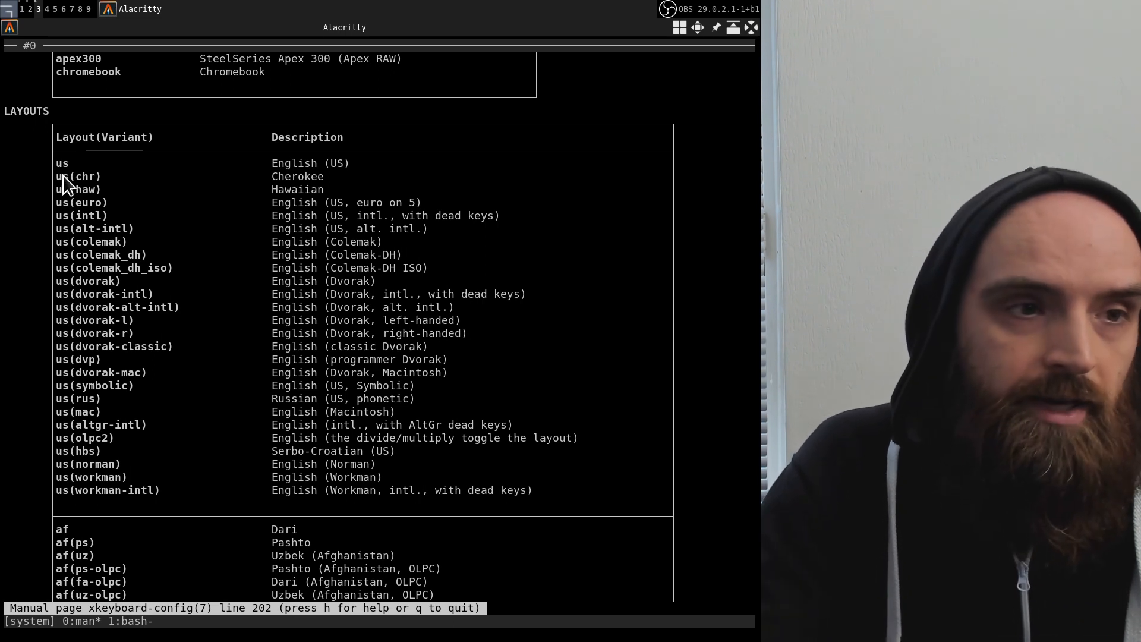
pyautogui.moveTo(69, 150)
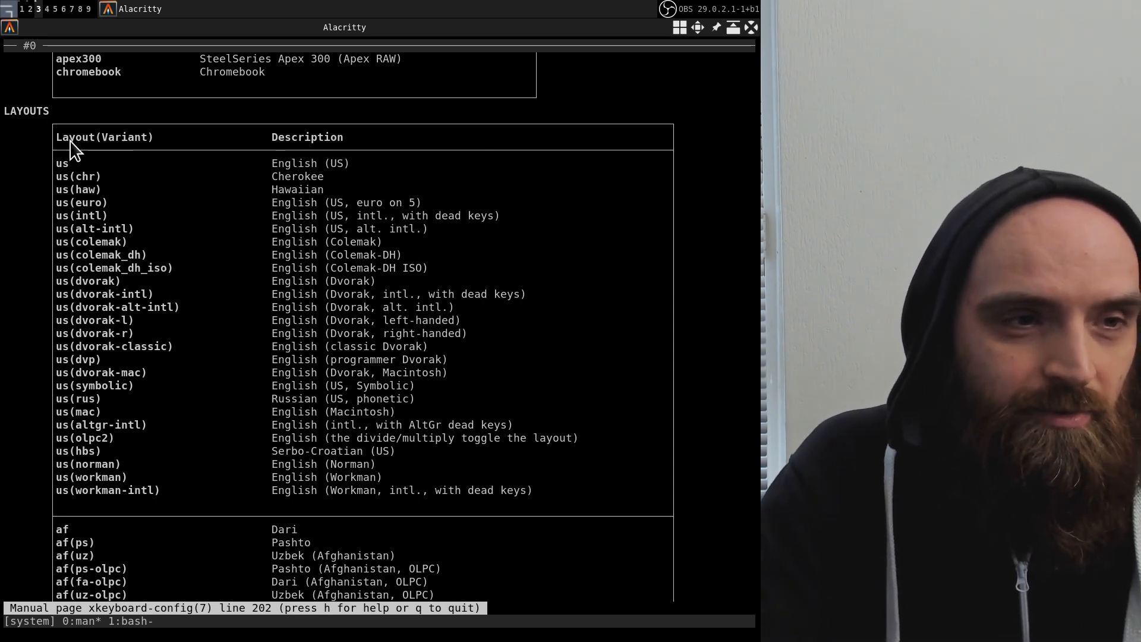
pyautogui.moveTo(79, 197)
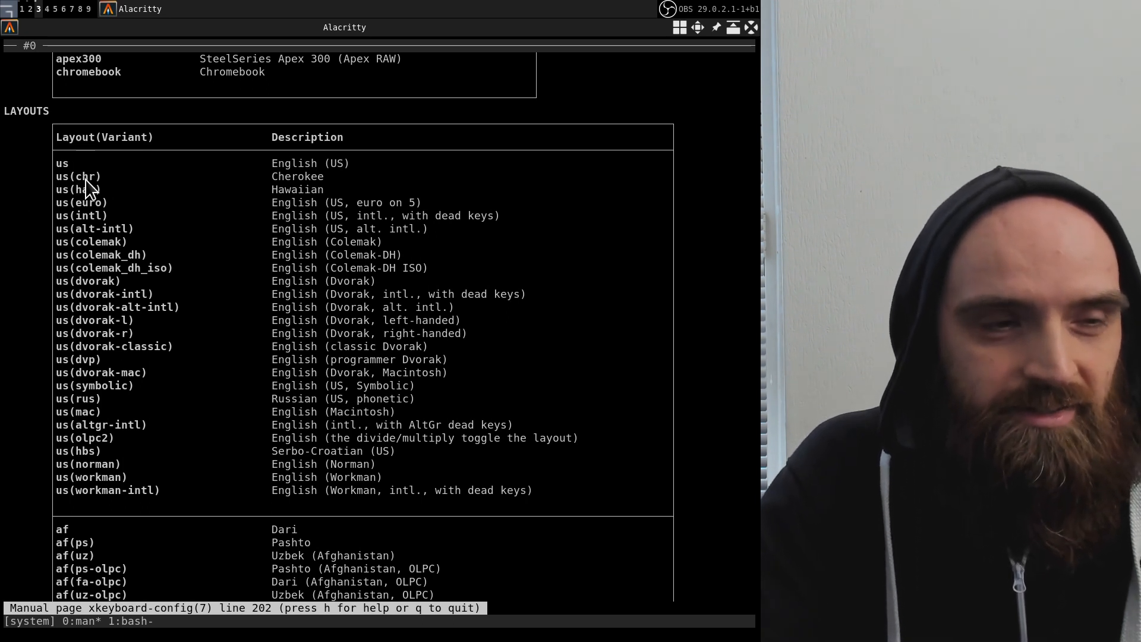
# - Scroll through the layout variants and descriptions listed in the LAYOUTS table
pyautogui.scroll(-3)
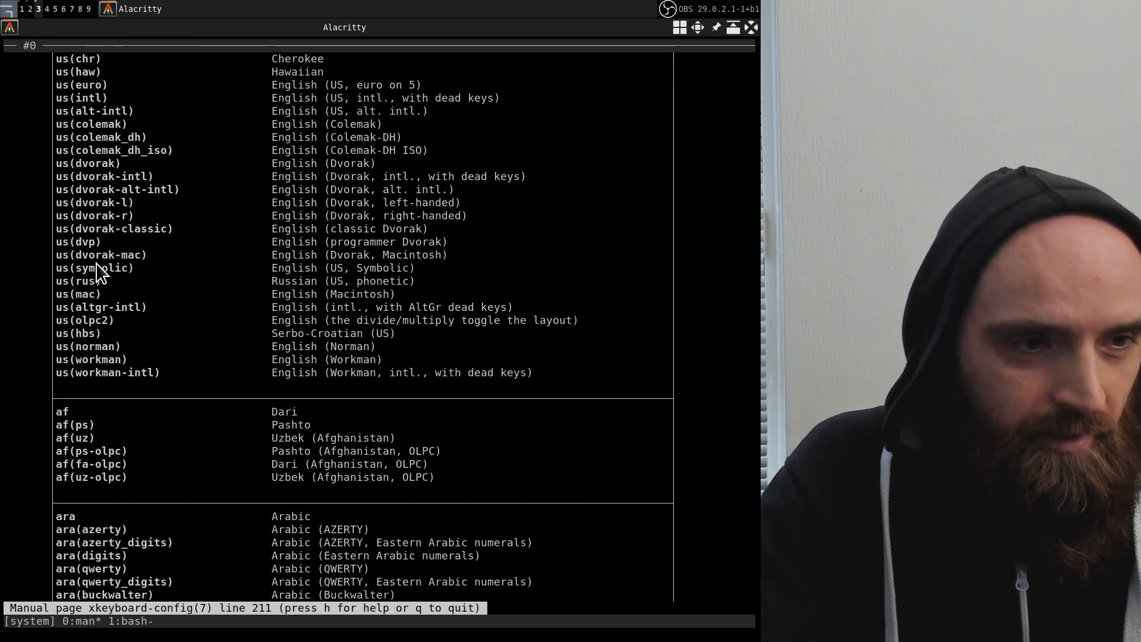
pyautogui.scroll(3)
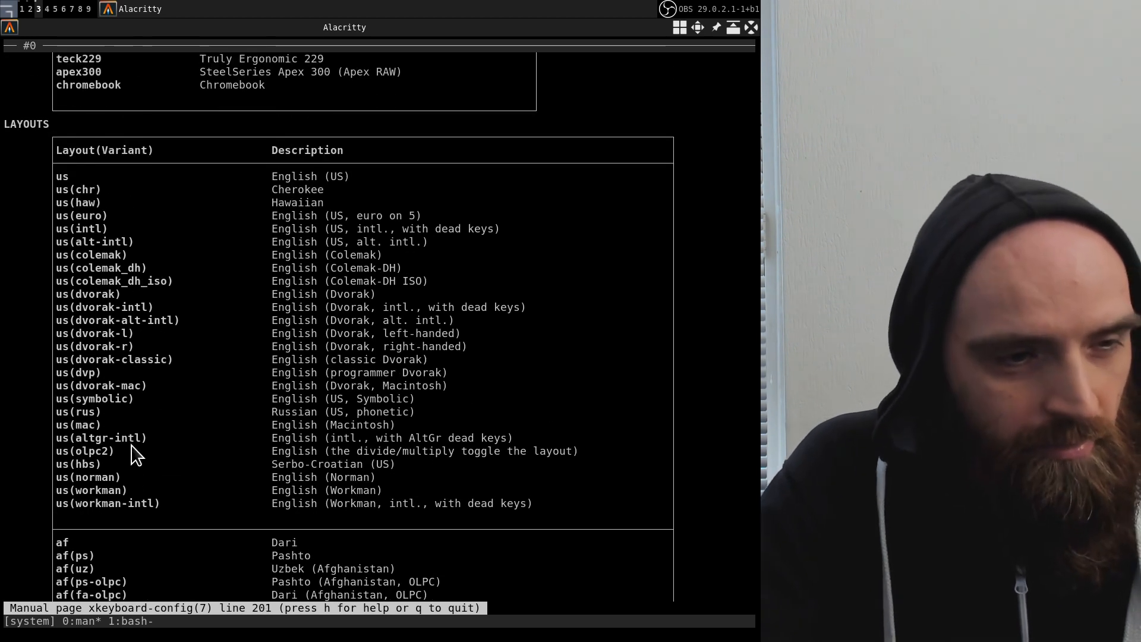
pyautogui.scroll(-3)
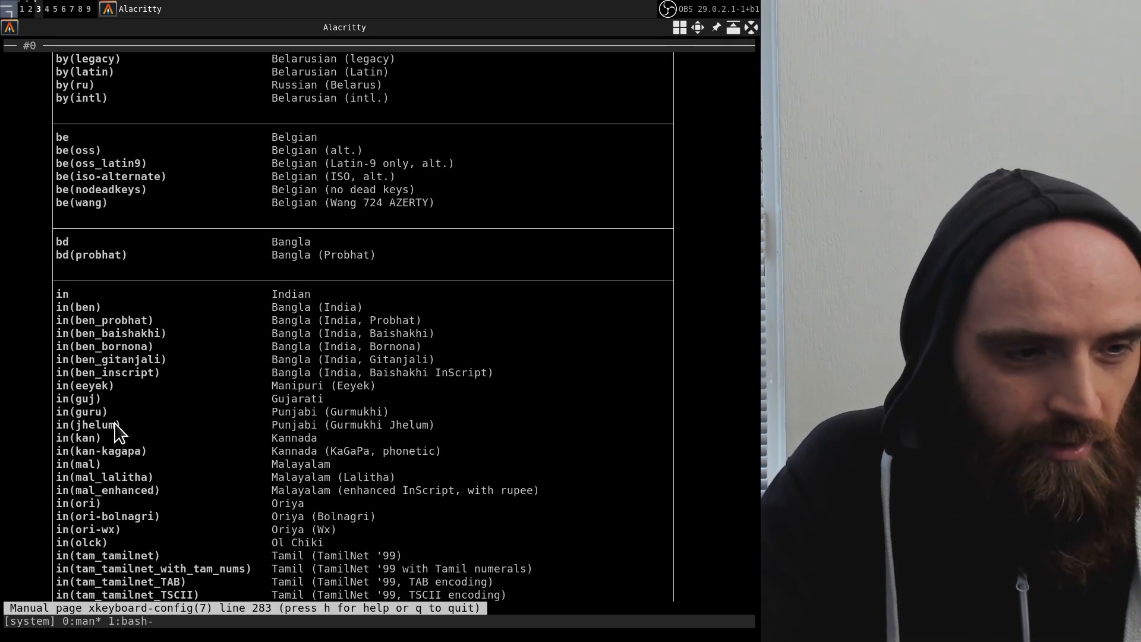
pyautogui.scroll(-3)
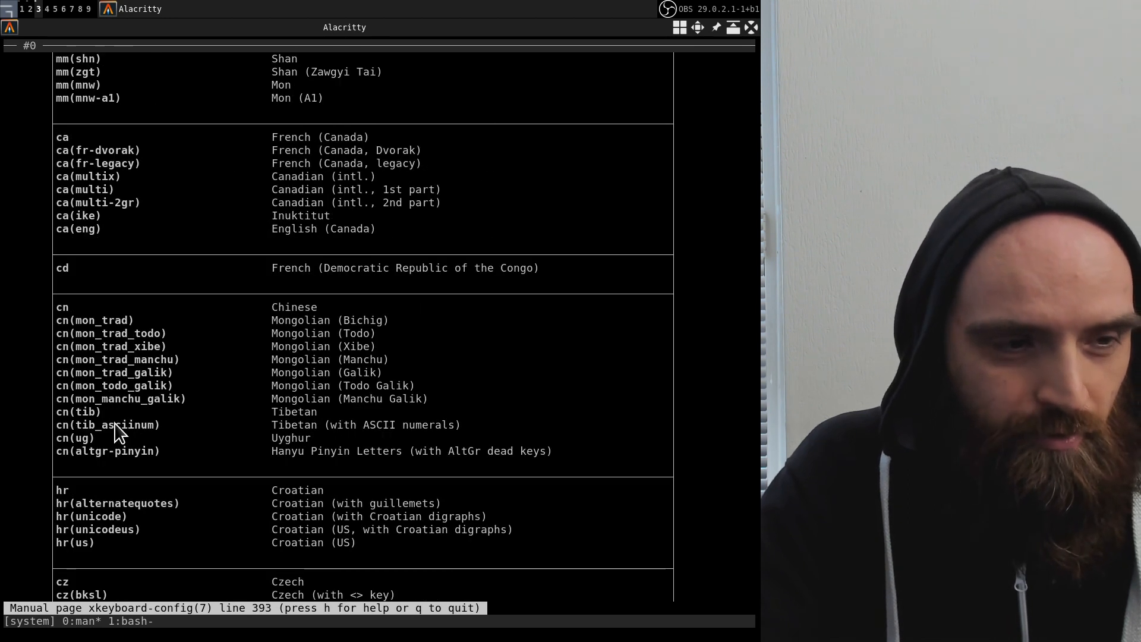
pyautogui.scroll(-3)
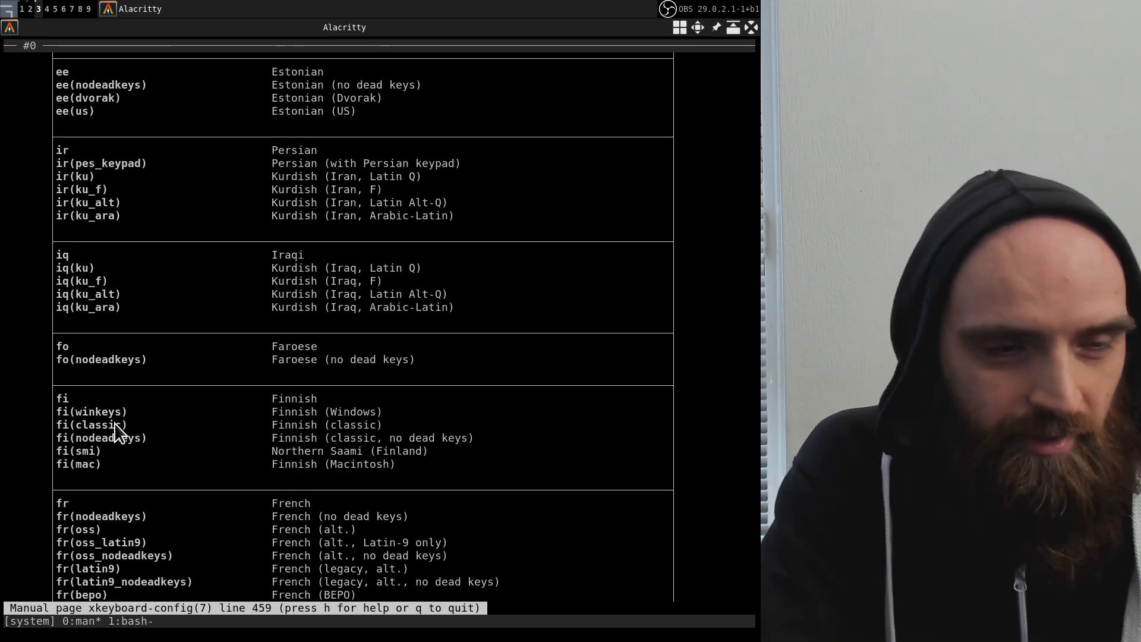
pyautogui.scroll(3)
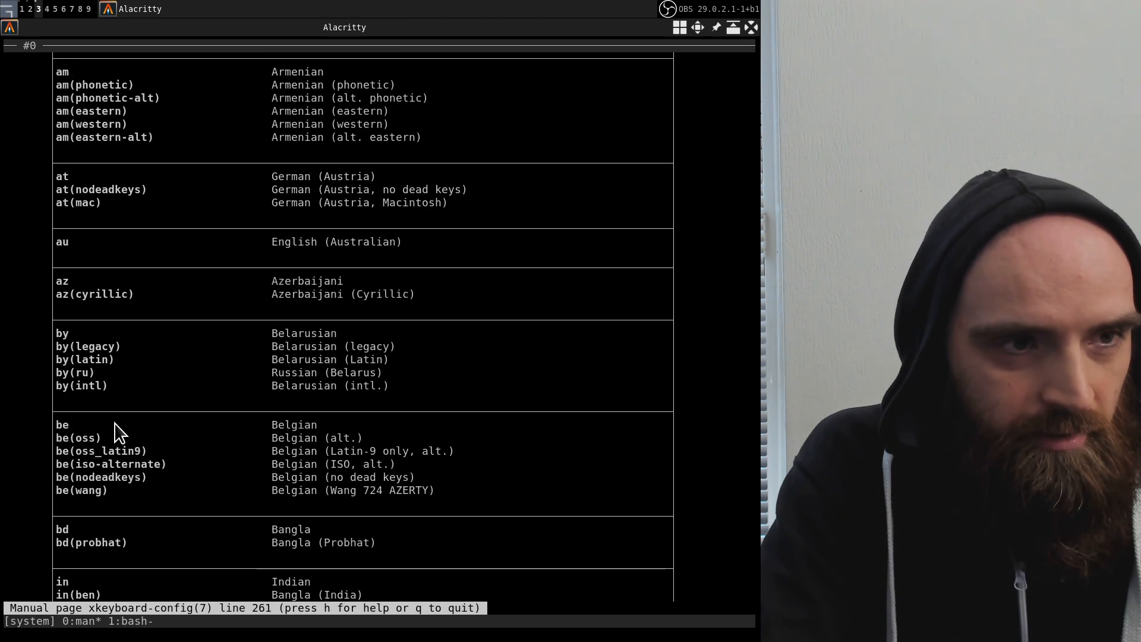
# - Scroll up to the top of the LAYOUTS table showing the US variants
pyautogui.scroll(3)
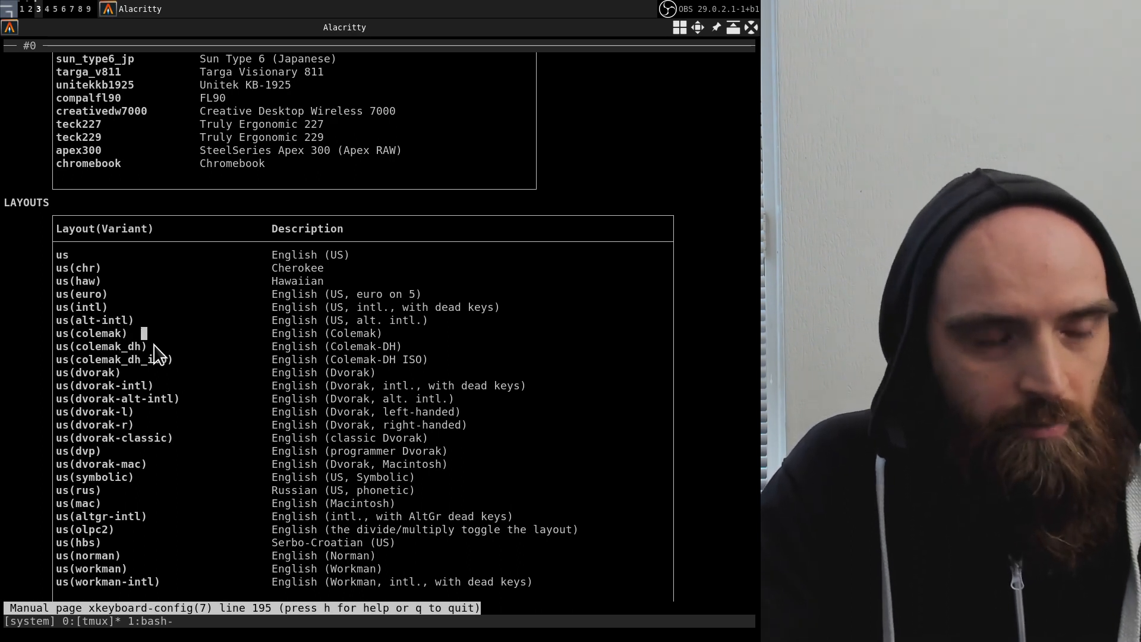
pyautogui.moveTo(189, 335)
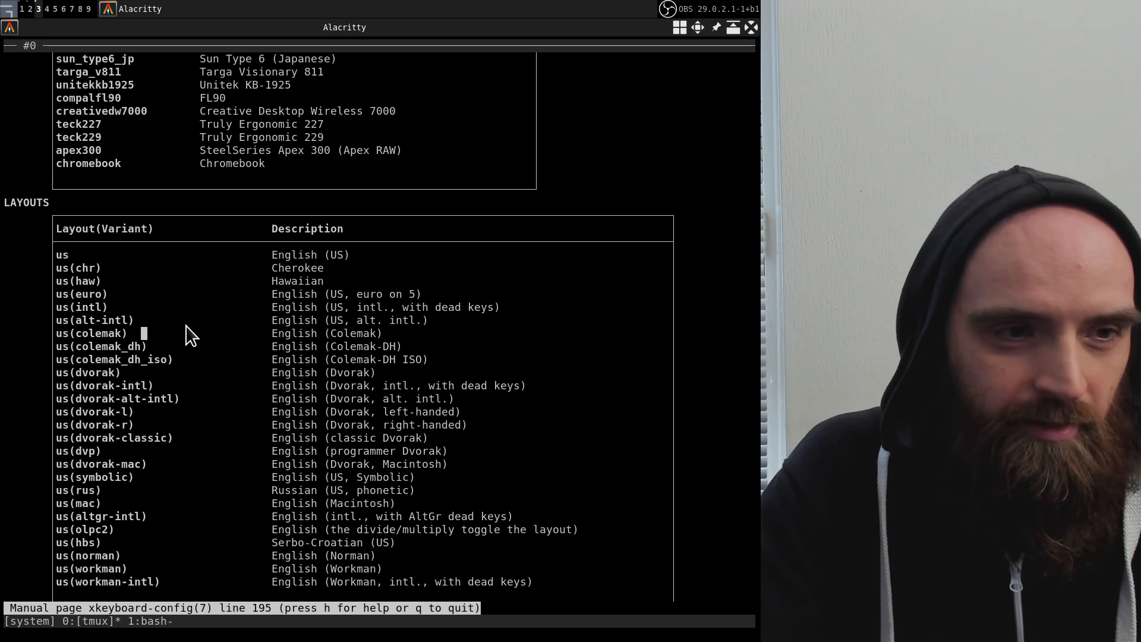
pyautogui.moveTo(206, 432)
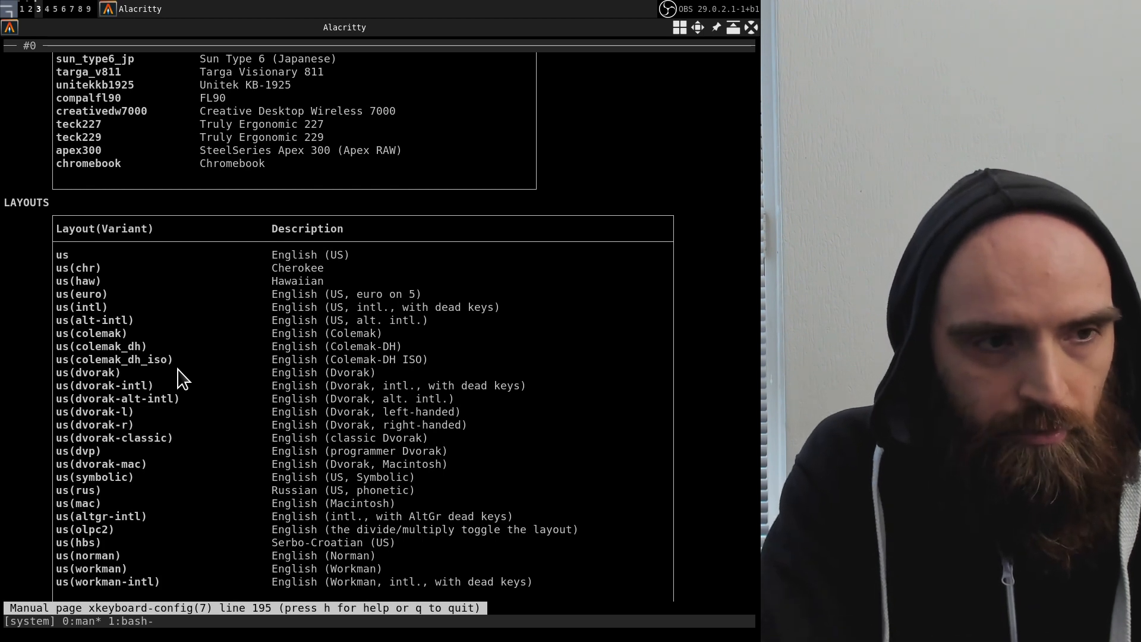
# - Quit the manual and write setxkbmap 'us(intl)' at the bash prompt
pyautogui.press('q')
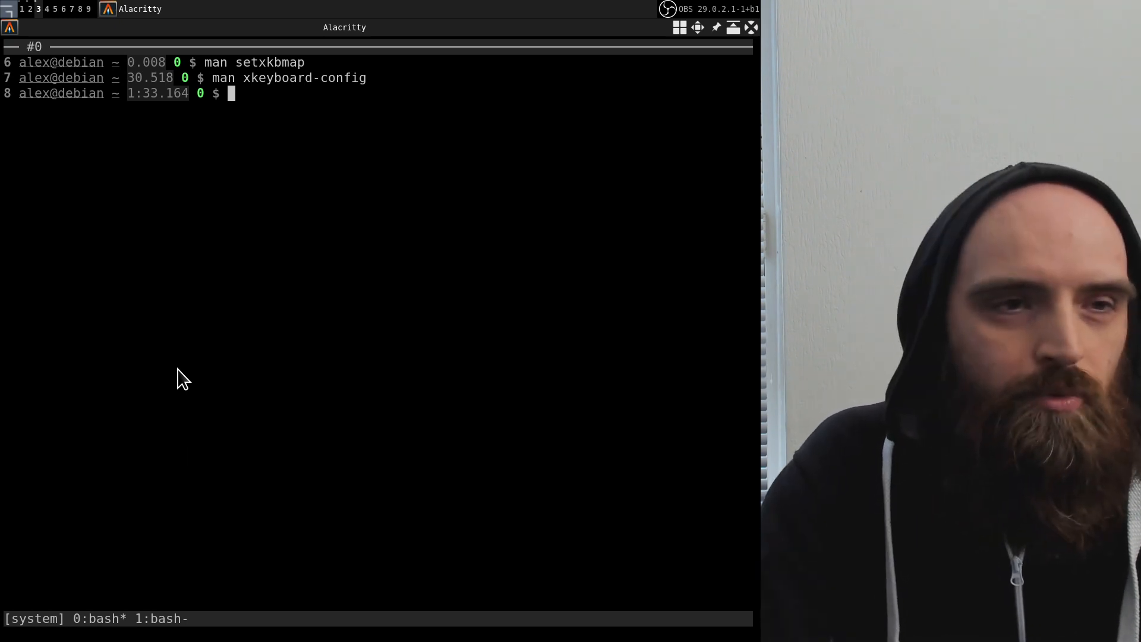
pyautogui.write('s')
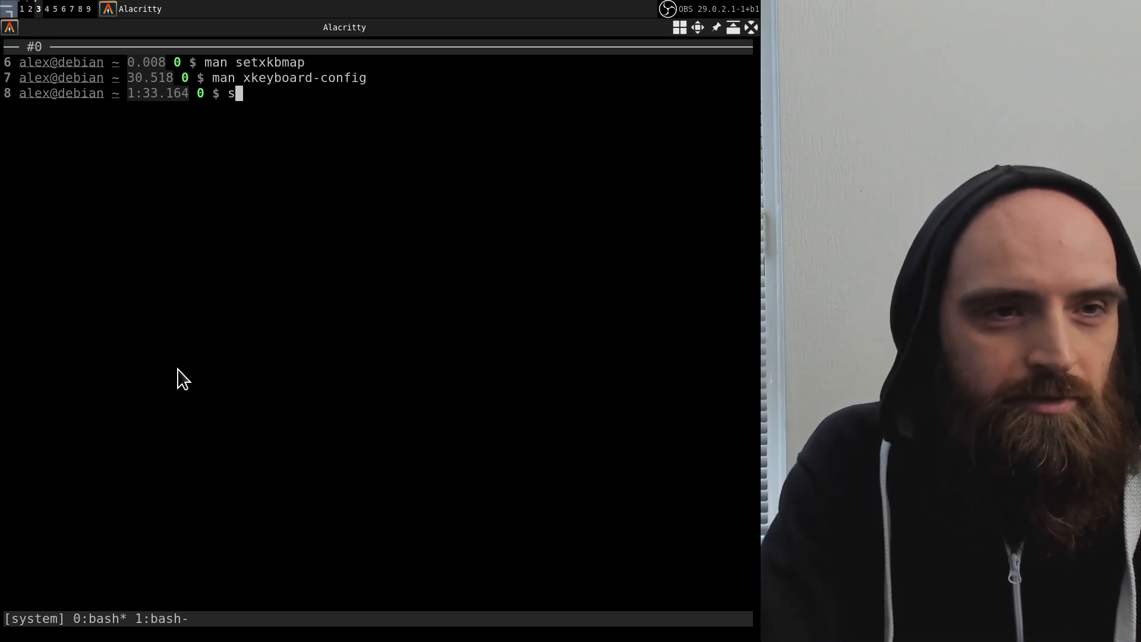
pyautogui.write('etxkbmap')
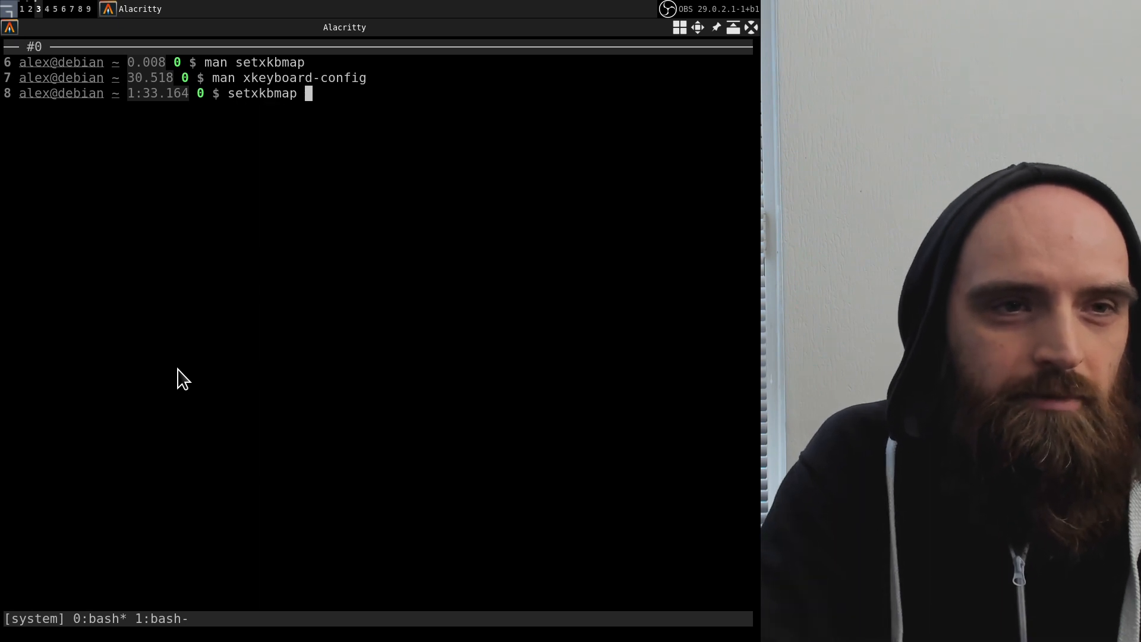
pyautogui.write('us(')
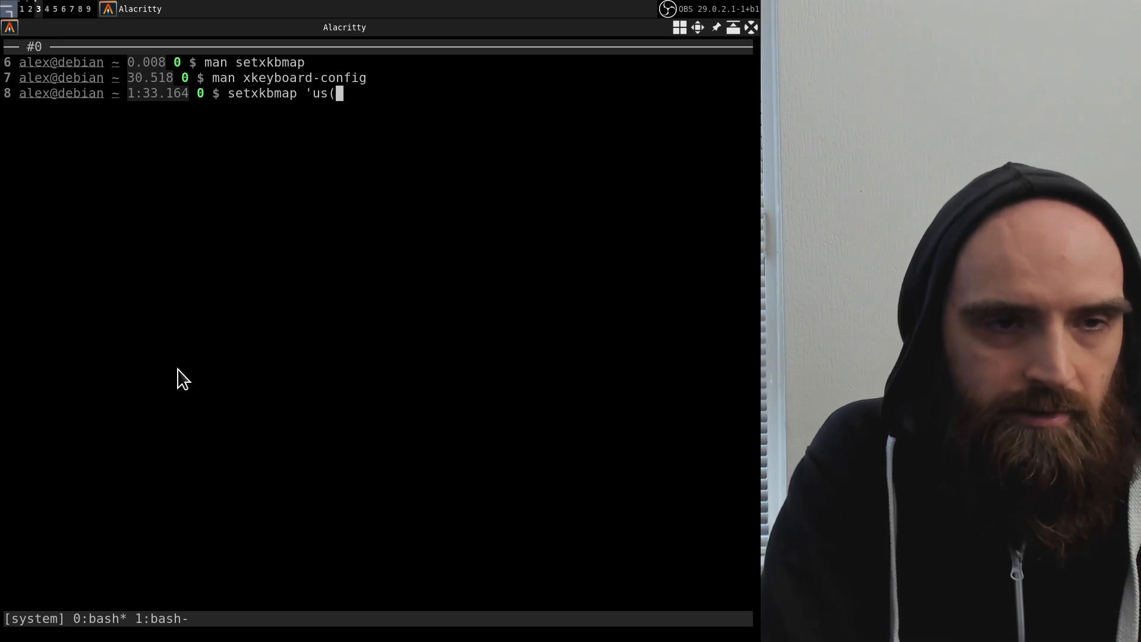
pyautogui.write('intl')
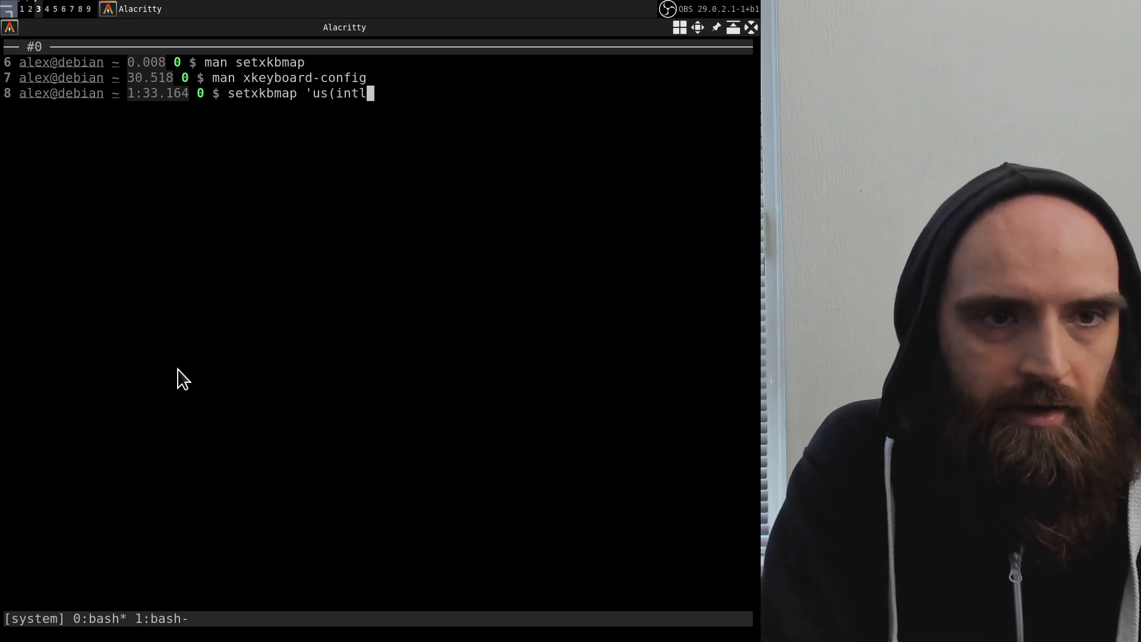
pyautogui.write(")'")
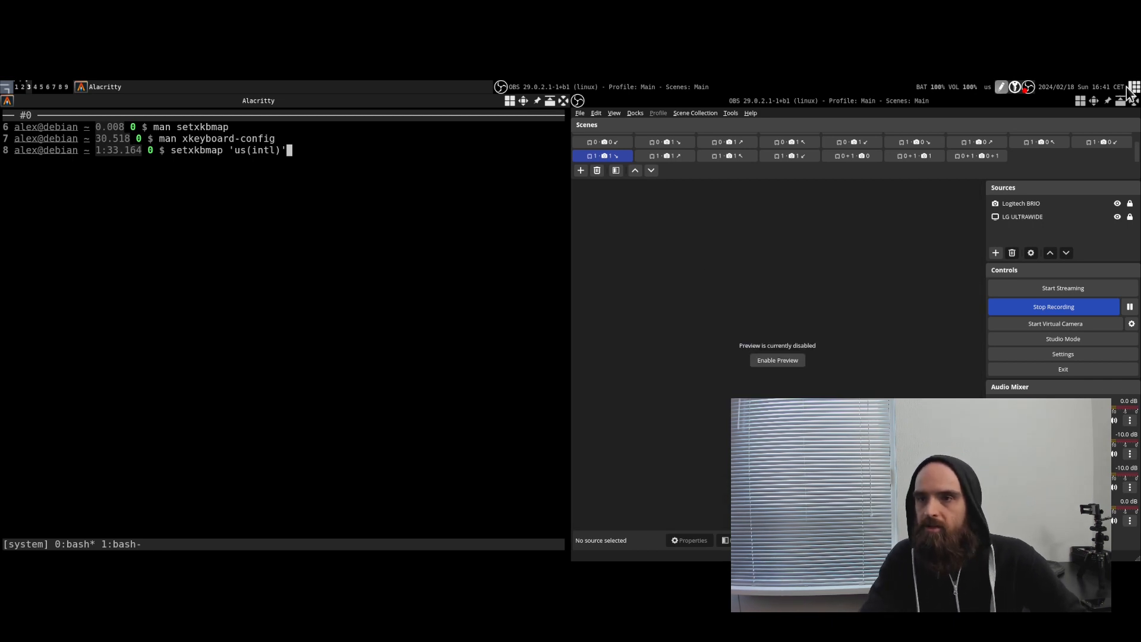
pyautogui.moveTo(990, 92)
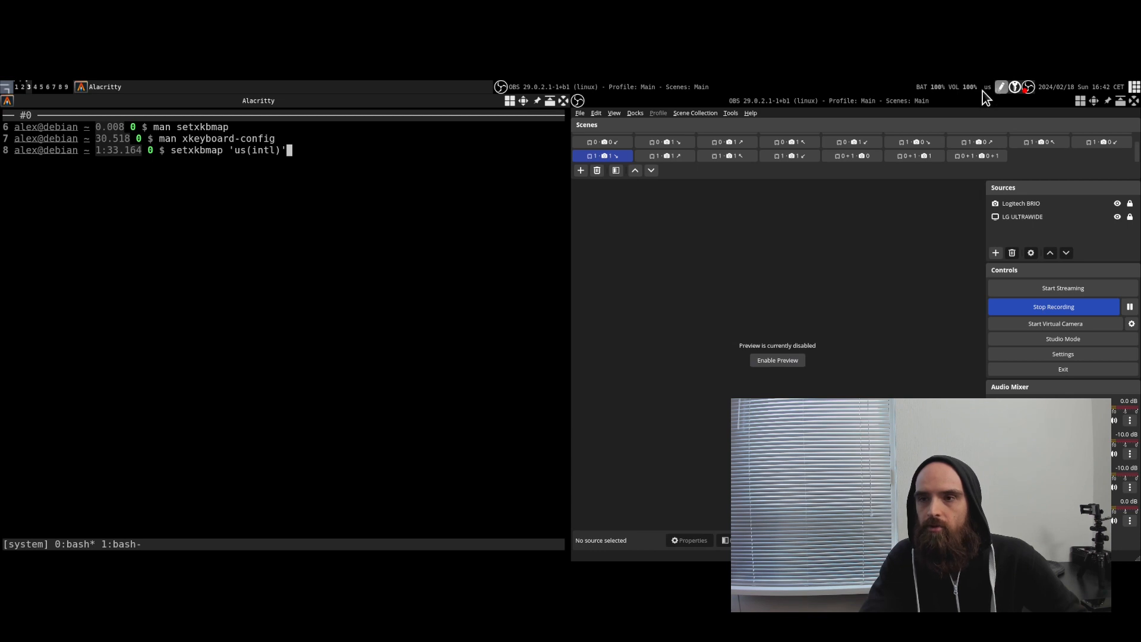
pyautogui.moveTo(438, 109)
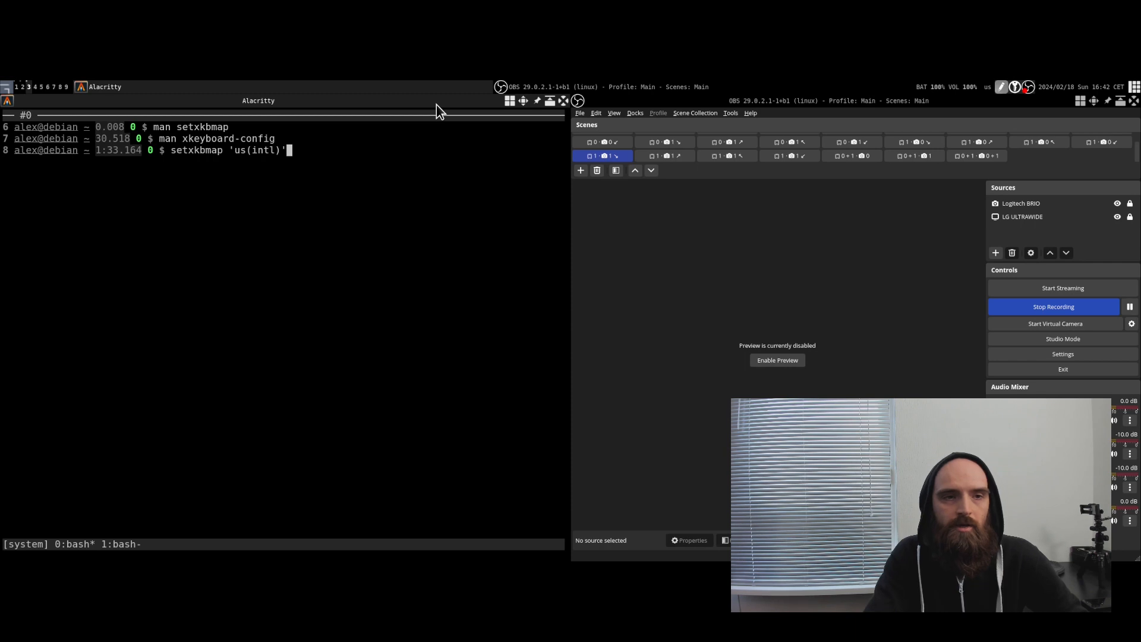
# - Run setxkbmap 'us(intl)' to switch the keyboard to US international
pyautogui.press('Return')
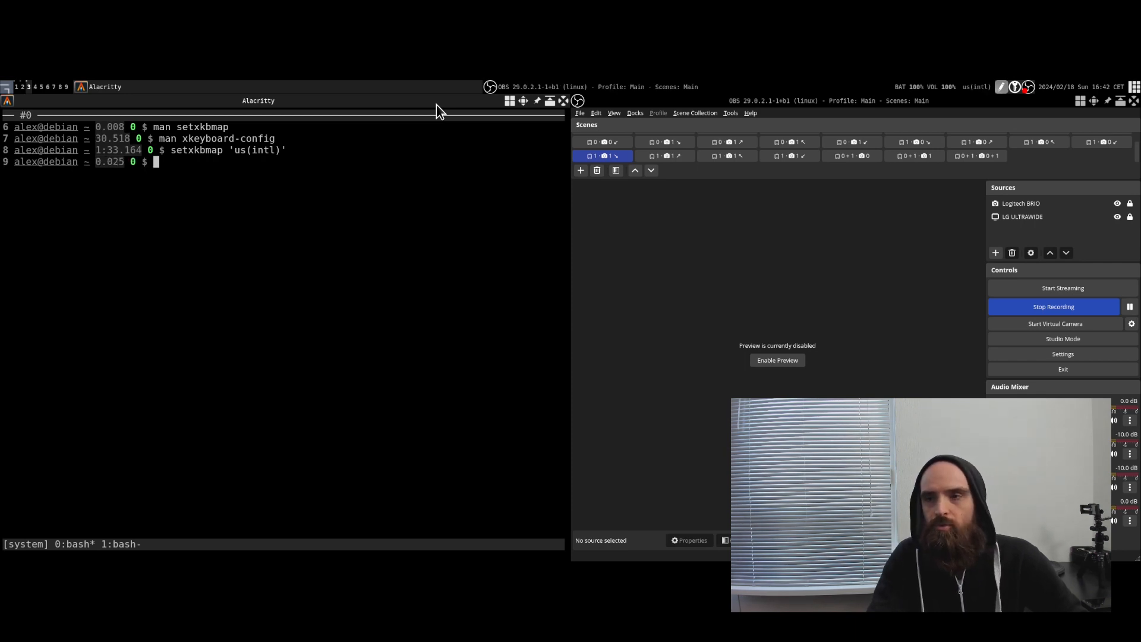
pyautogui.moveTo(500, 230)
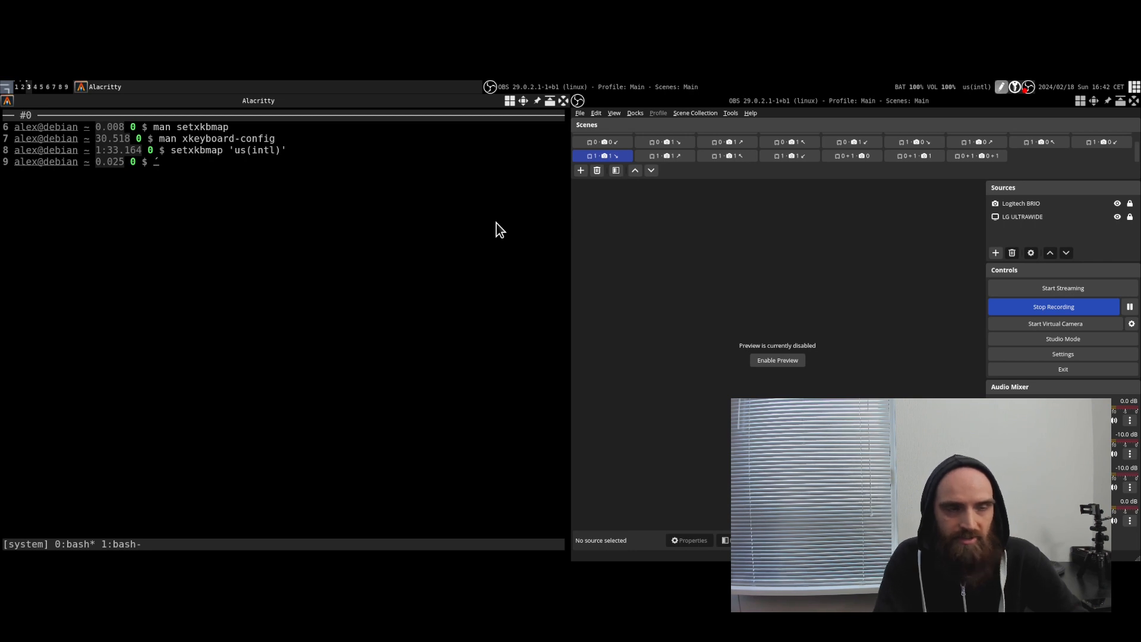
# - Test typing á and é, then run setxkbmap 'us(alt-intl)' for the alternative international layout
pyautogui.write('á')
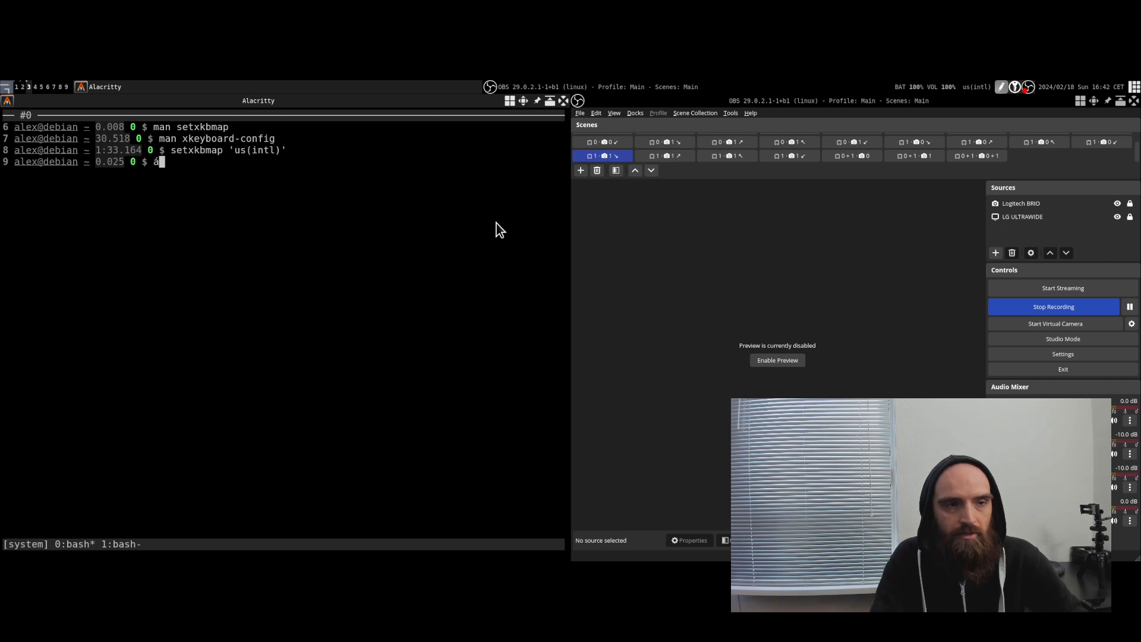
pyautogui.write('é')
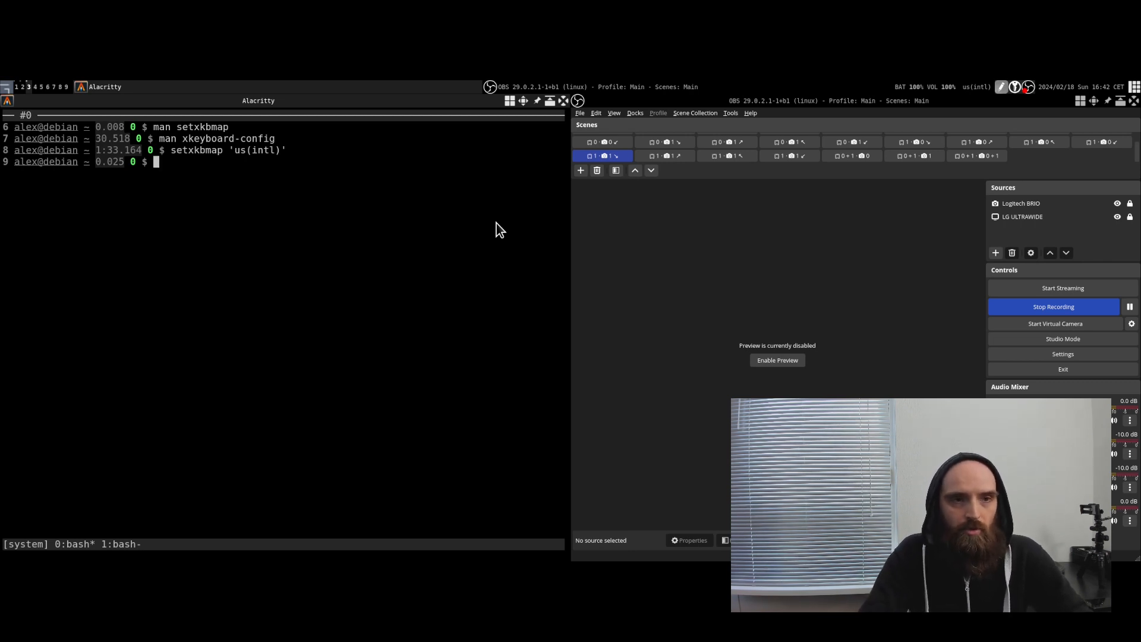
pyautogui.write("setxkbmap 'us(intl)'")
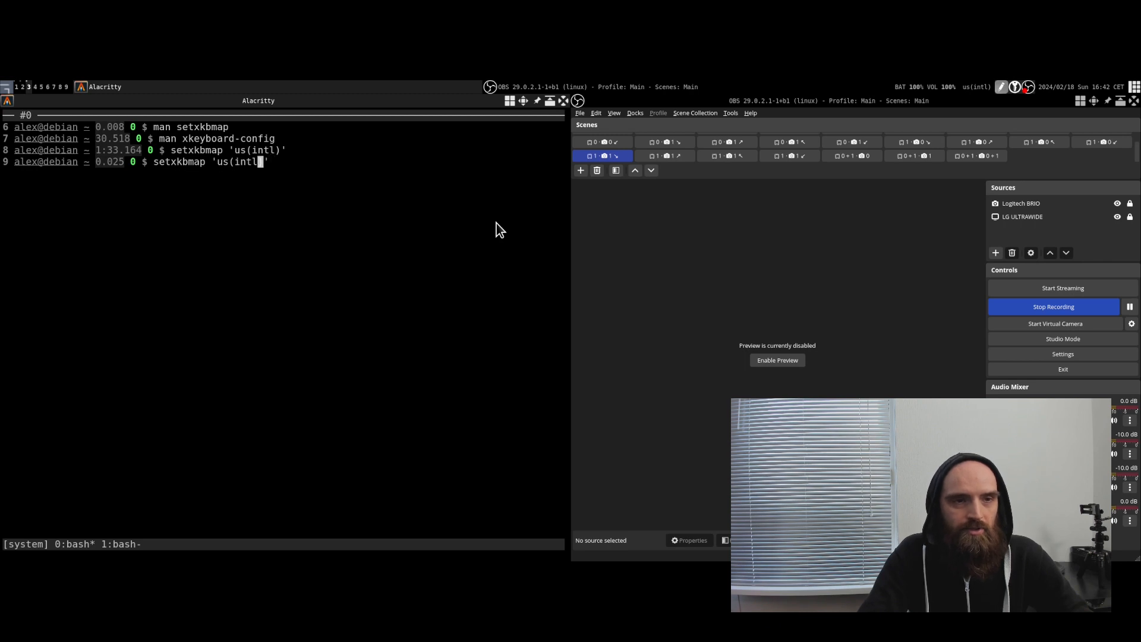
pyautogui.write('alt-')
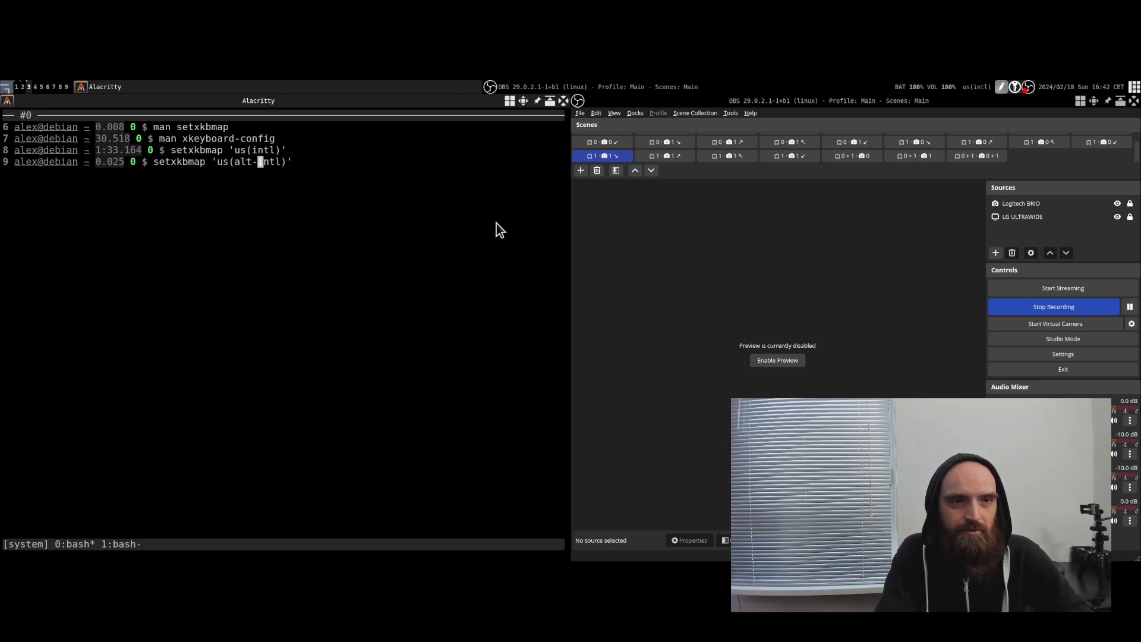
pyautogui.press('Return')
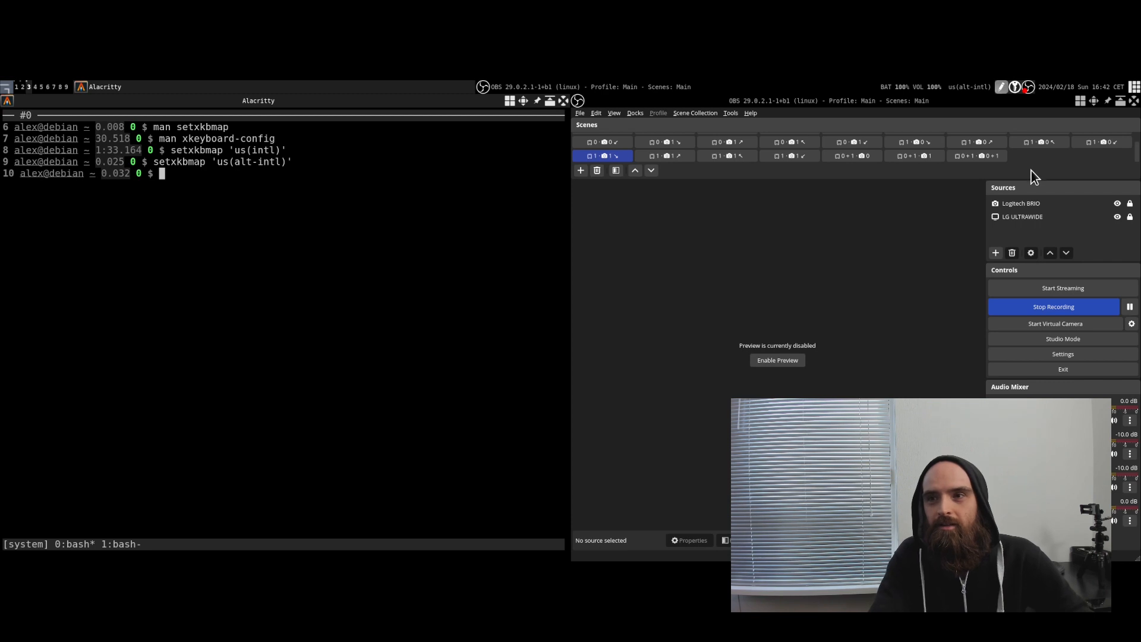
pyautogui.moveTo(976, 103)
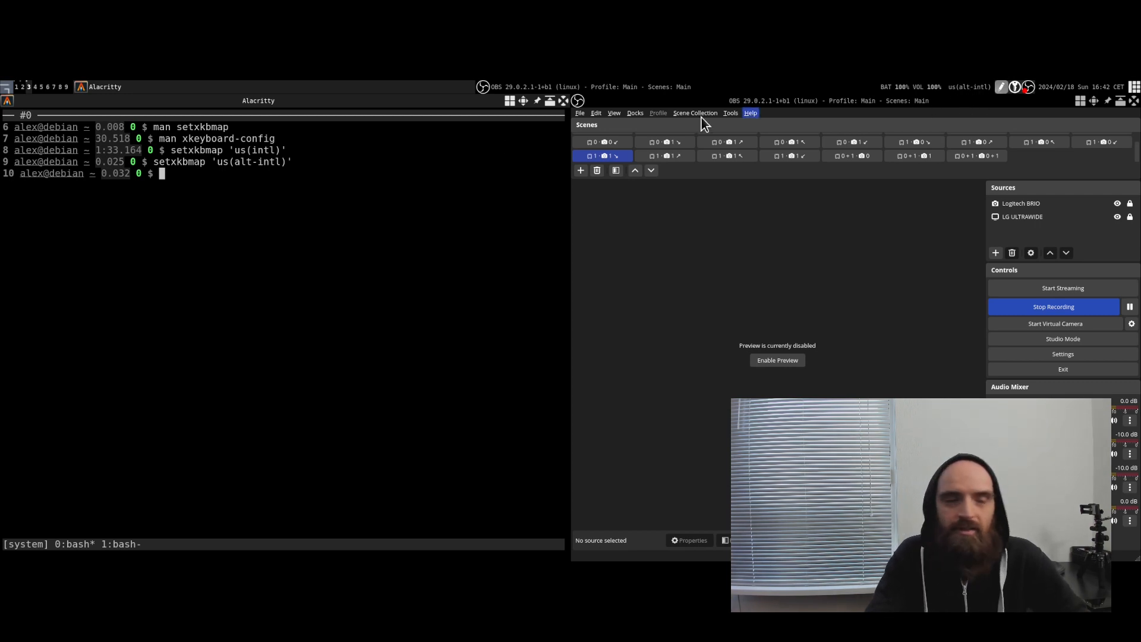
pyautogui.moveTo(377, 261)
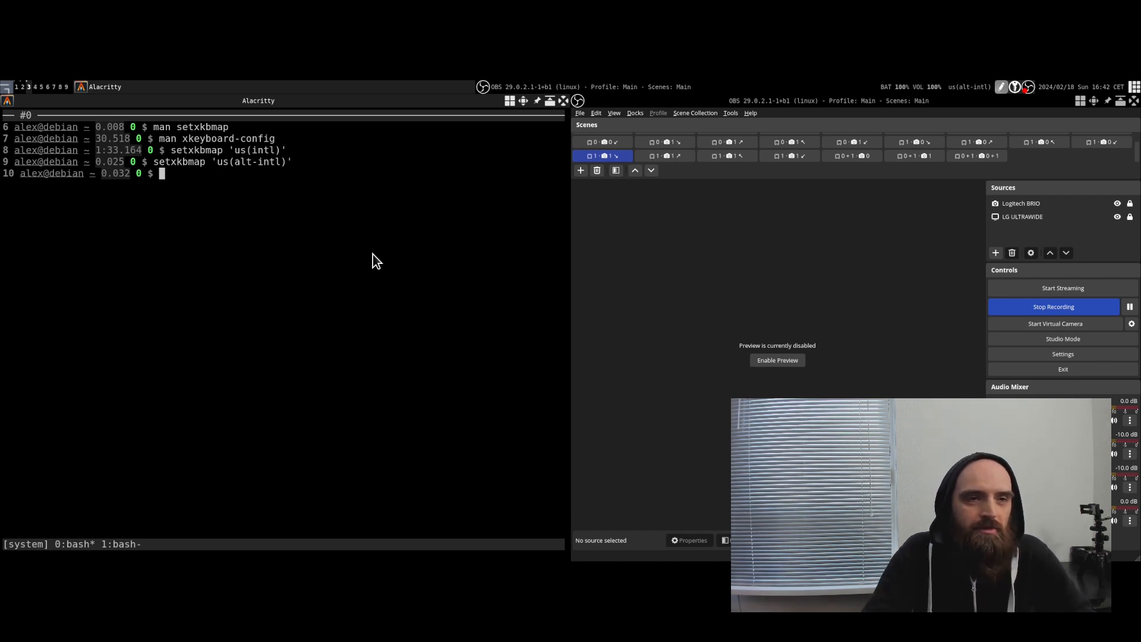
# - Run setxkbmap -layout us -variant intl to switch back to US international
pyautogui.write("setxkbmap 'us(alt-intl)'")
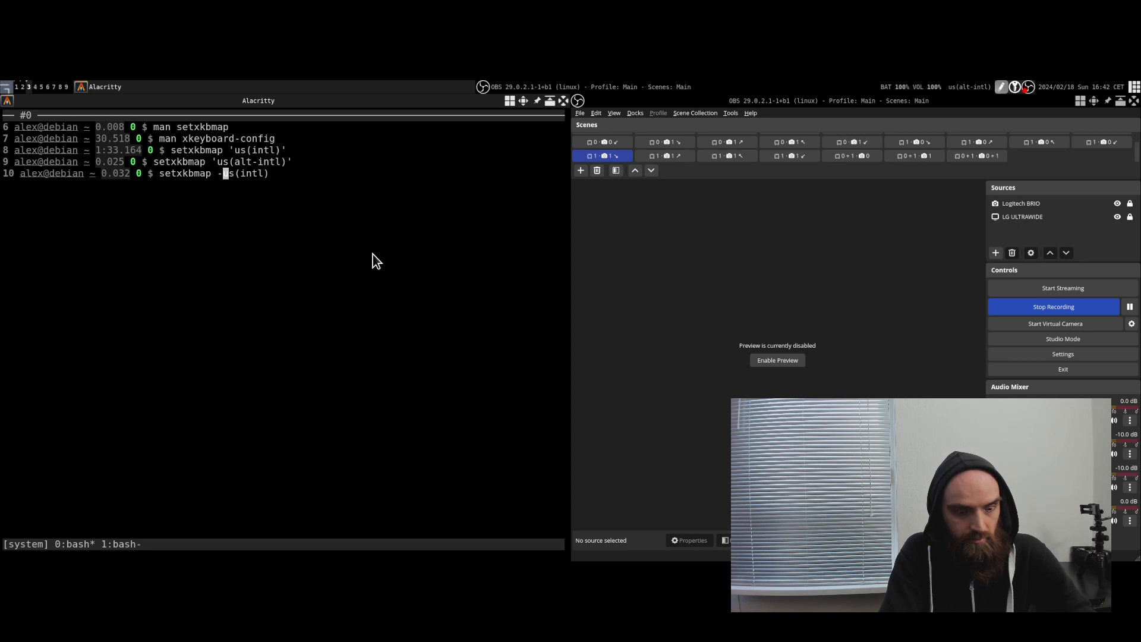
pyautogui.write('layout us')
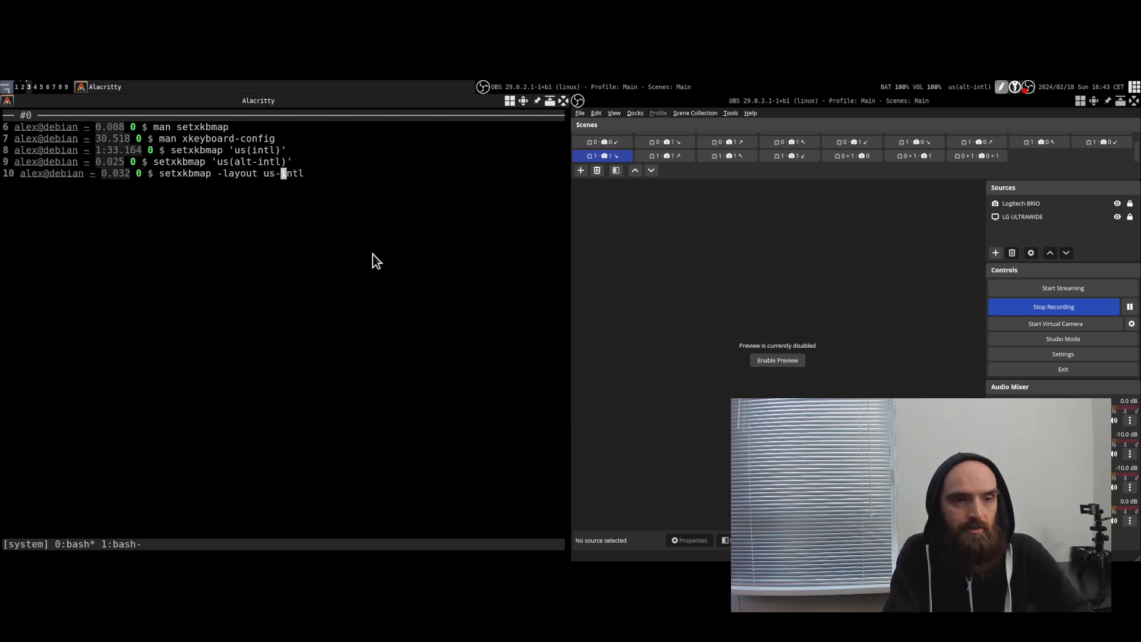
pyautogui.write('-va')
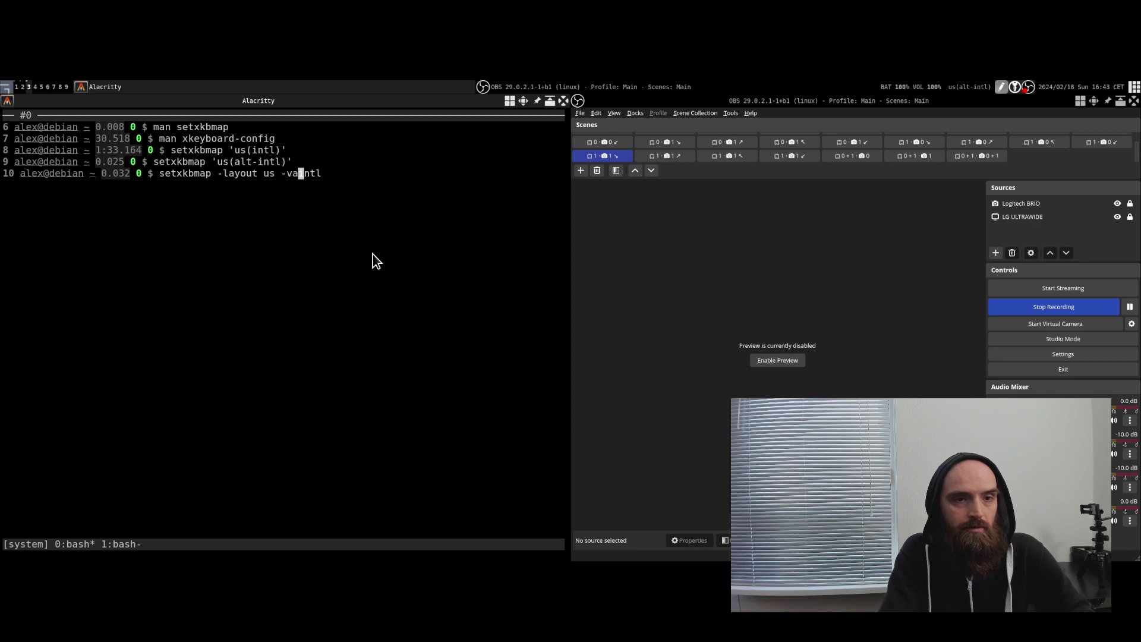
pyautogui.write('rian')
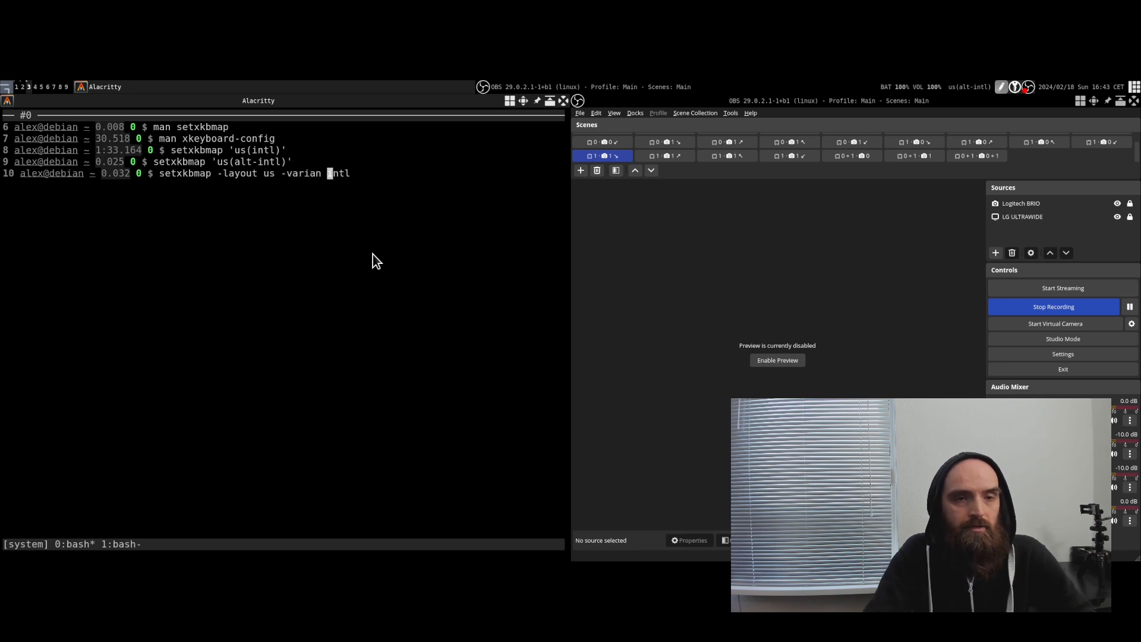
pyautogui.write('t')
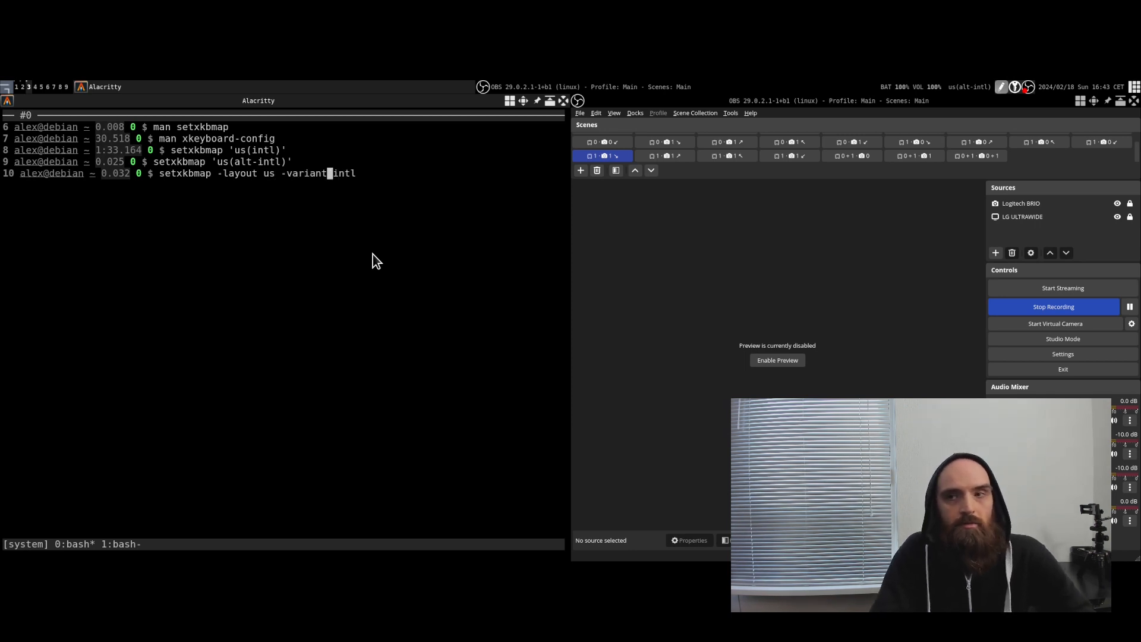
pyautogui.press('Return')
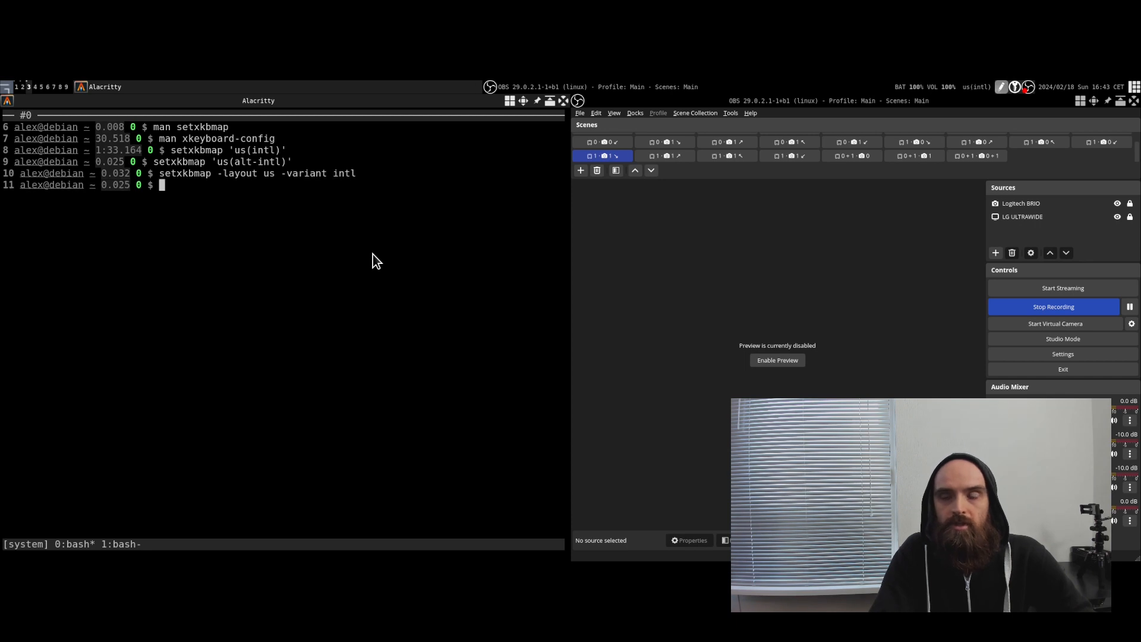
pyautogui.moveTo(225, 179)
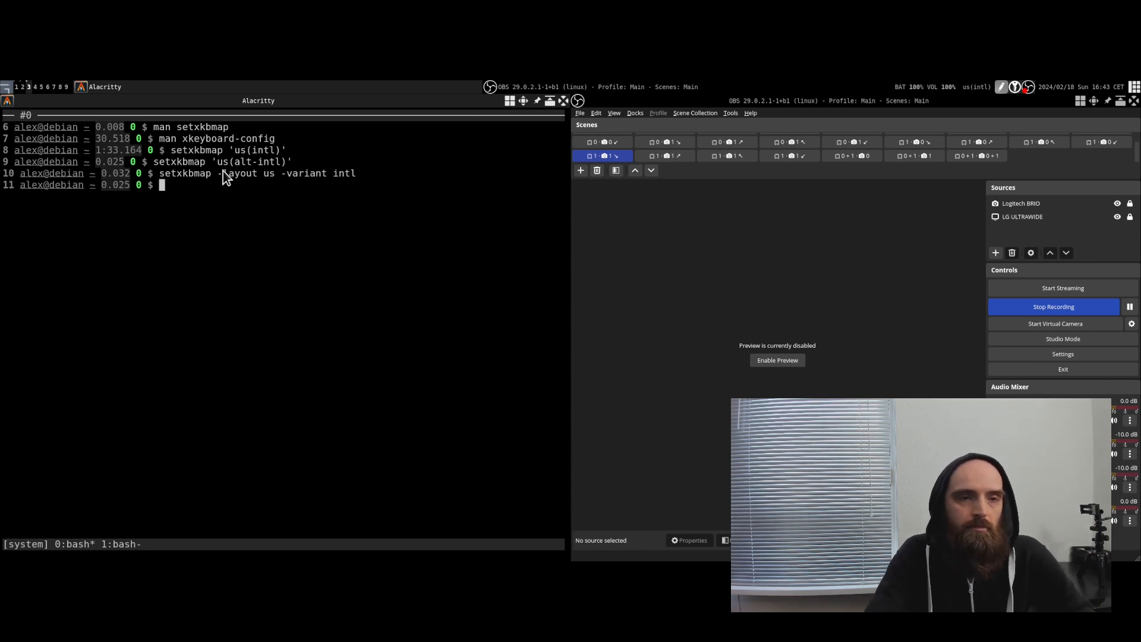
pyautogui.moveTo(246, 186)
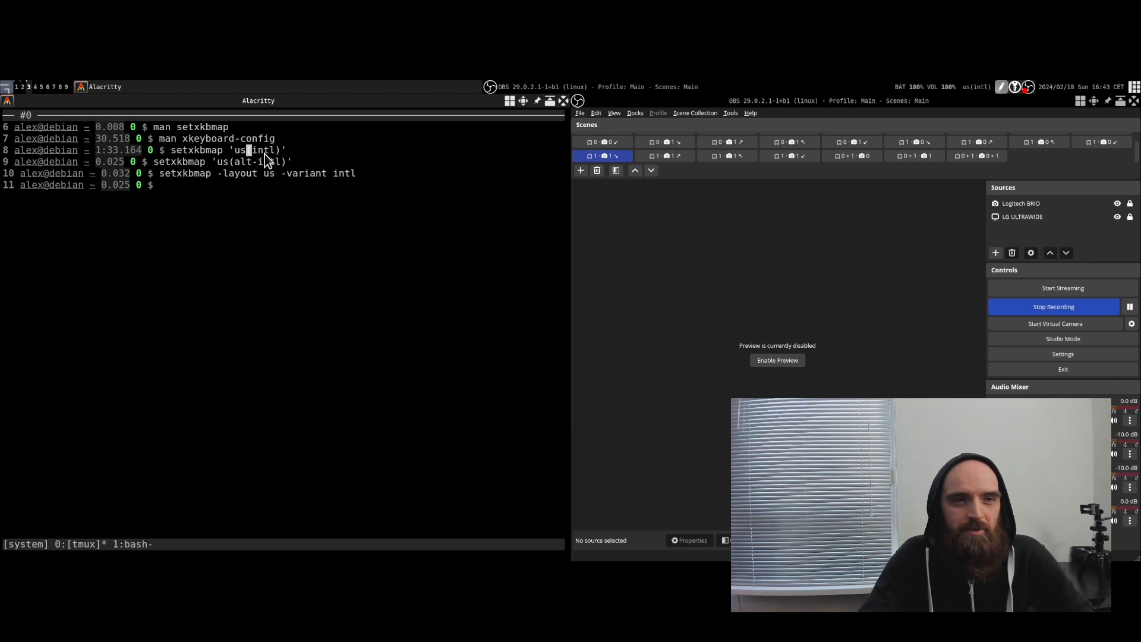
# - Run setxkbmap us\(alt-intl\) with escaped parentheses, then begin a setxkbmap -layout us command
pyautogui.write("setxkbmap 'us(alt-intl)'")
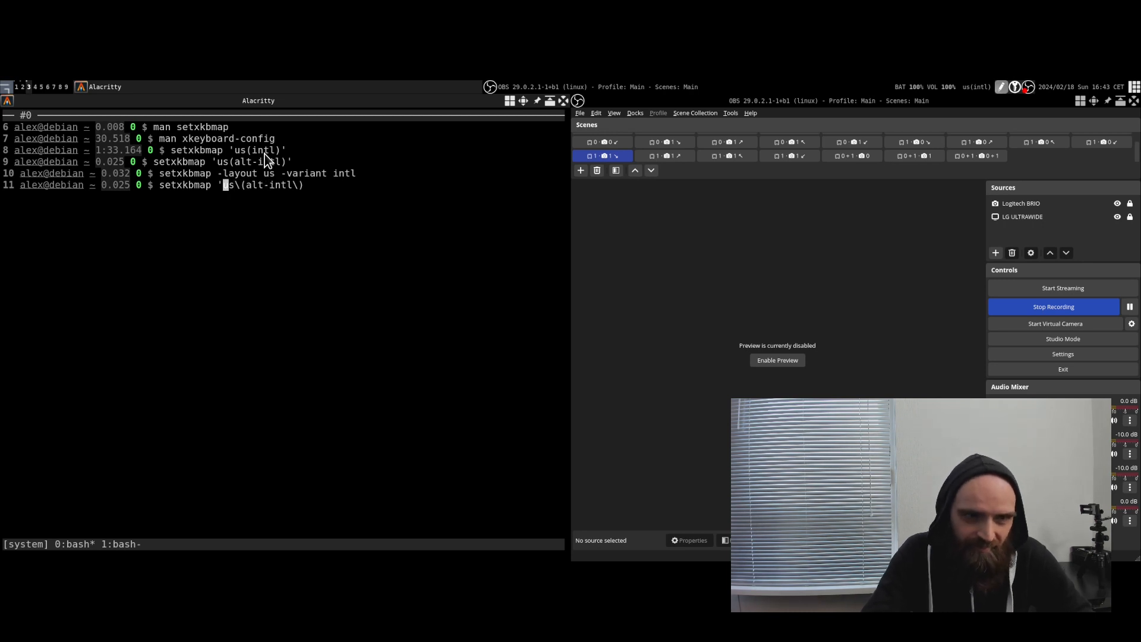
pyautogui.press('Return')
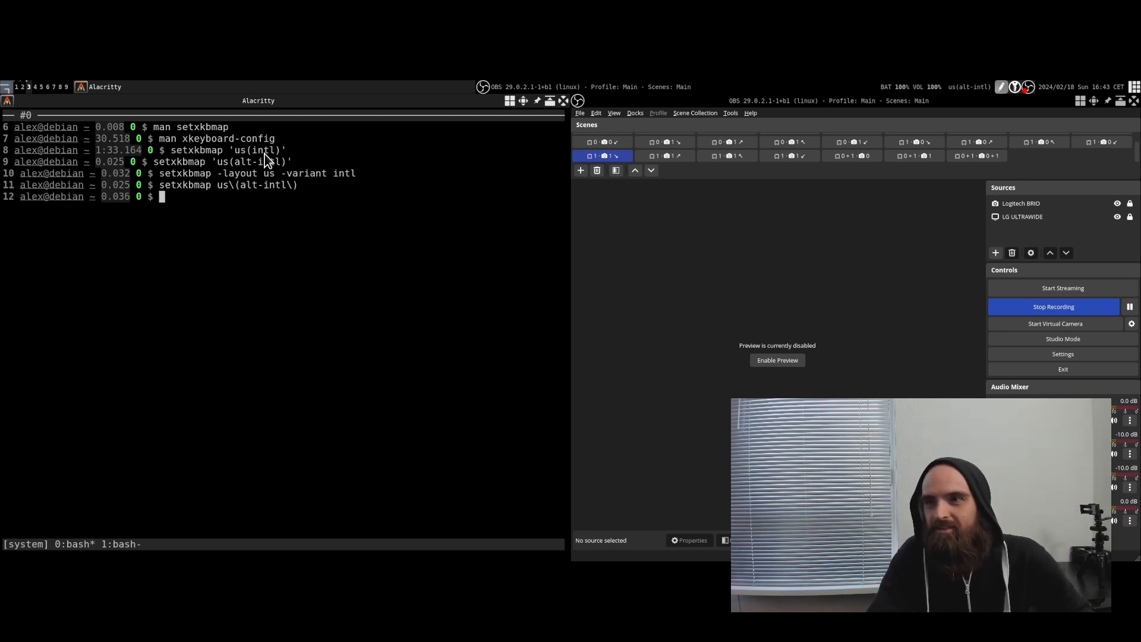
pyautogui.write('setxkbmap us\\(alt-intl\\)')
pyautogui.write('setxkbmap -layout us')
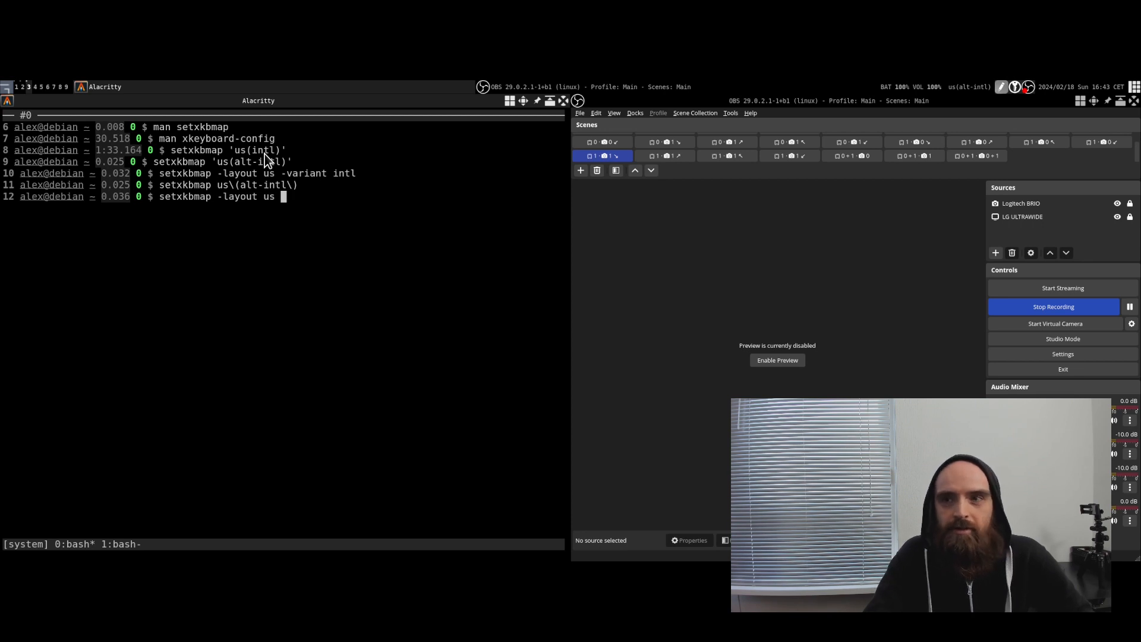
# - Run setxkbmap -layout us to return to the plain US layout
pyautogui.press('Return')
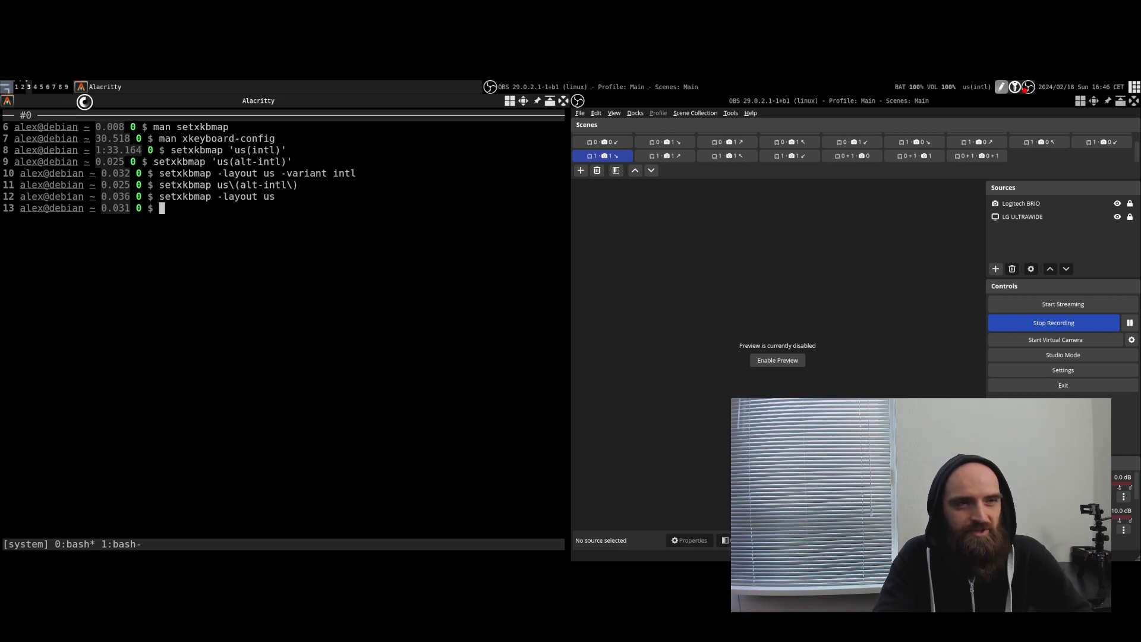
pyautogui.moveTo(144, 149)
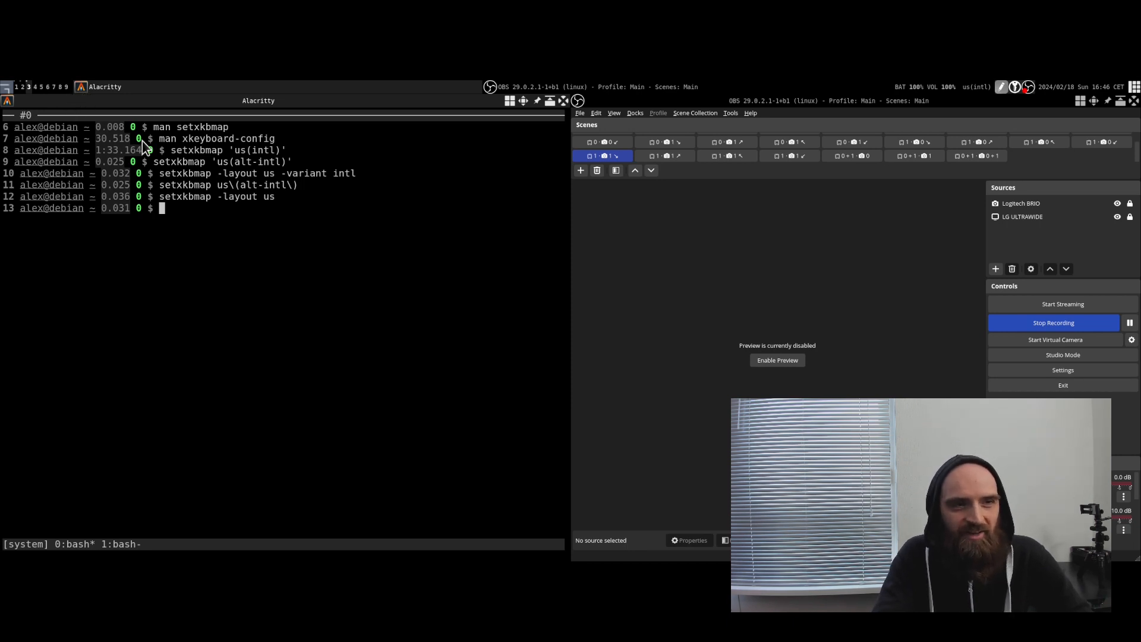
pyautogui.moveTo(182, 223)
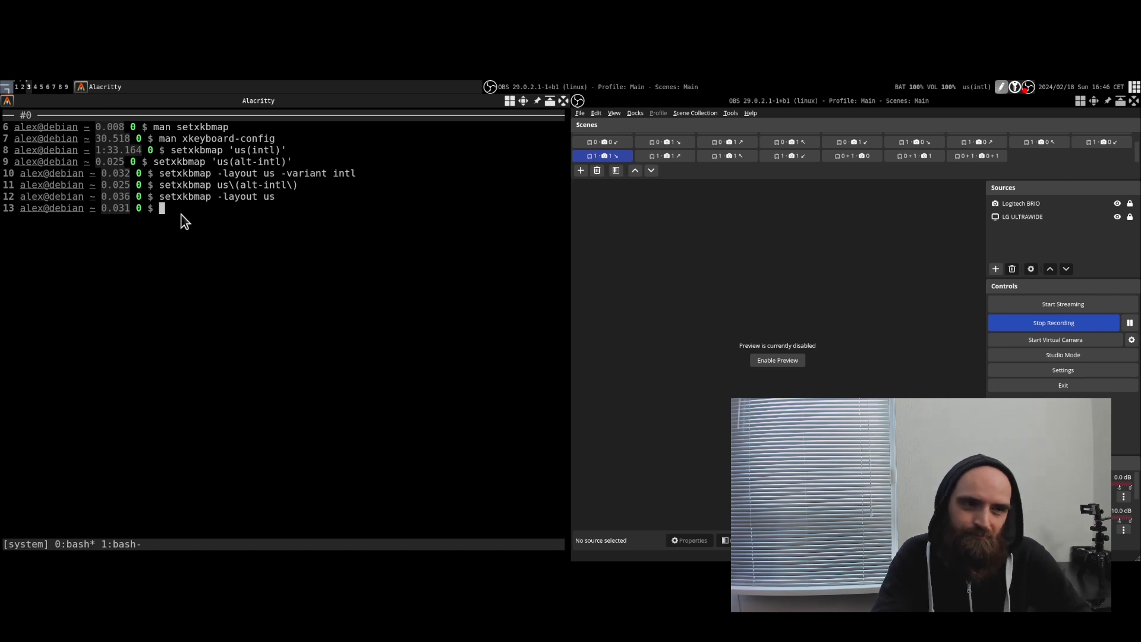
pyautogui.write('setxkbmap -layout us')
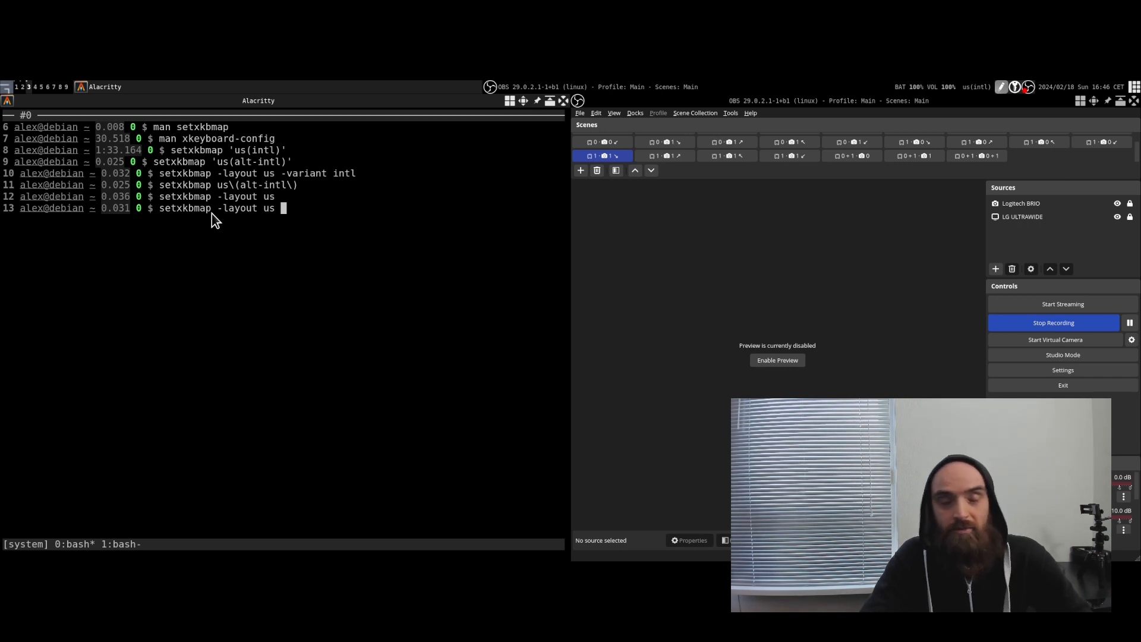
pyautogui.moveTo(857, 89)
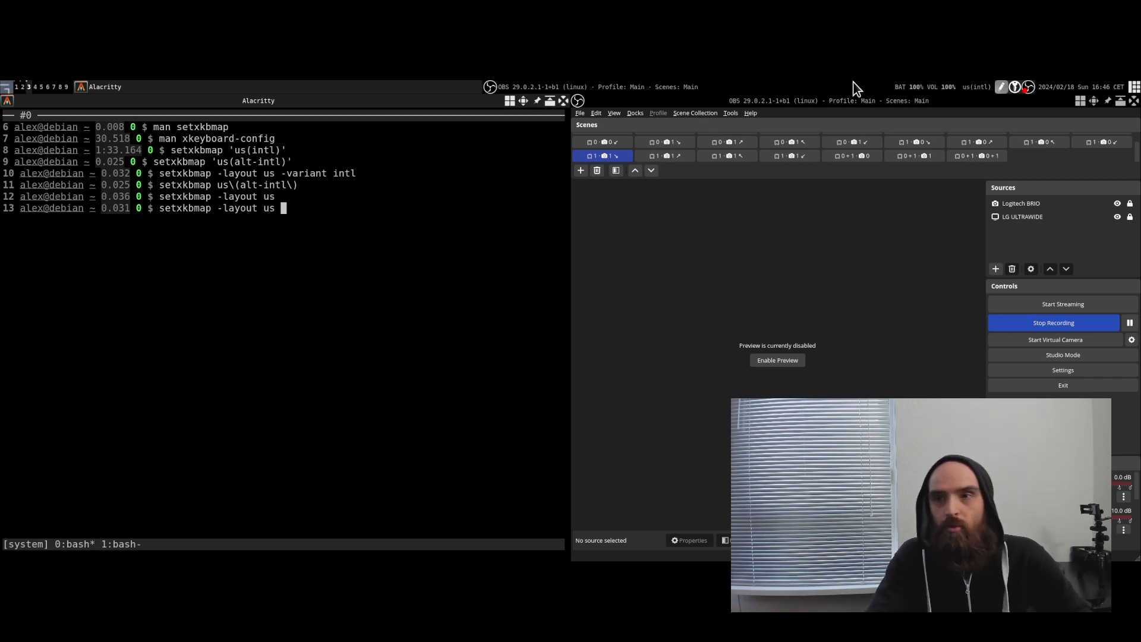
pyautogui.moveTo(618, 217)
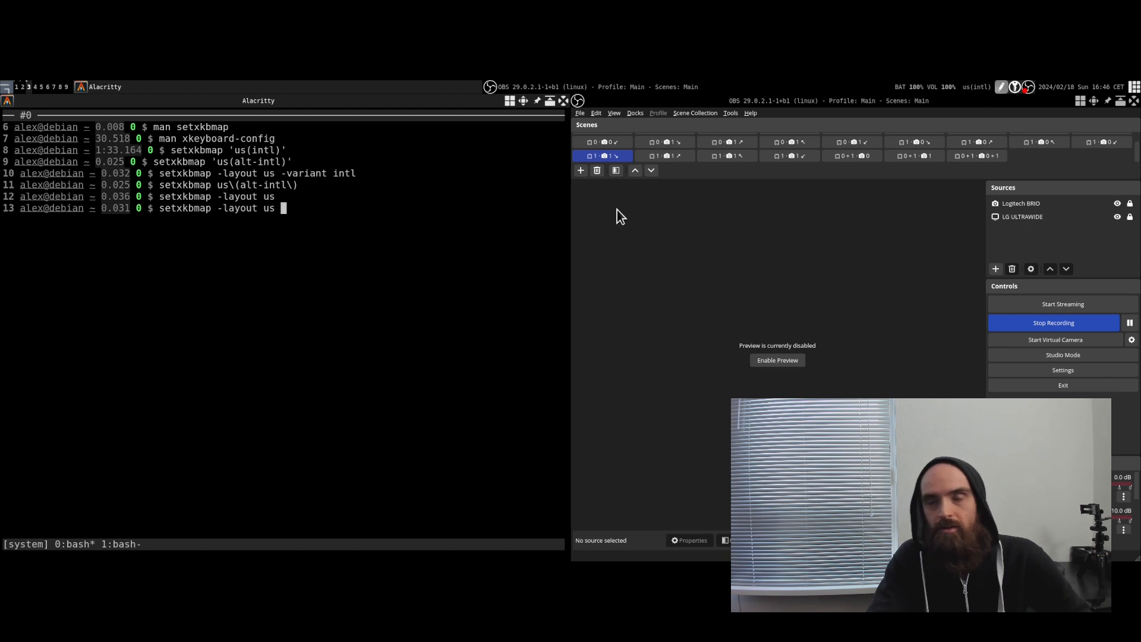
pyautogui.moveTo(403, 262)
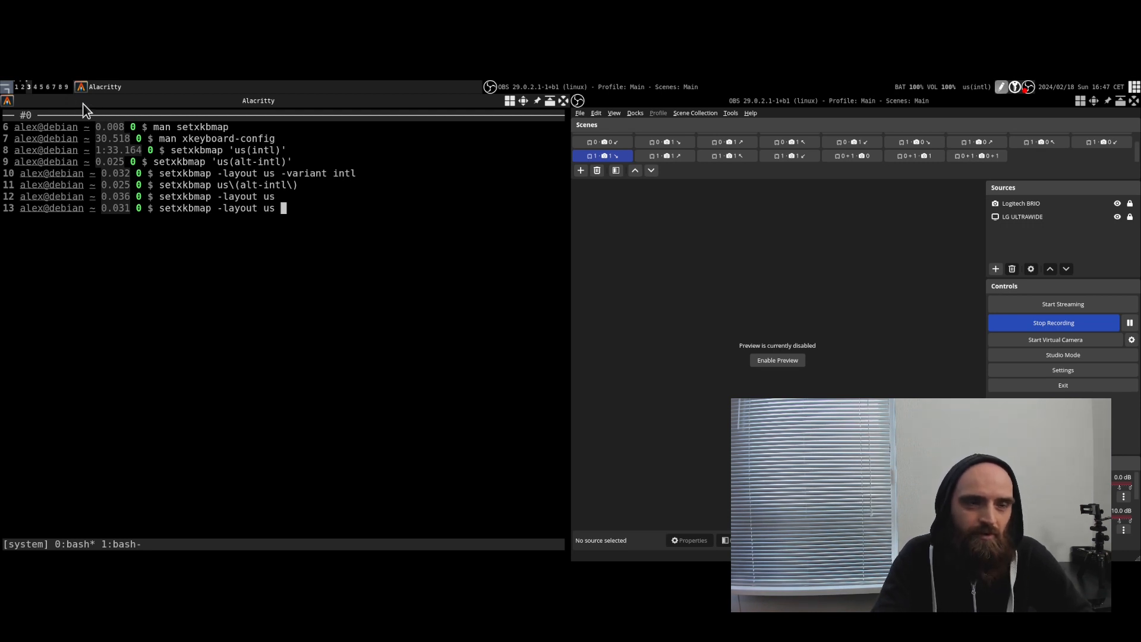
pyautogui.moveTo(281, 192)
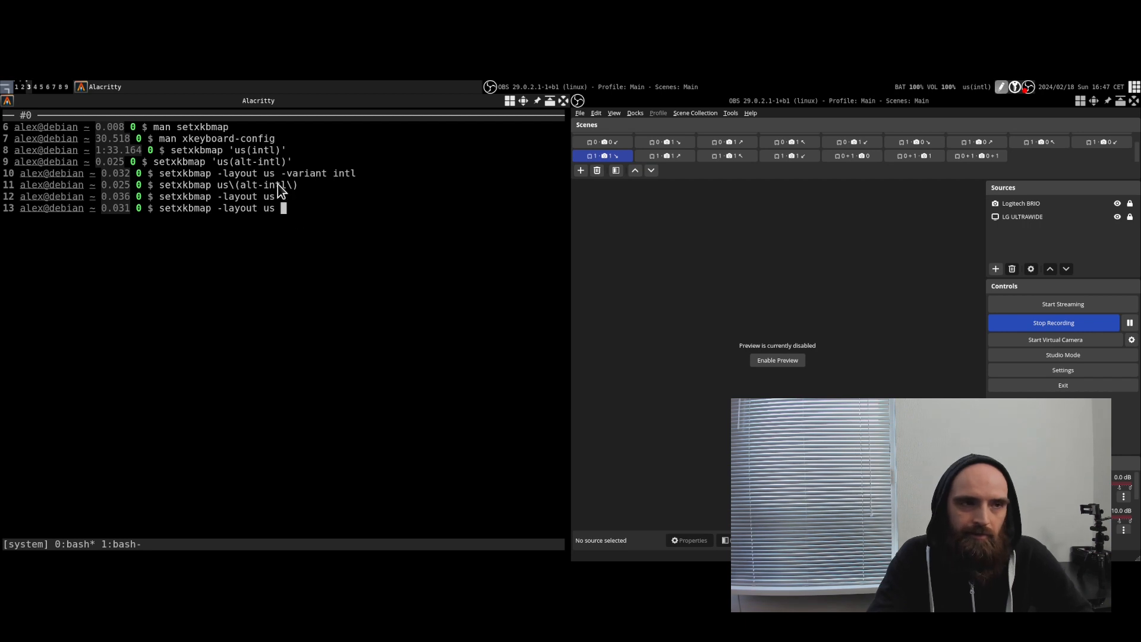
pyautogui.moveTo(76, 95)
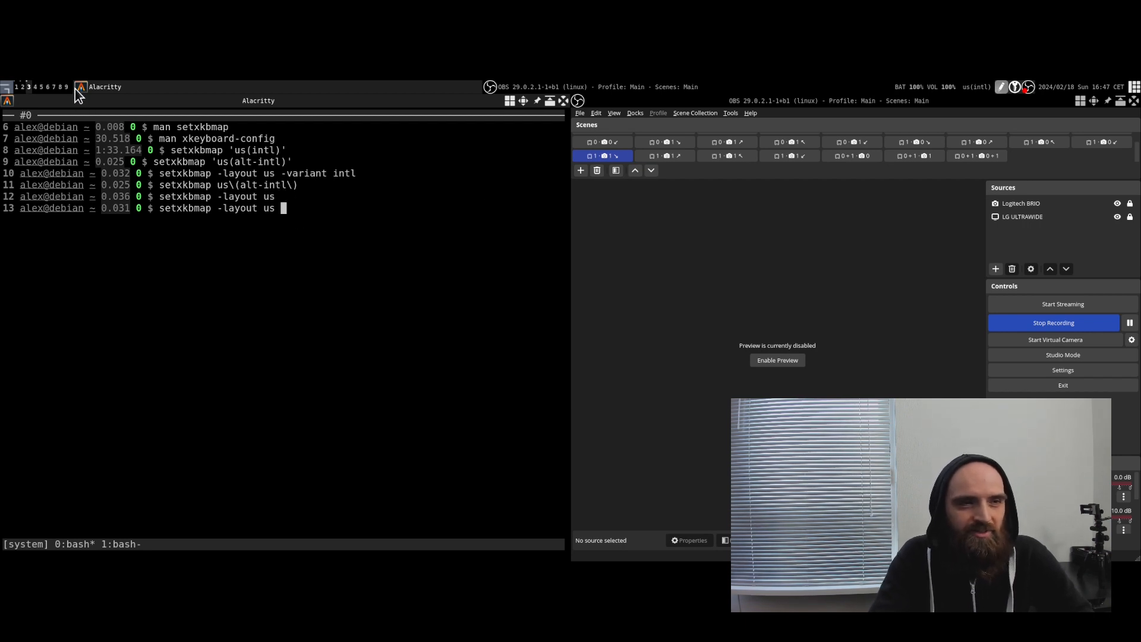
pyautogui.moveTo(123, 126)
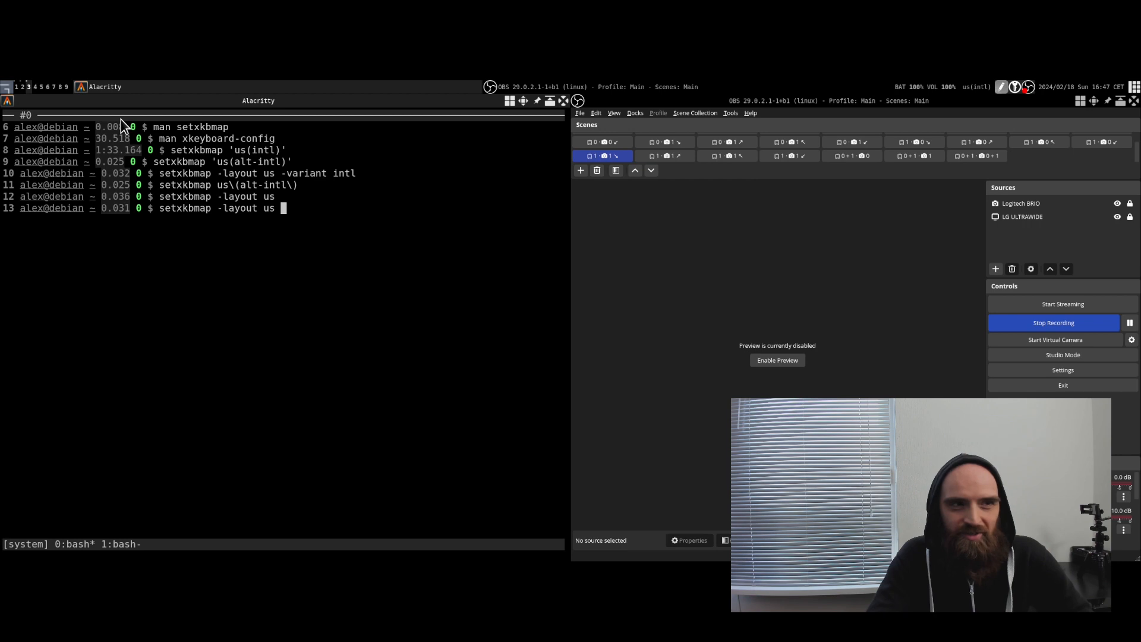
pyautogui.moveTo(647, 250)
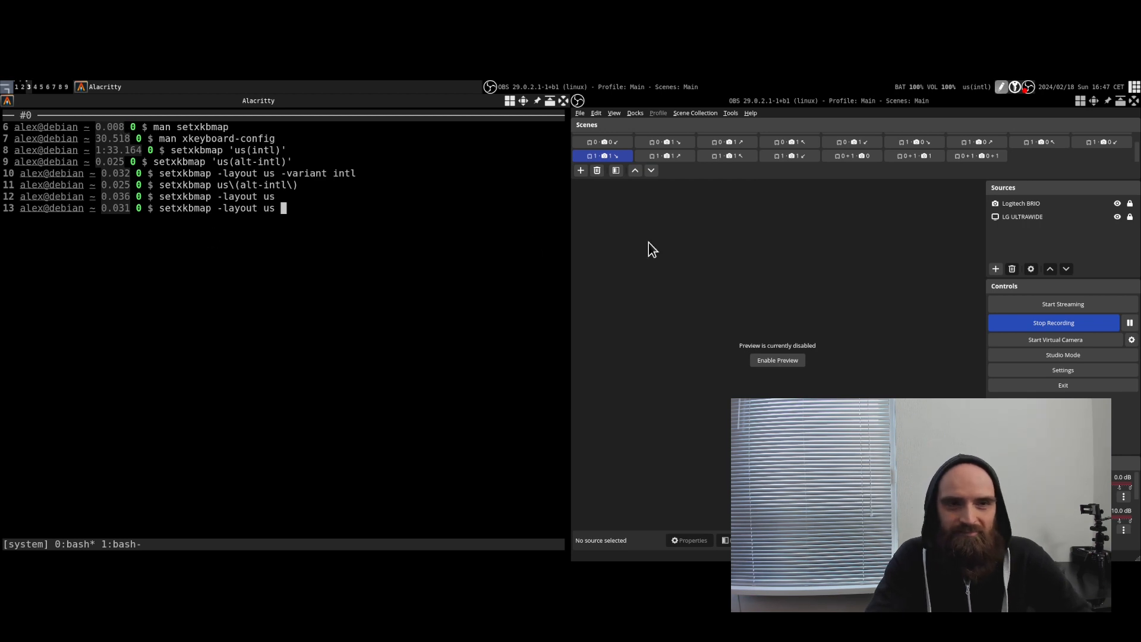
pyautogui.moveTo(443, 264)
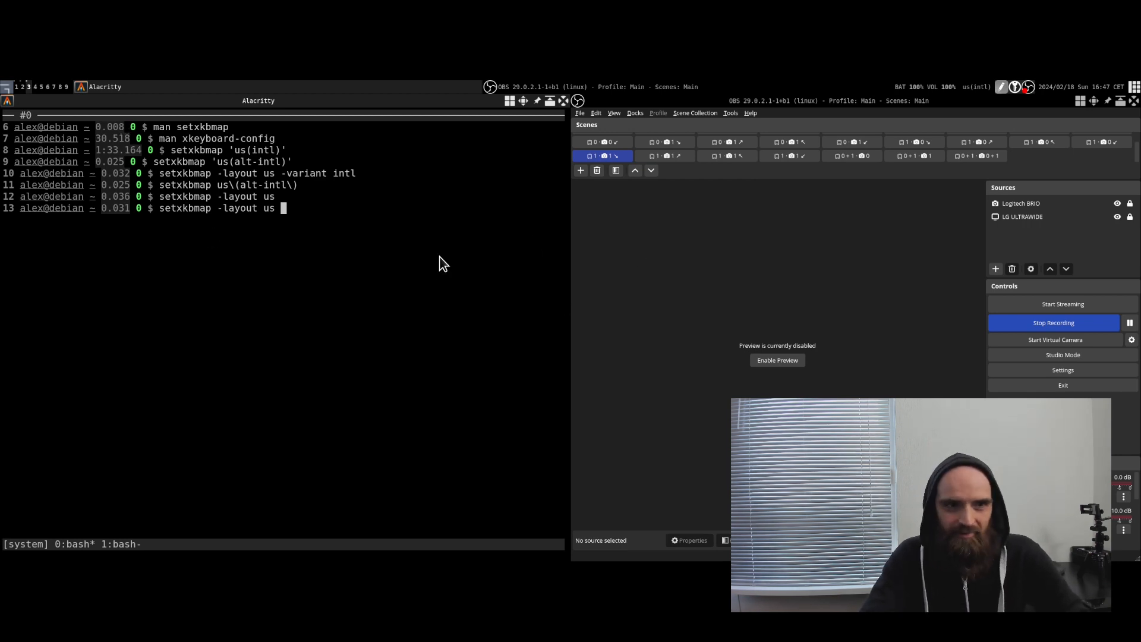
pyautogui.moveTo(731, 314)
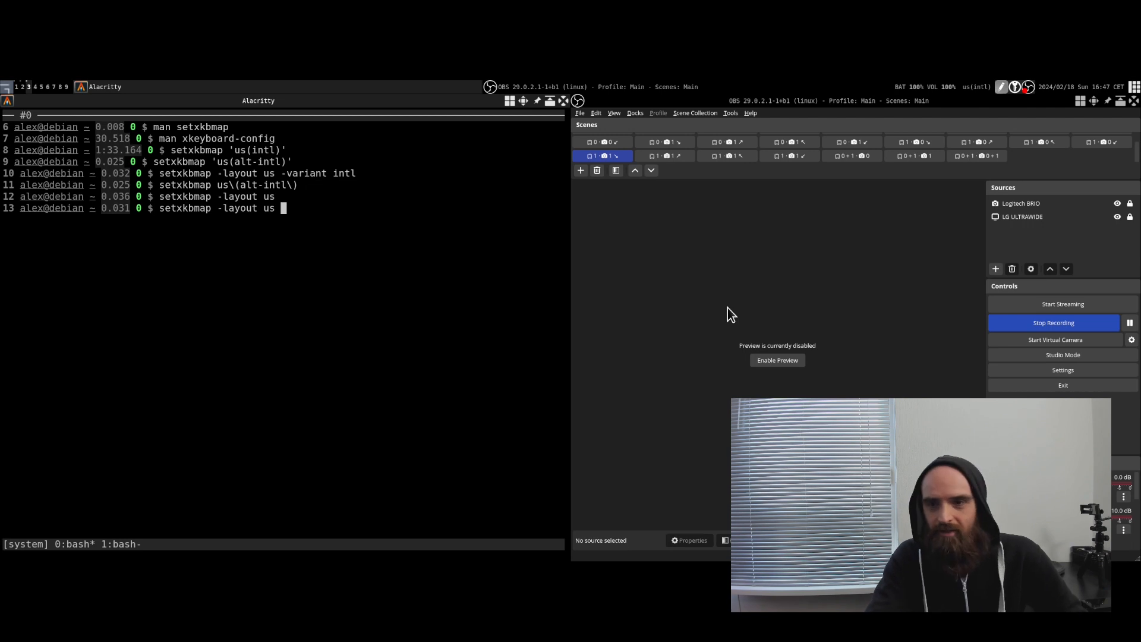
pyautogui.moveTo(741, 303)
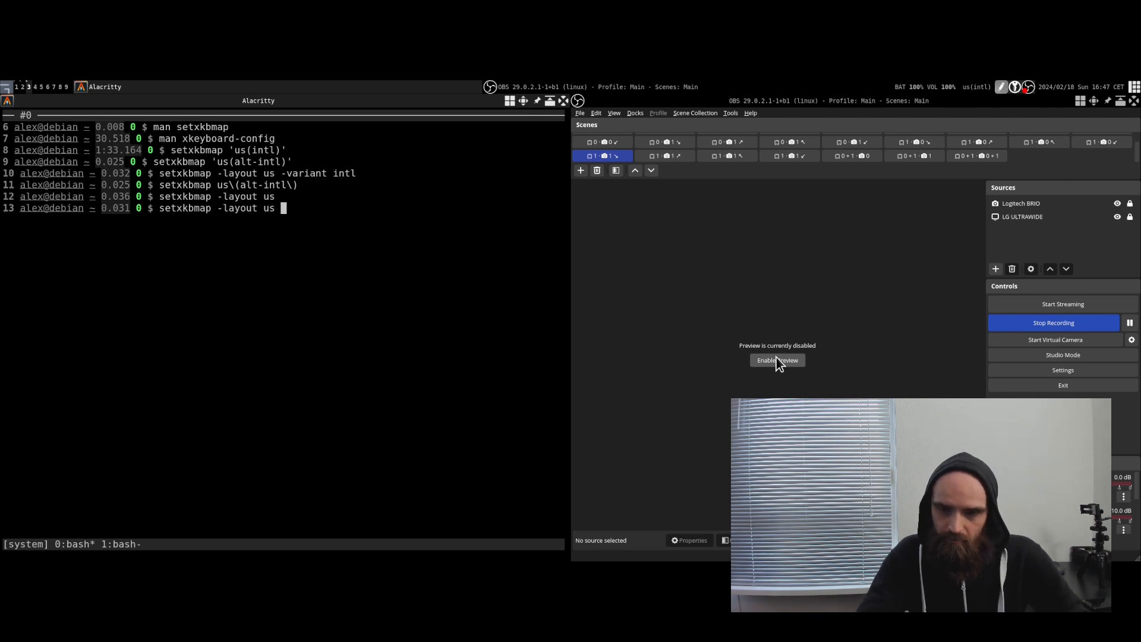
pyautogui.click(776, 360)
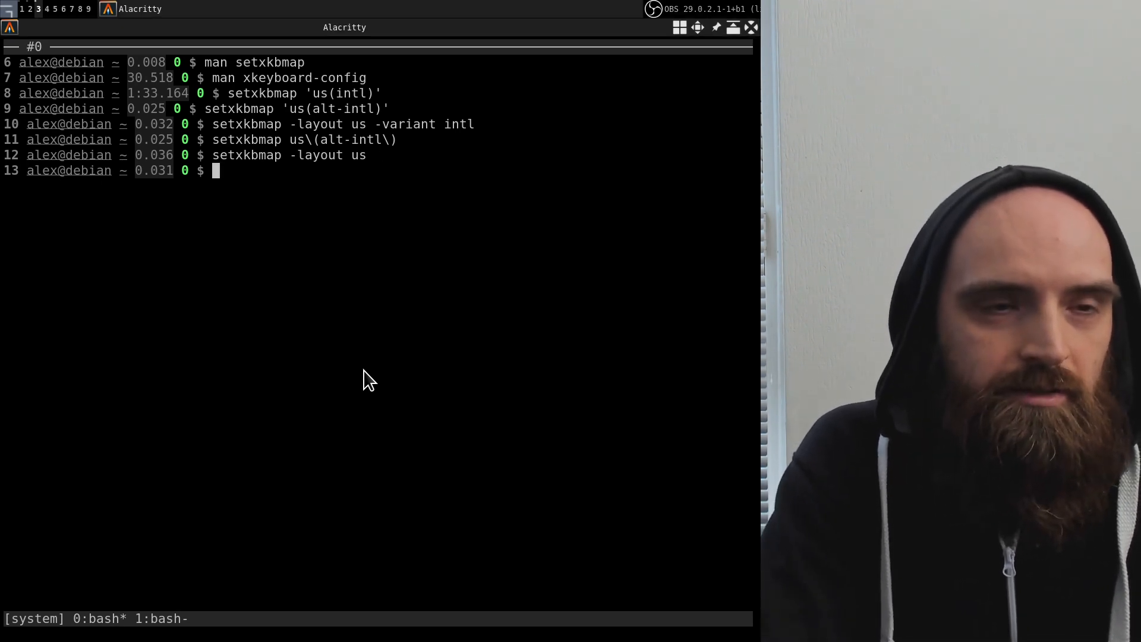
# - Run setxkbmap -layout us -variant intl and view the xkeyboard-config manual page
pyautogui.write('setxkbmap -layout us -variant intl')
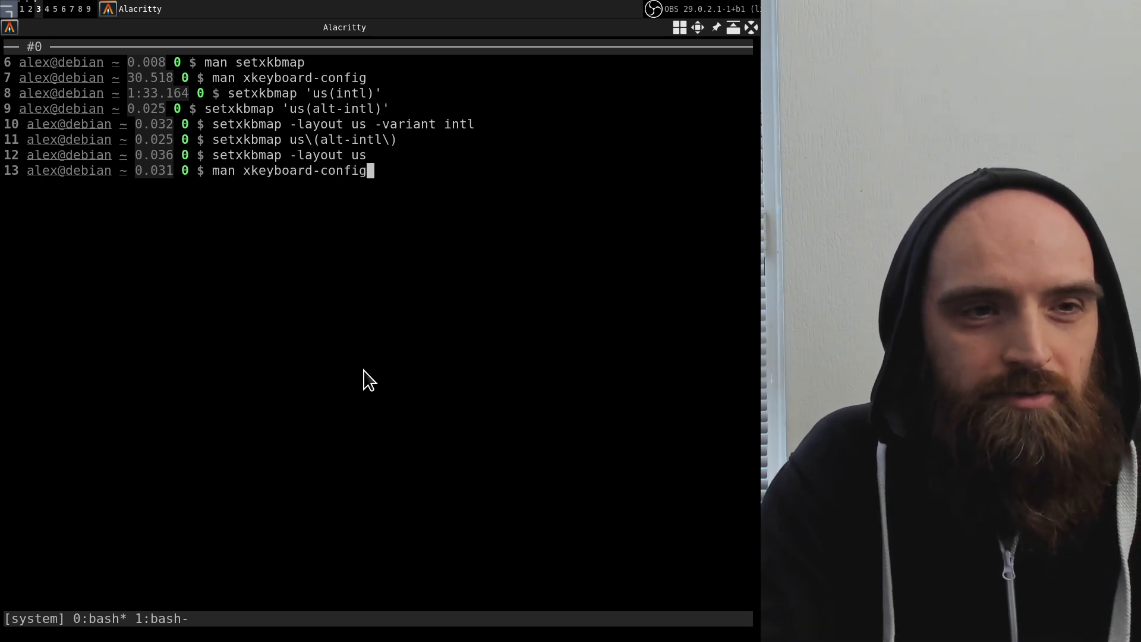
pyautogui.moveTo(343, 189)
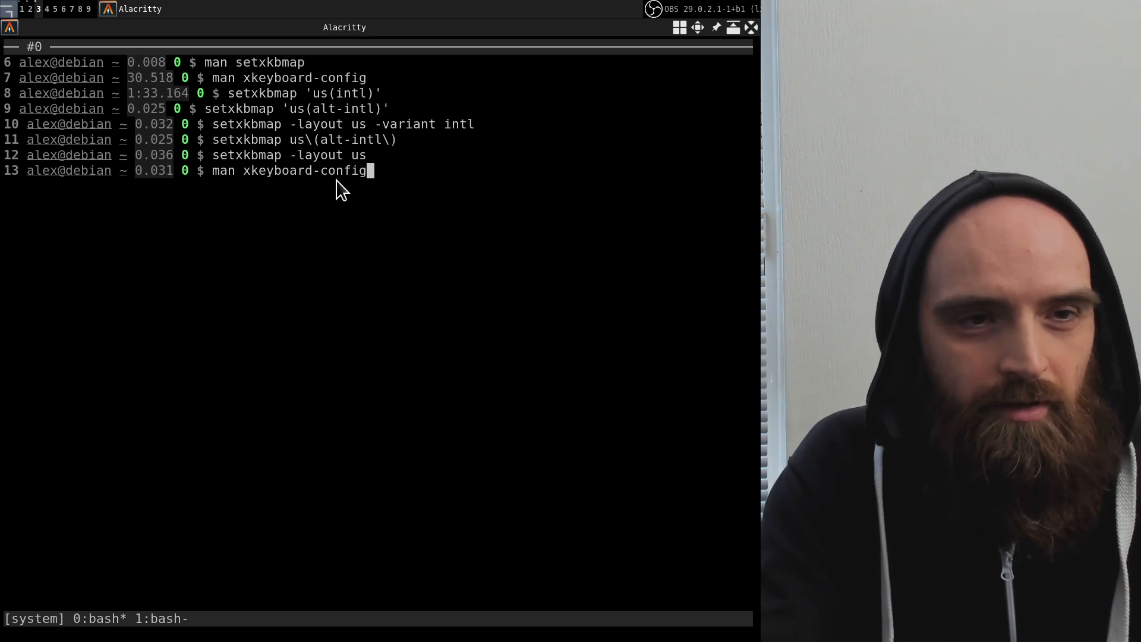
pyautogui.press('Return')
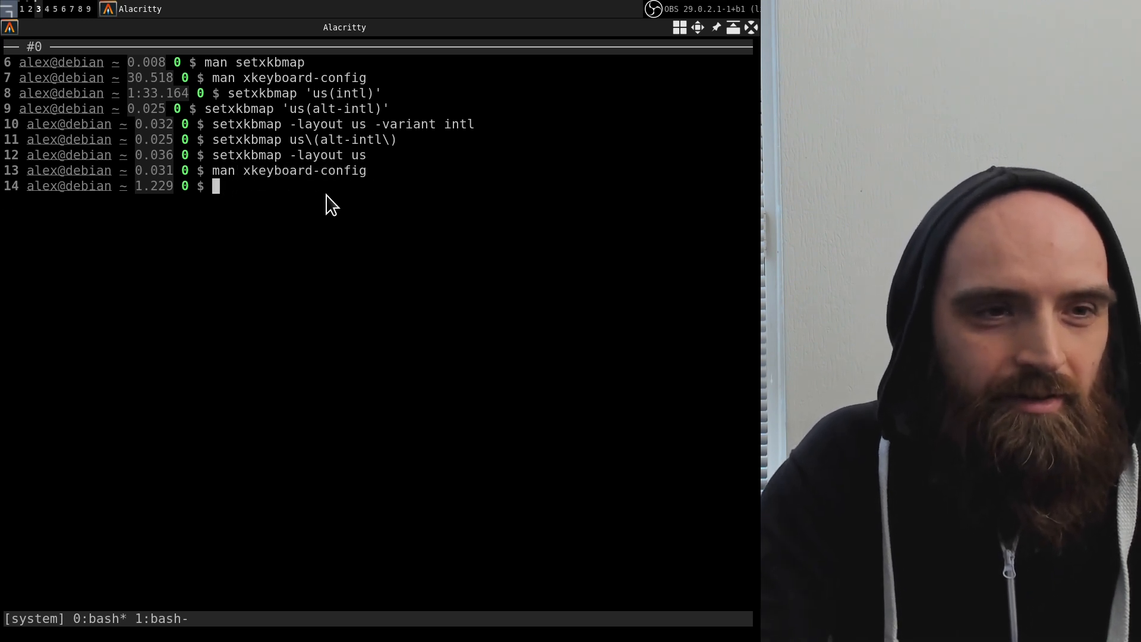
# - Clear the screen and have man setxkbmap typed at the prompt
pyautogui.write('clear')
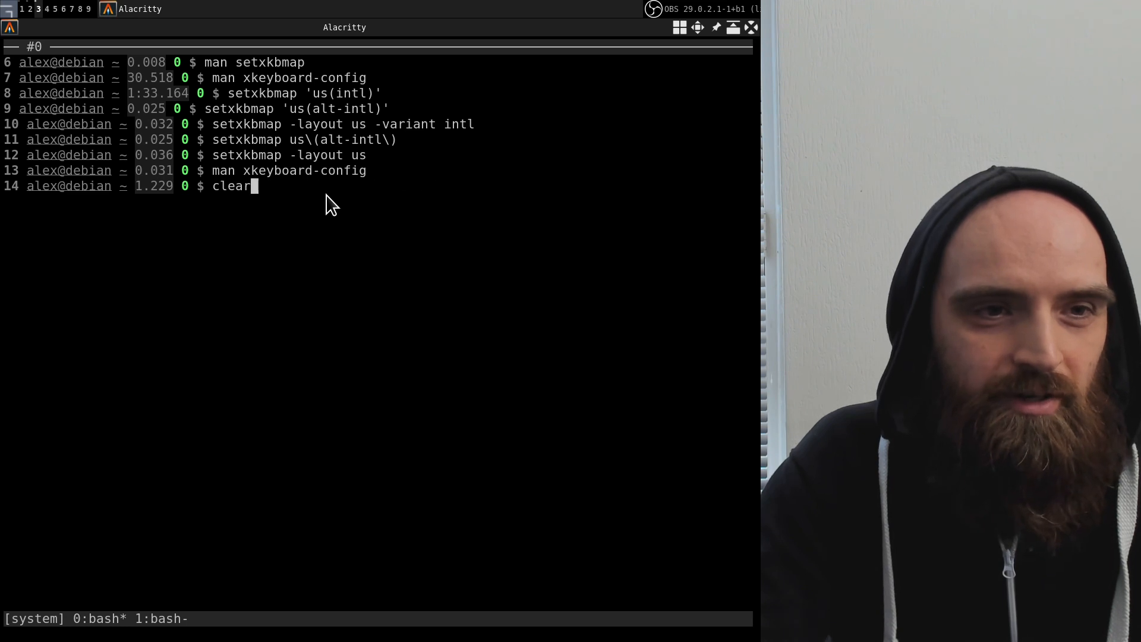
pyautogui.write('man setxkbmap')
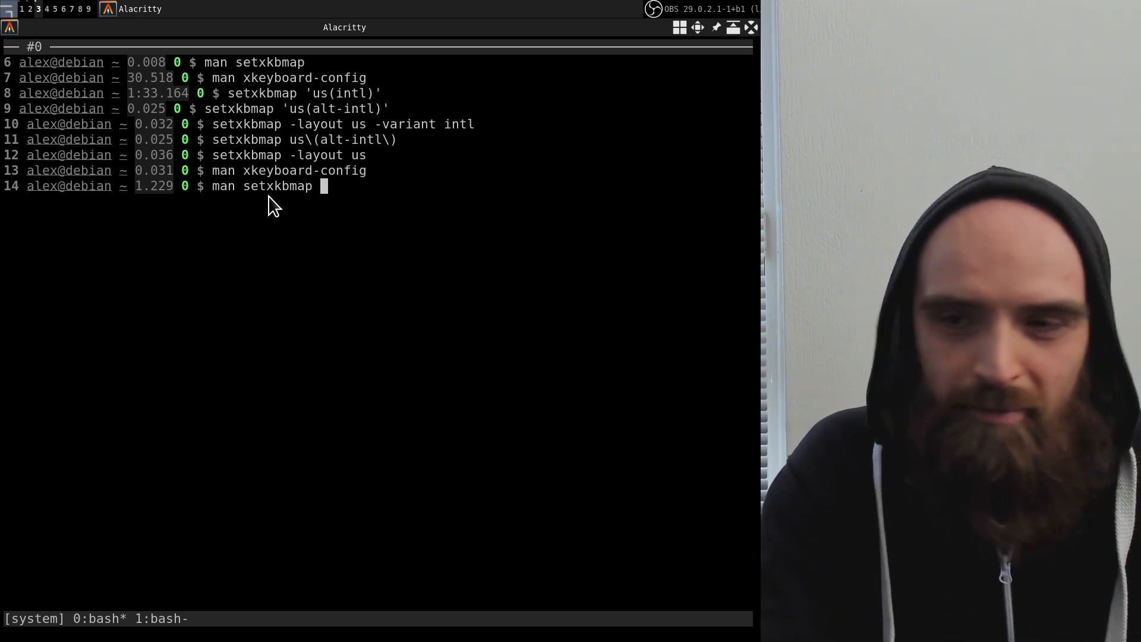
# - View the setxkbmap manual to its end, quit it, and drop the recalled alt-intl command
pyautogui.press('Return')
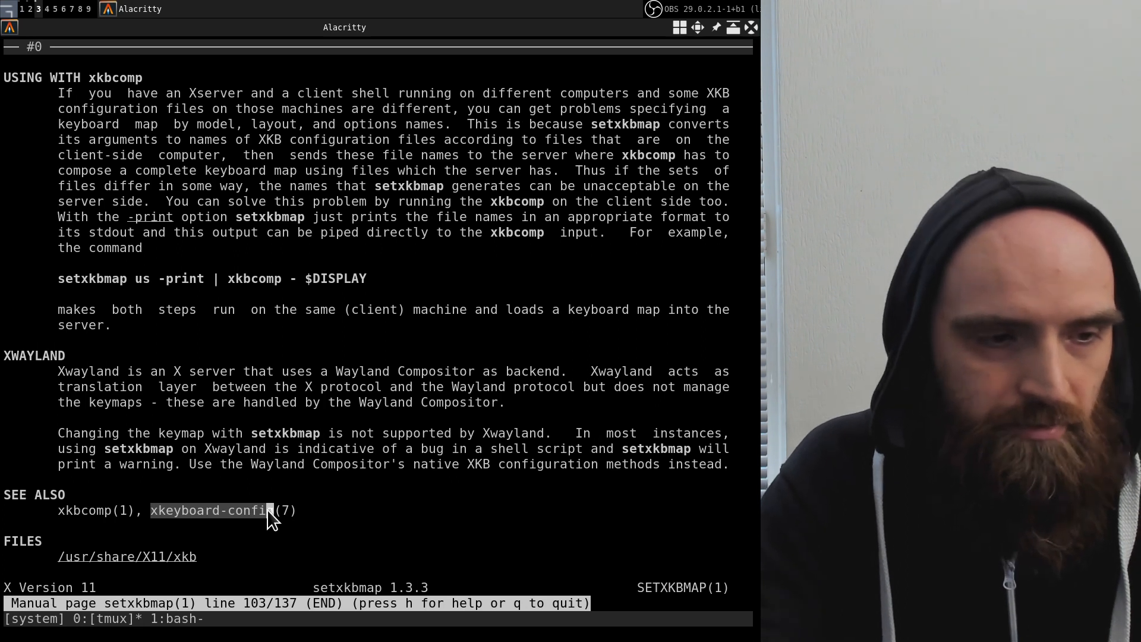
pyautogui.press('q')
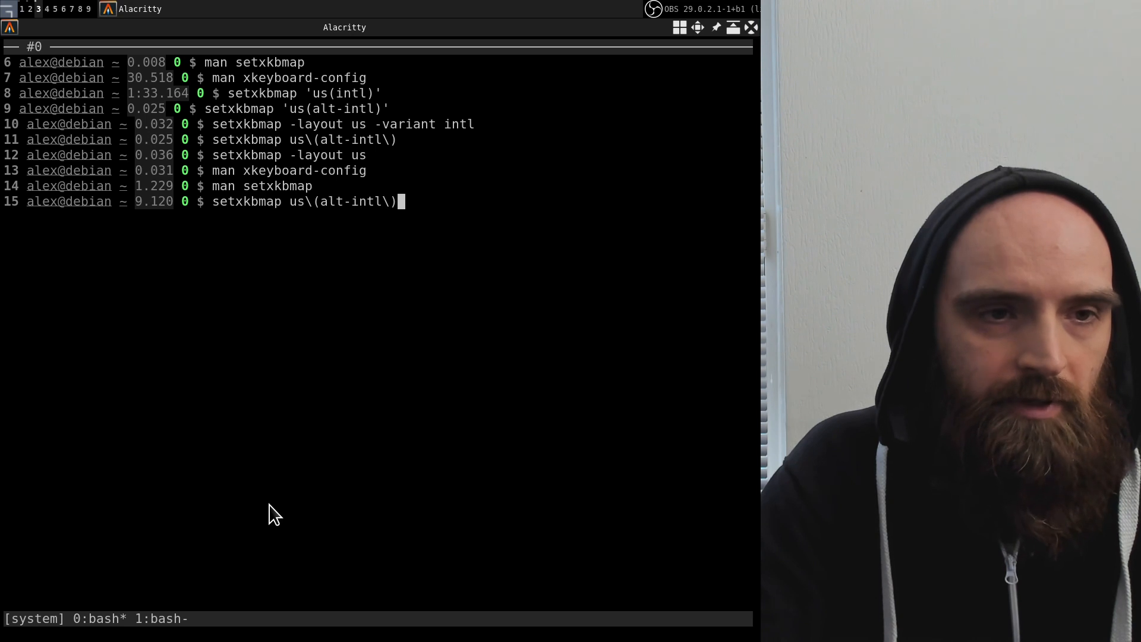
pyautogui.press('Return')
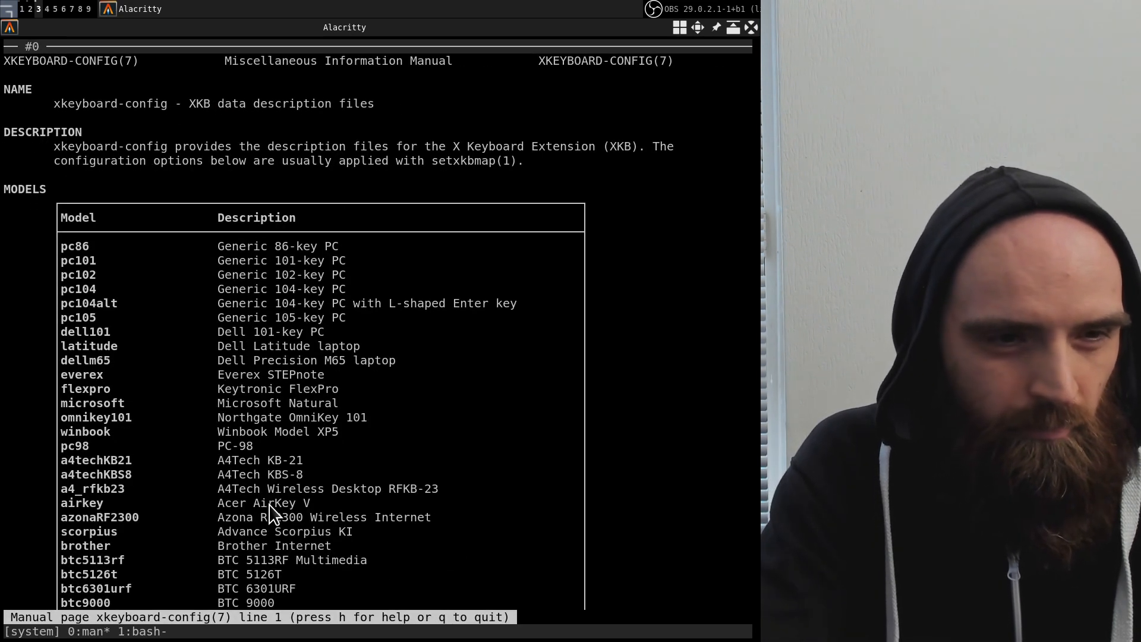
# - Scroll the xkeyboard-config Layouts tables down to the jp(kana) variant
pyautogui.scroll(-3)
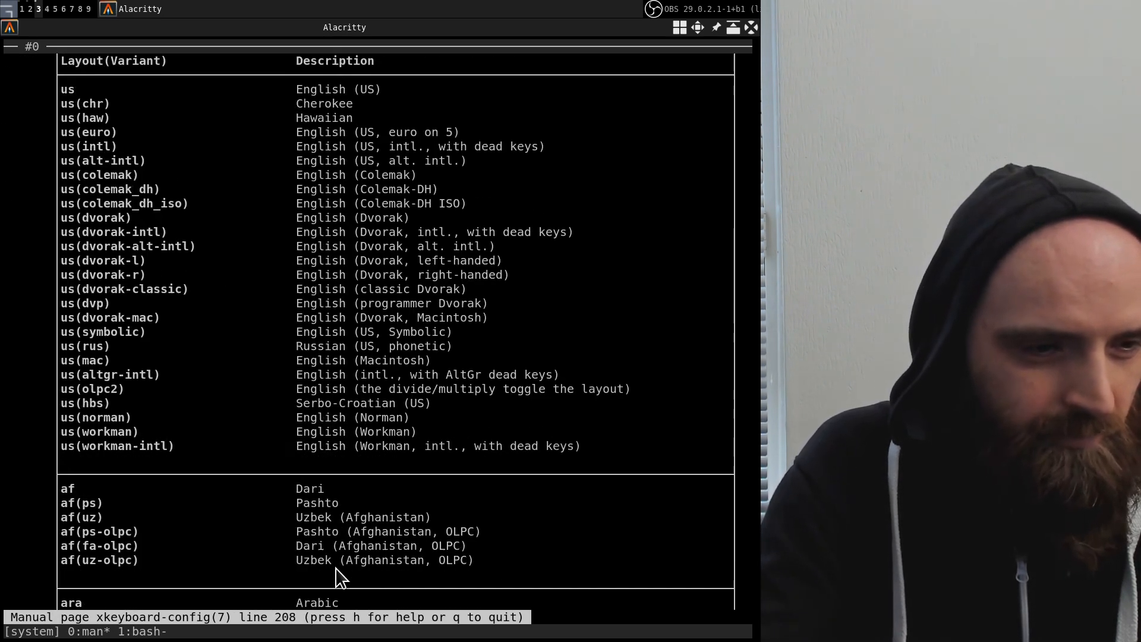
pyautogui.scroll(-3)
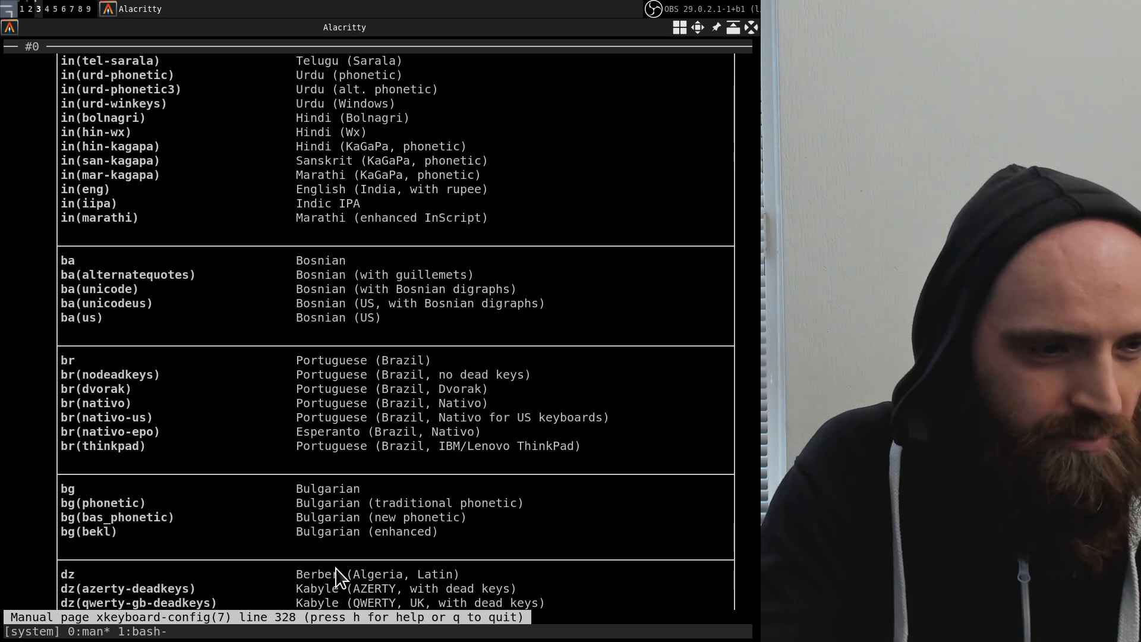
pyautogui.scroll(-3)
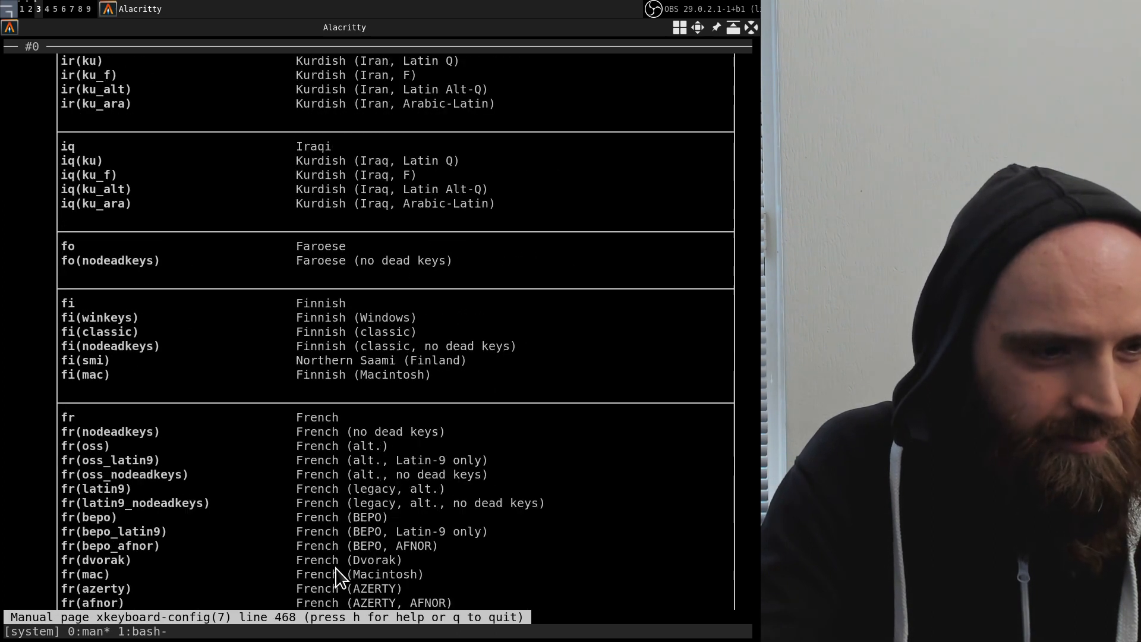
pyautogui.scroll(-3)
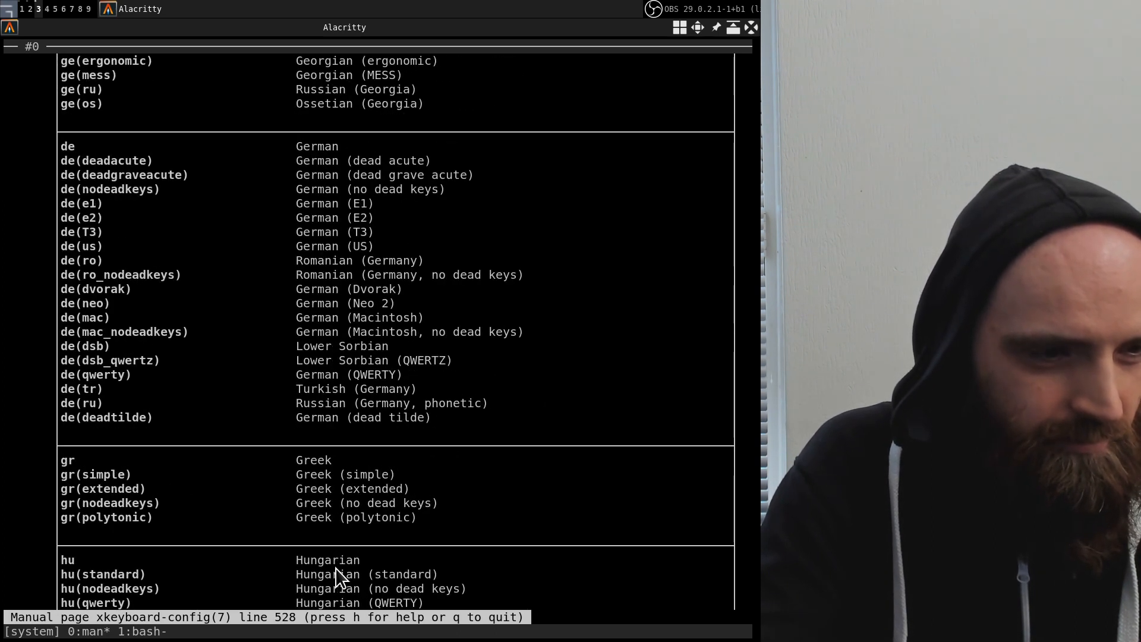
pyautogui.scroll(-3)
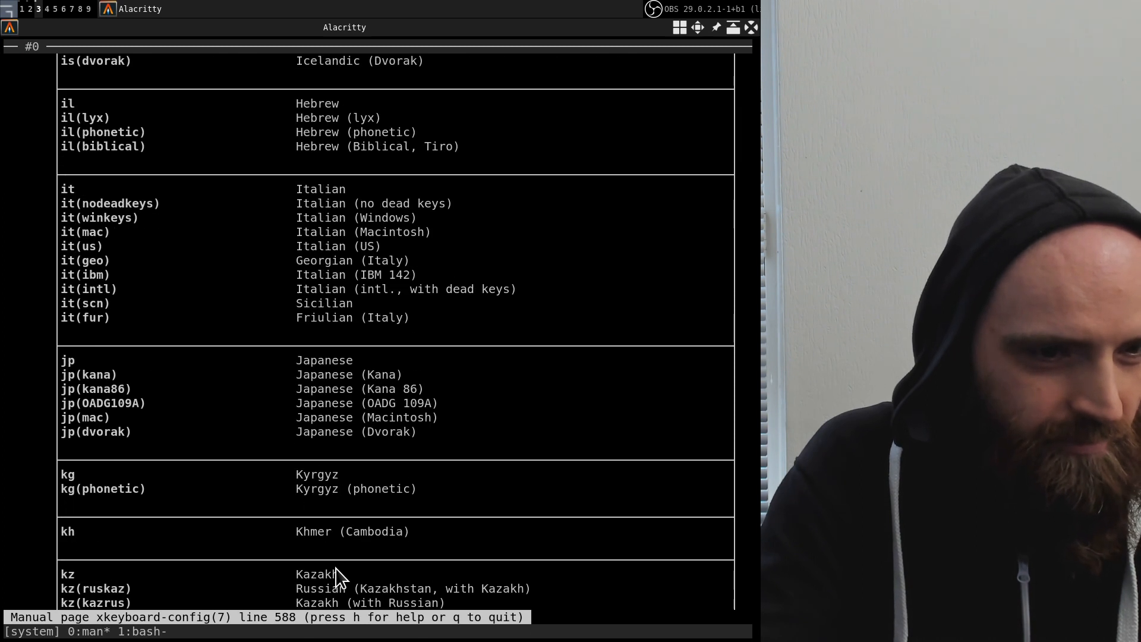
# - Leave the xkeyboard-config manual, clear the screen and apply setxkbmap -layout jp
pyautogui.press('q')
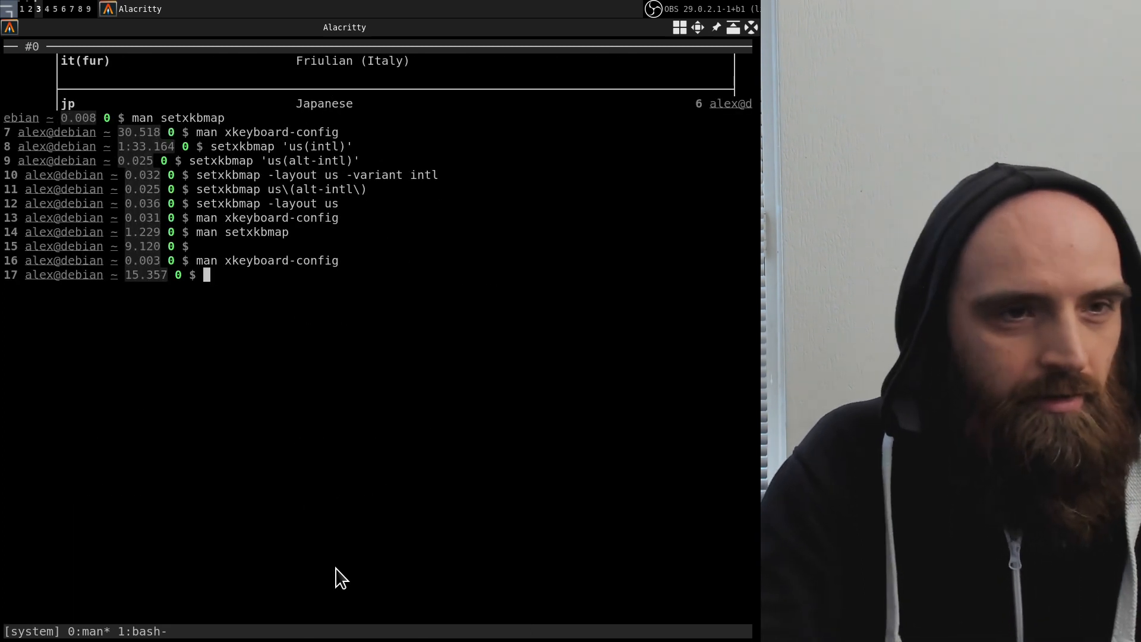
pyautogui.write('man xkeyboard-config')
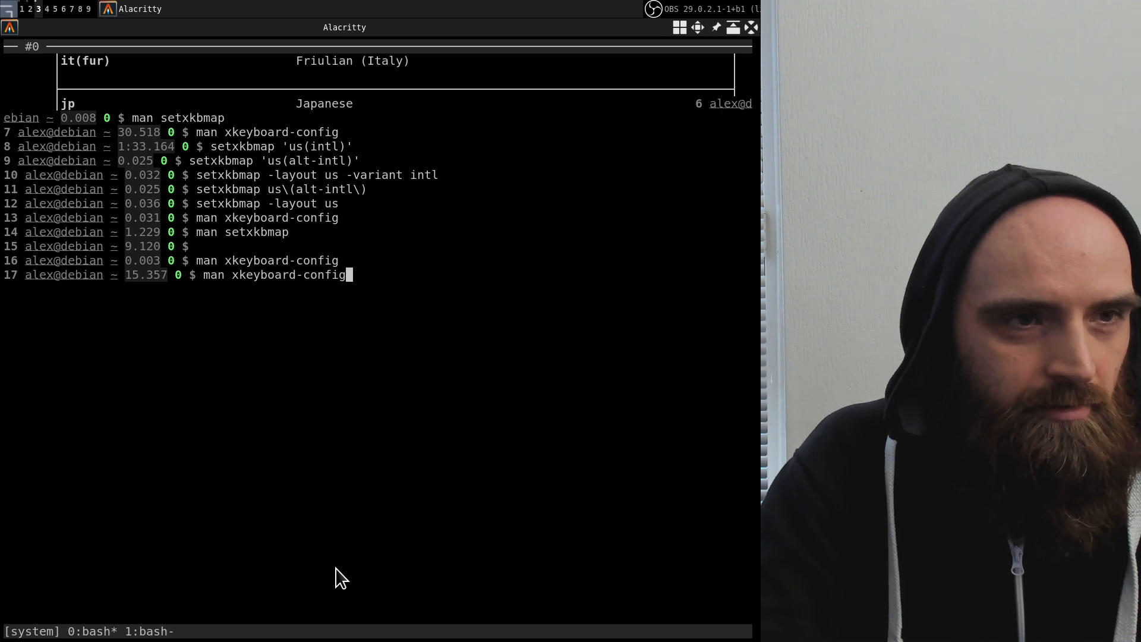
pyautogui.write('cl')
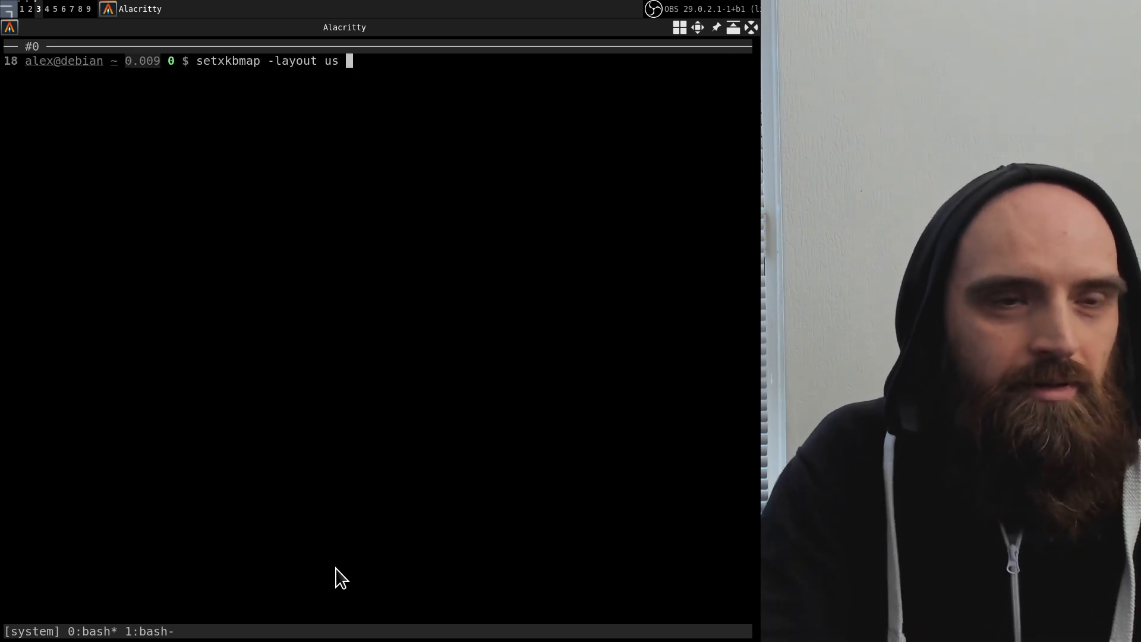
pyautogui.press('Return')
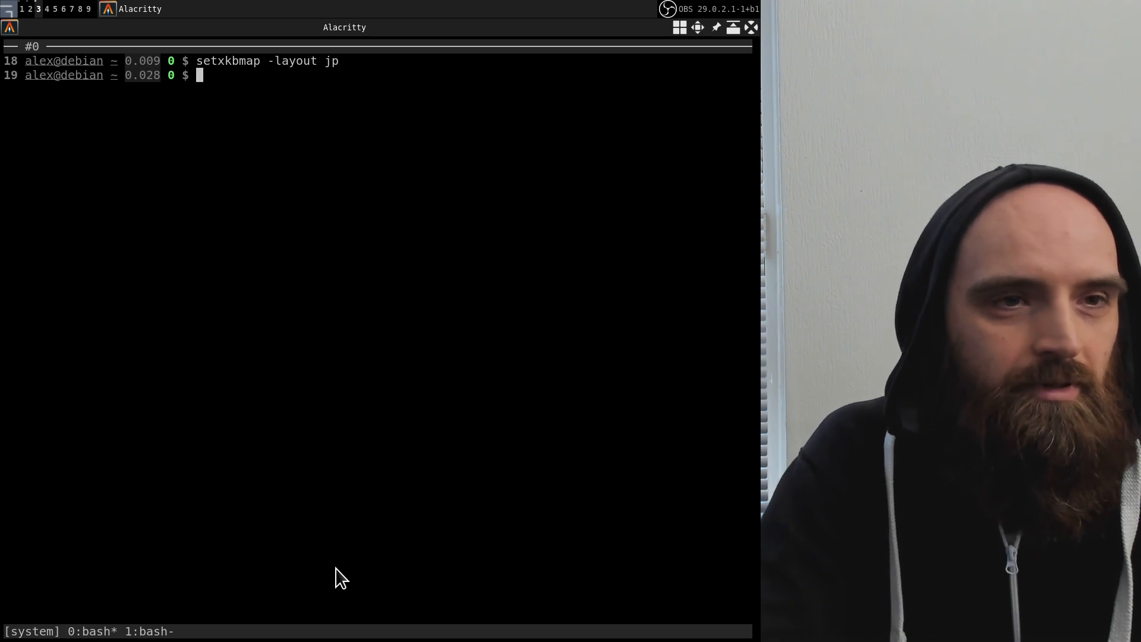
# - Apply setxkbmap -layout jp -variant kana and test typing katakana characters
pyautogui.write('js')
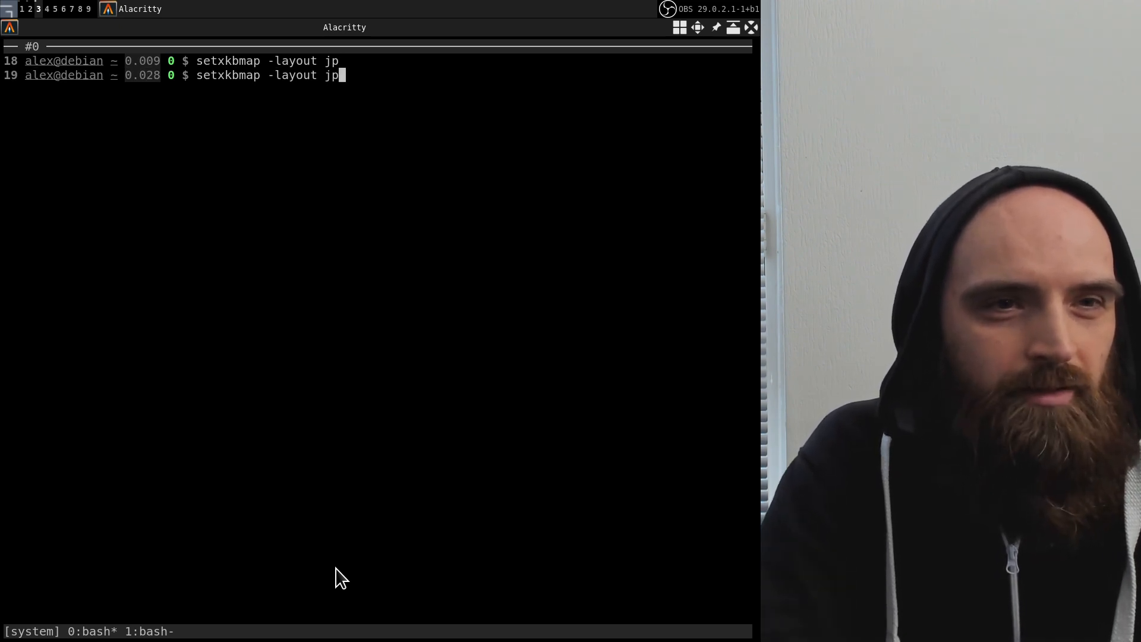
pyautogui.write('-vari')
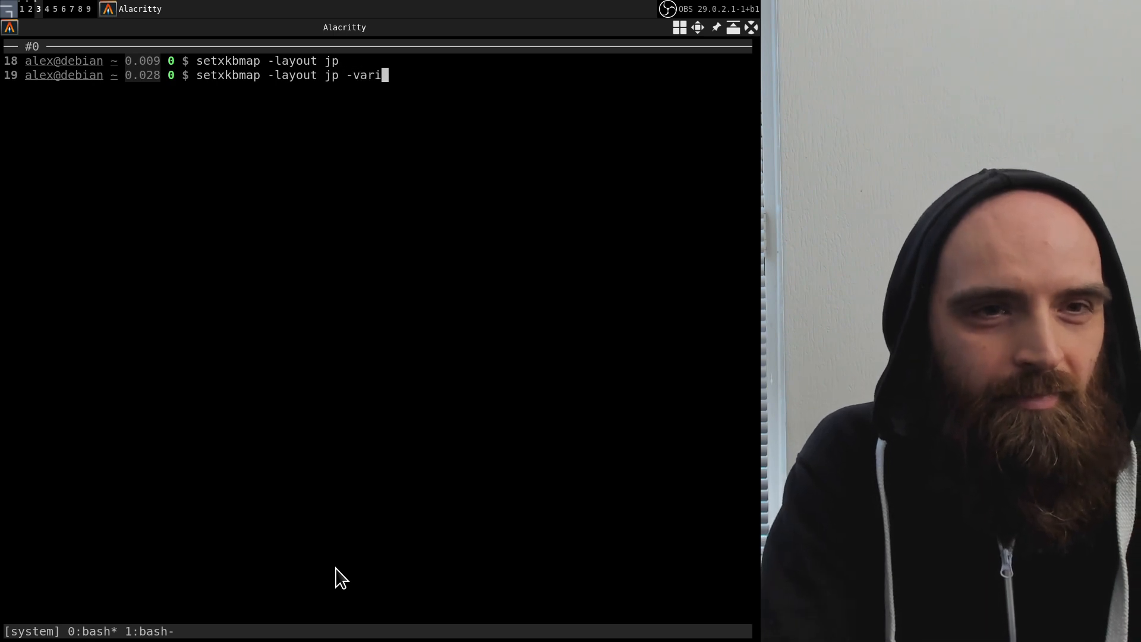
pyautogui.write('ant kana')
pyautogui.write('マノトマハマシノ')
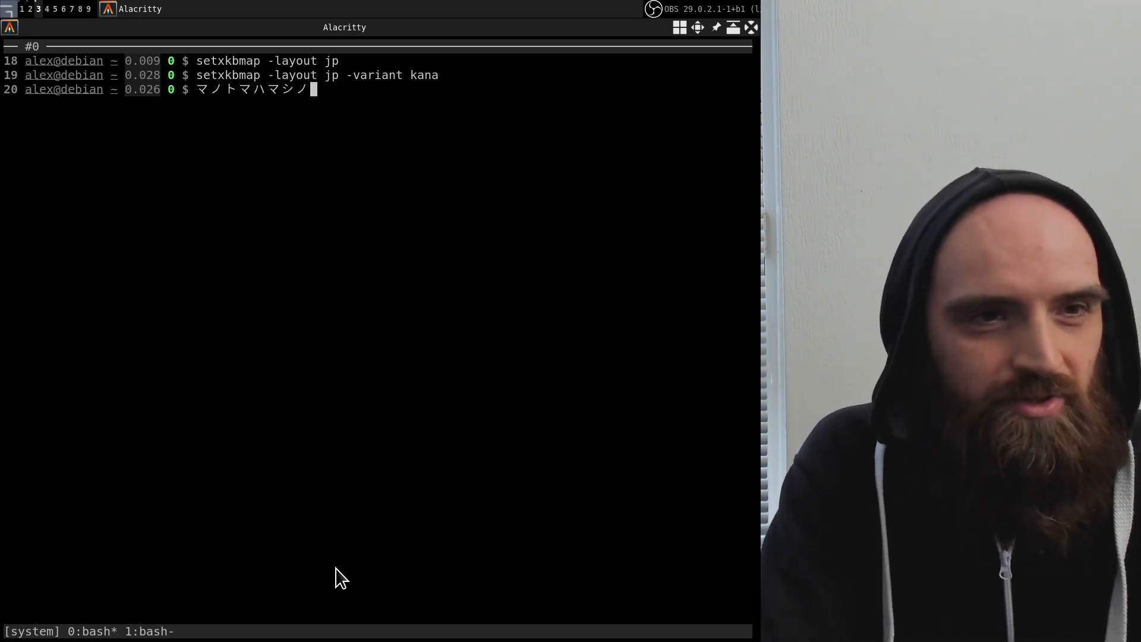
pyautogui.press('BackSpace')
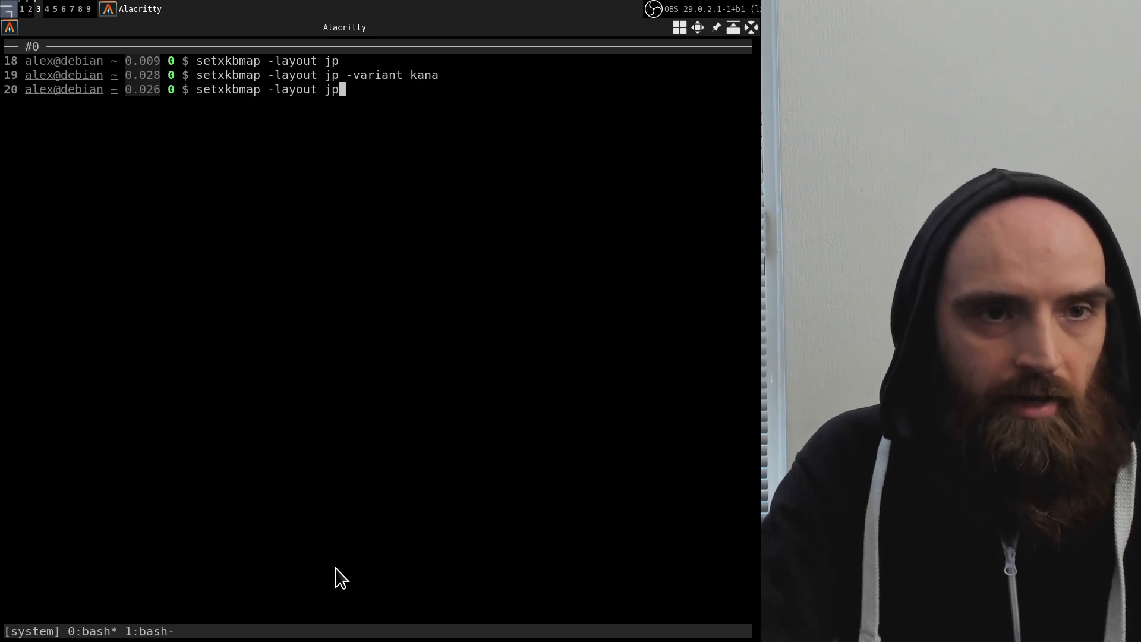
# - Edit the recalled command to setxkbmap -layout us and run it to restore the US layout
pyautogui.press('BackSpace')
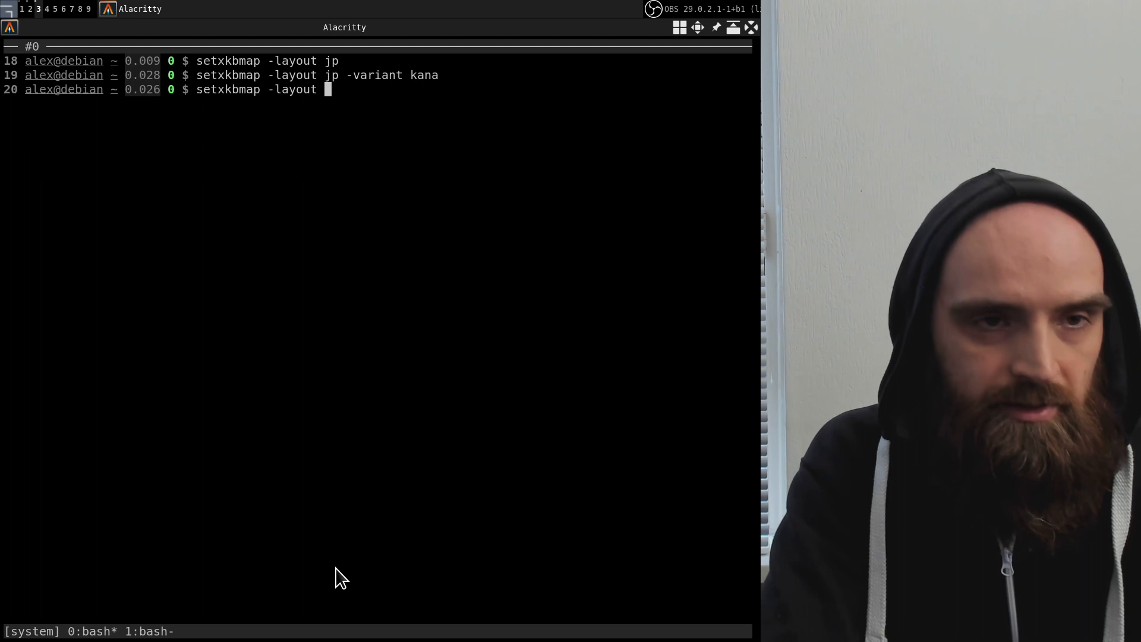
pyautogui.write('us\\(alt-intl\\)')
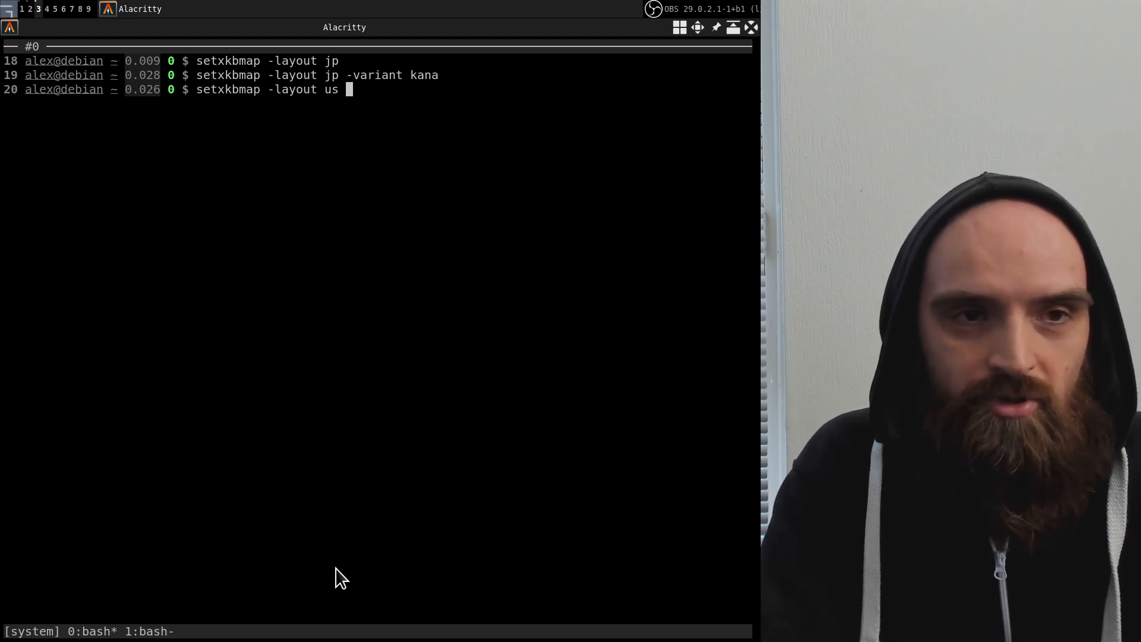
pyautogui.press('Return')
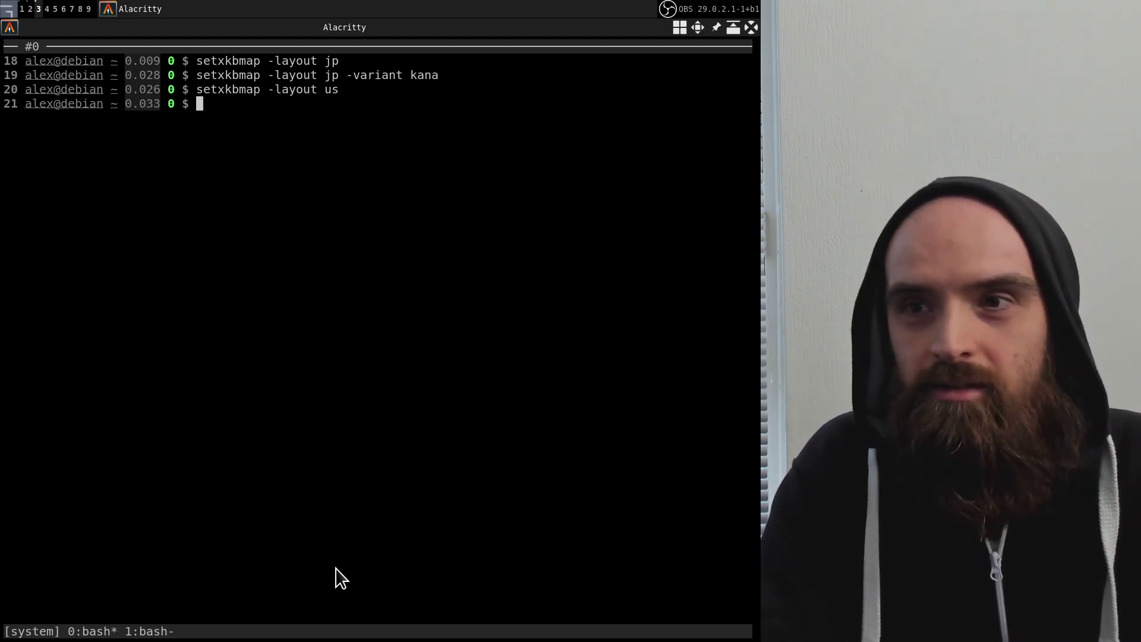
pyautogui.moveTo(310, 112)
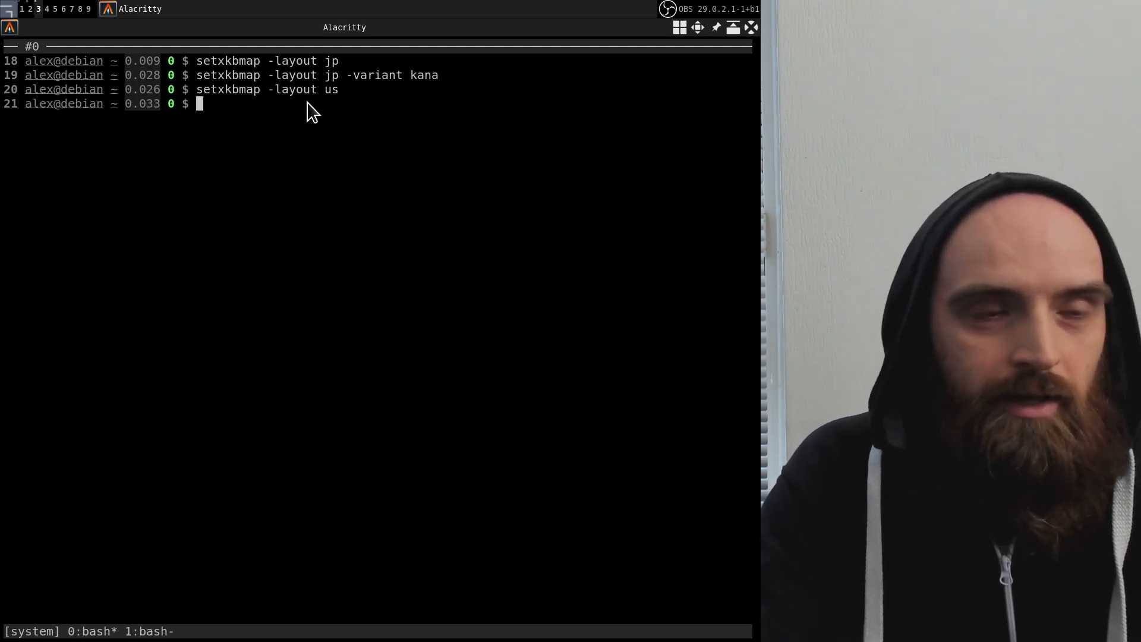
pyautogui.moveTo(363, 267)
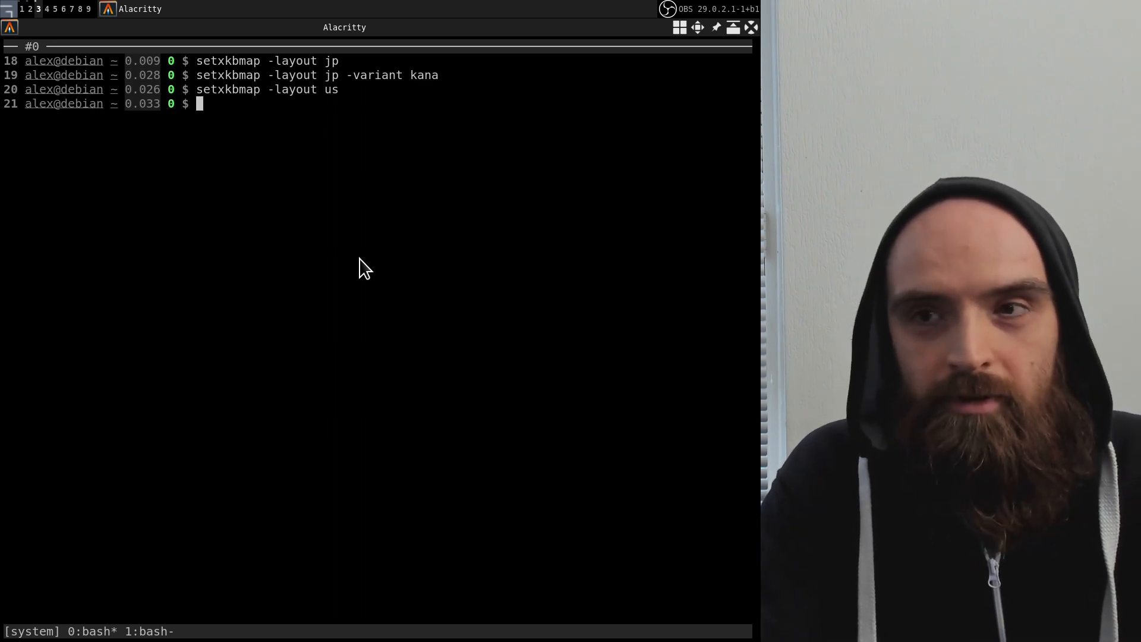
pyautogui.moveTo(382, 224)
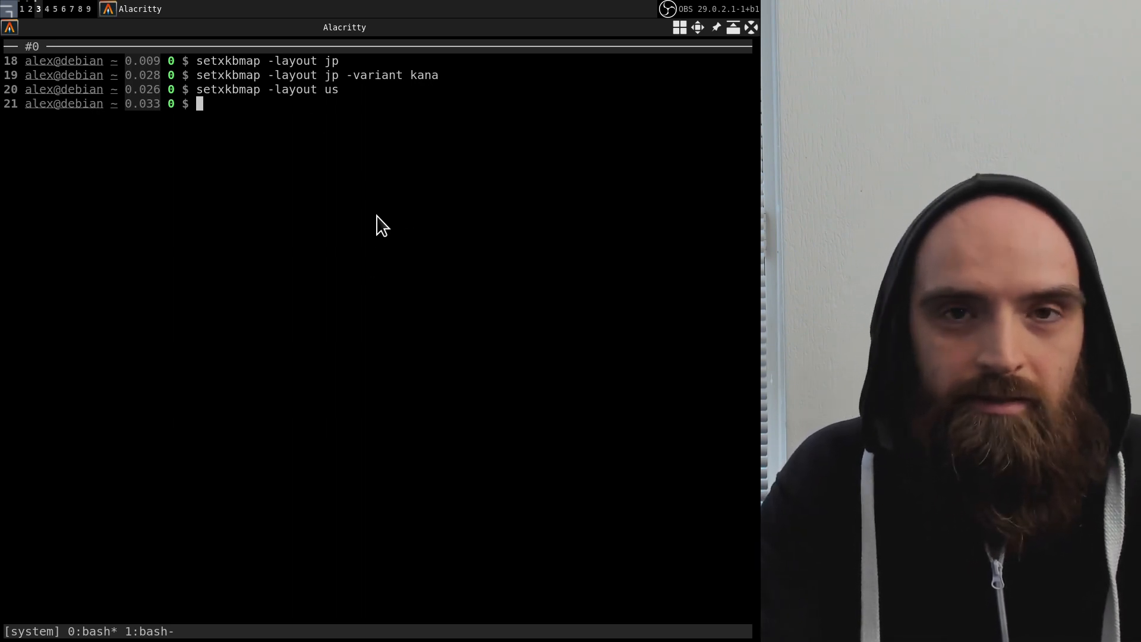
pyautogui.moveTo(377, 204)
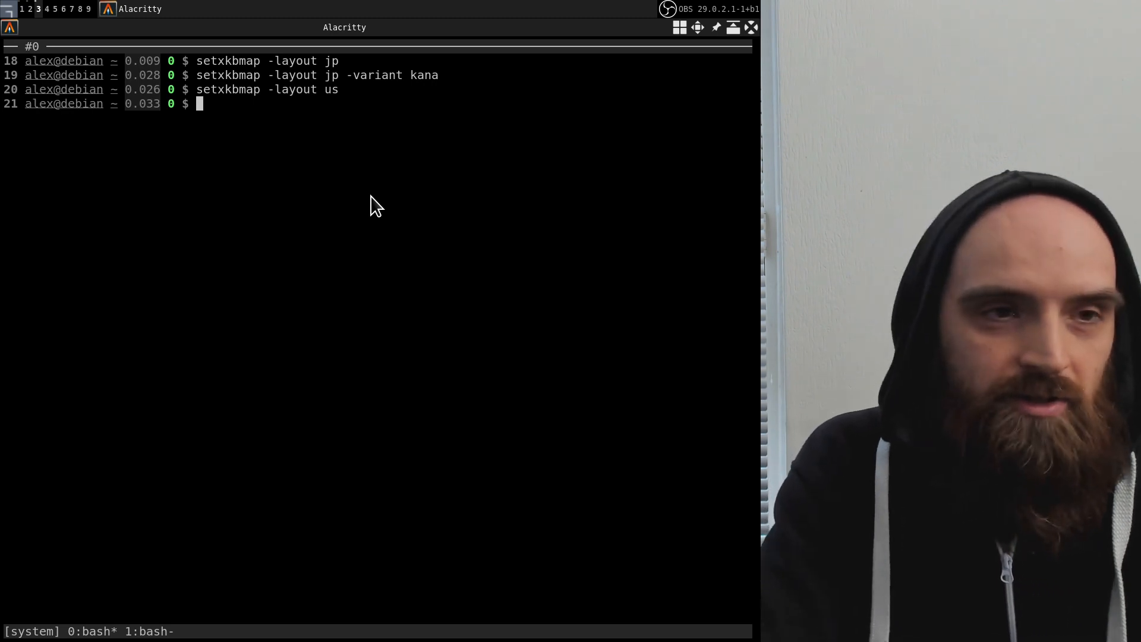
# - Clear the terminal with the clear command
pyautogui.write('c')
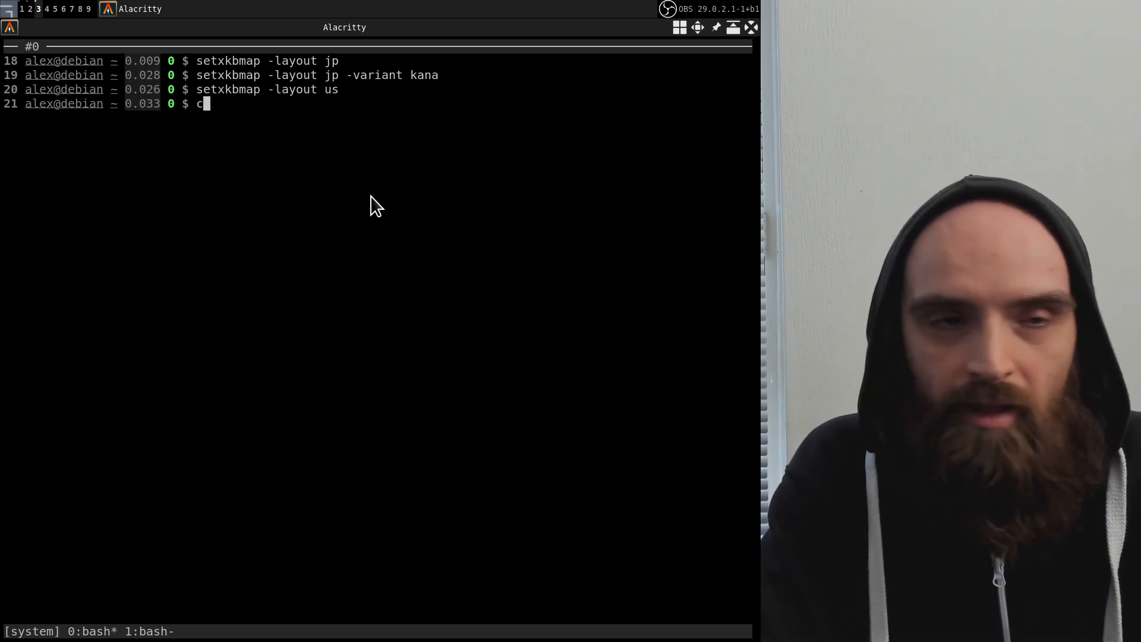
pyautogui.write('lear')
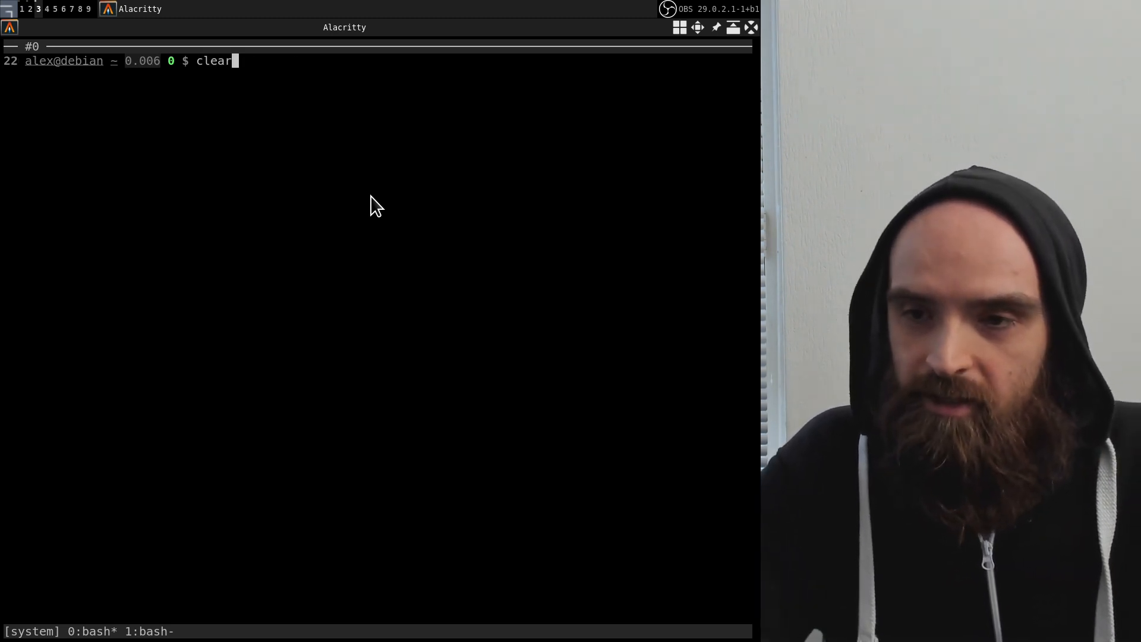